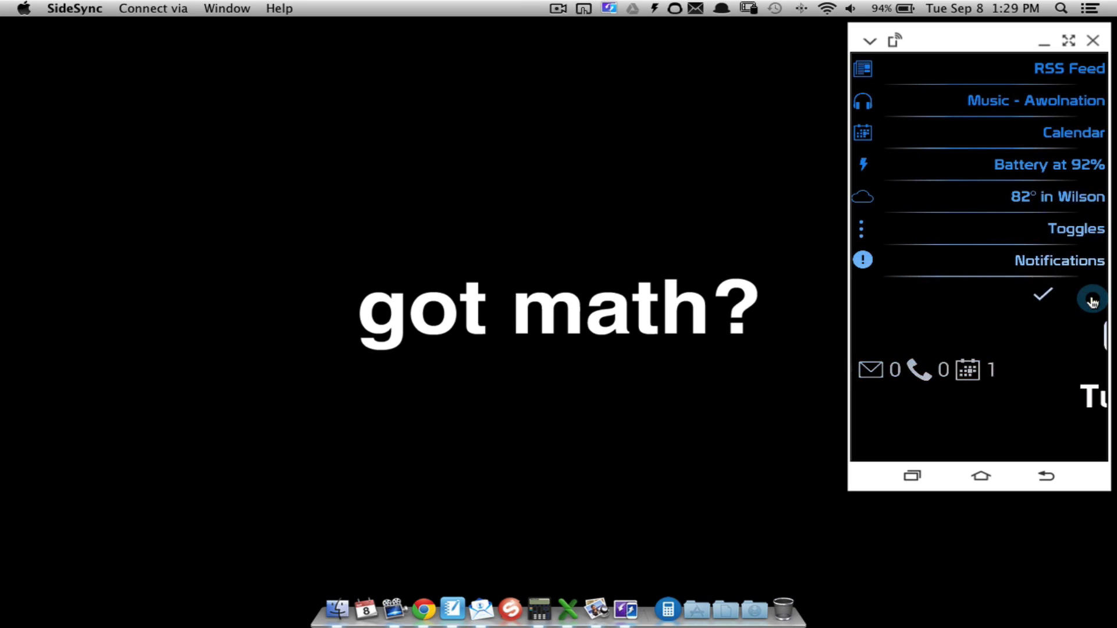
Preview the mirrored wallpaper's Today, Music and Toggles panels in SideSync
{"action": "left_click", "coordinate": [1091, 301]}
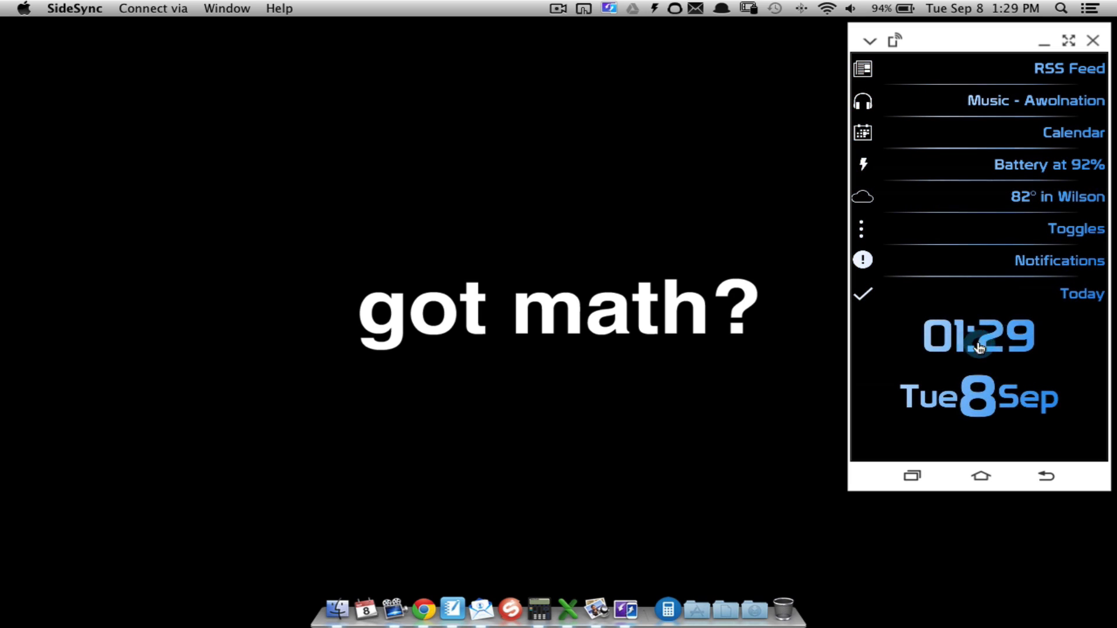
{"action": "mouse_move", "coordinate": [1011, 359]}
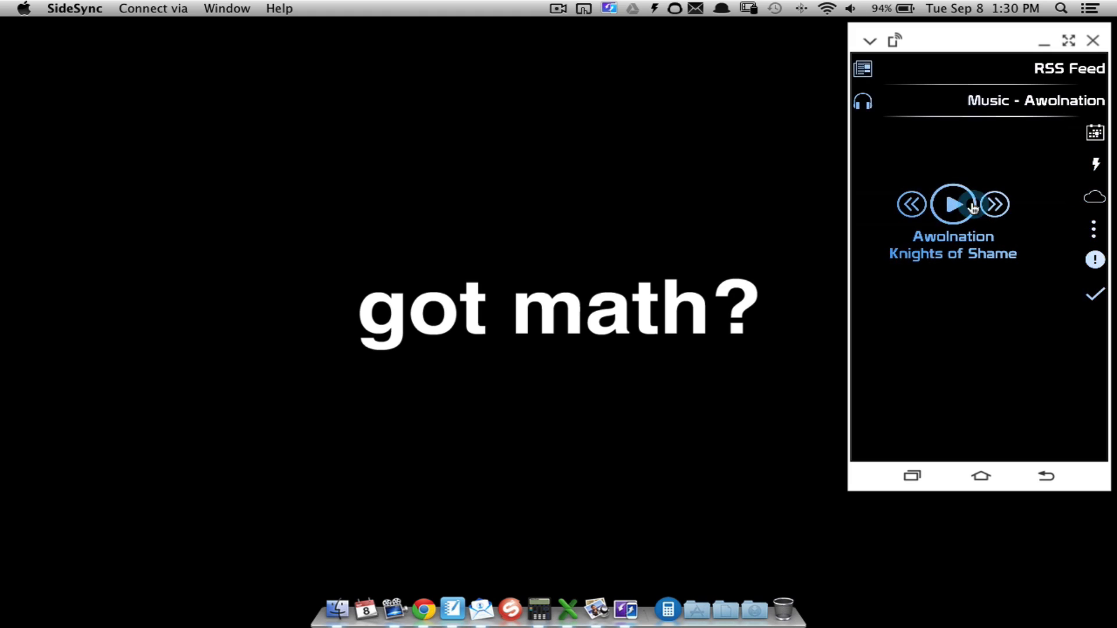
{"action": "left_click", "coordinate": [863, 132]}
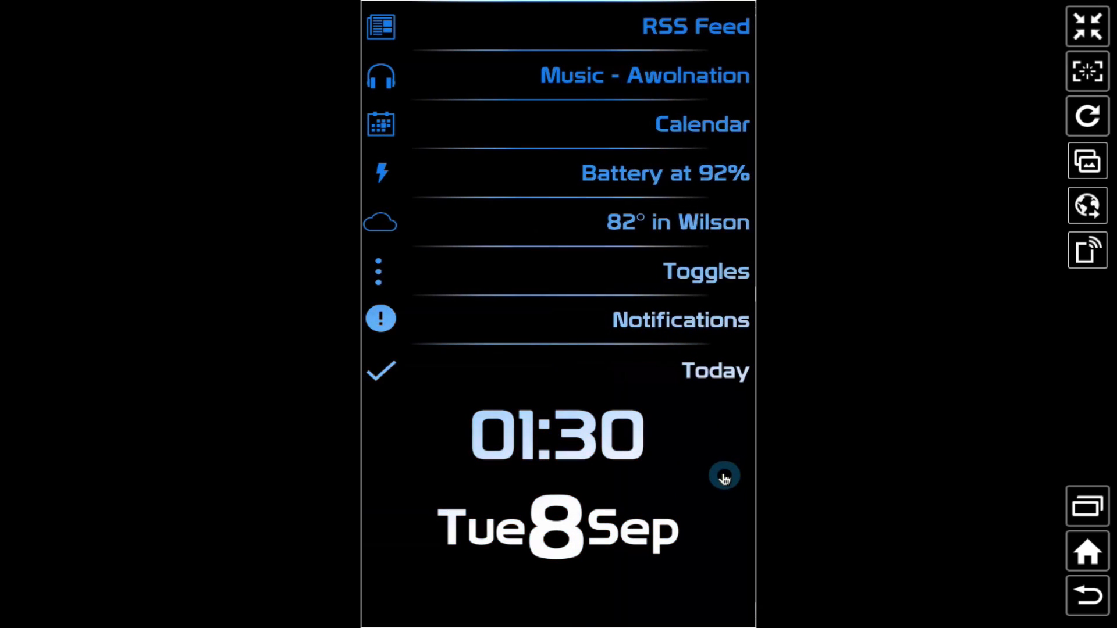
{"action": "left_click", "coordinate": [705, 271]}
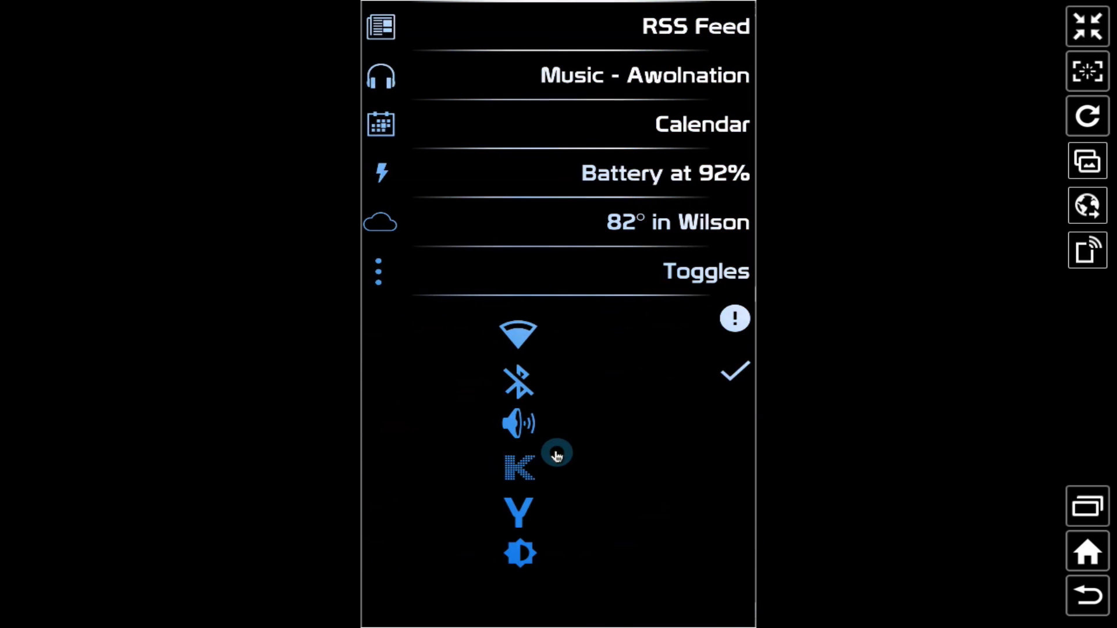
{"action": "mouse_move", "coordinate": [618, 533]}
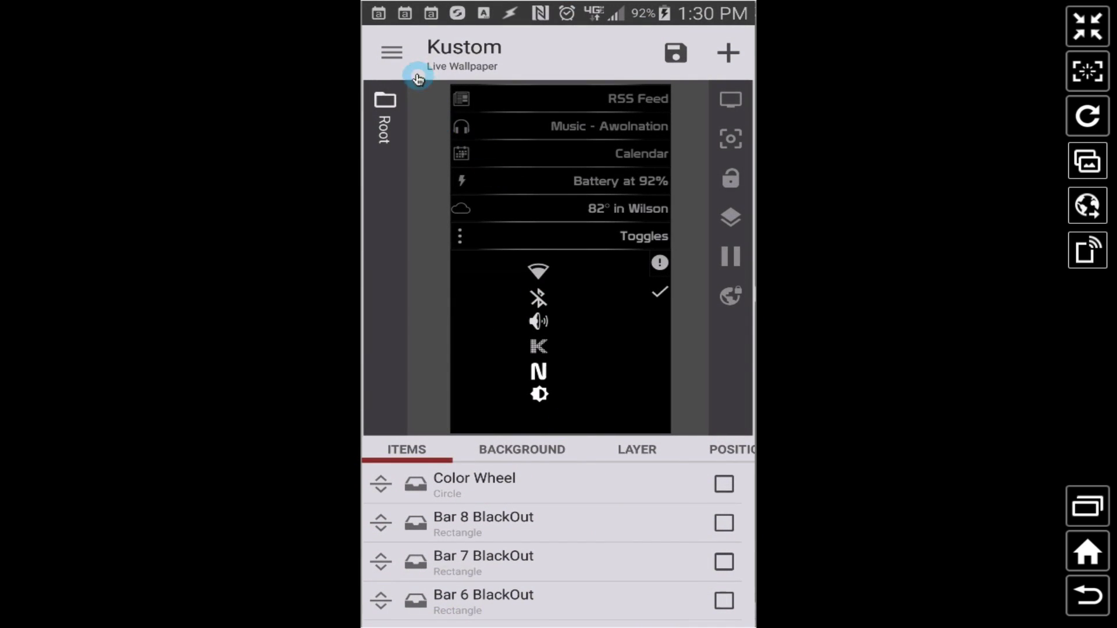
Load an empty preset, add an Overlap Group and rename it 'Color wheel'
{"action": "left_click", "coordinate": [391, 53]}
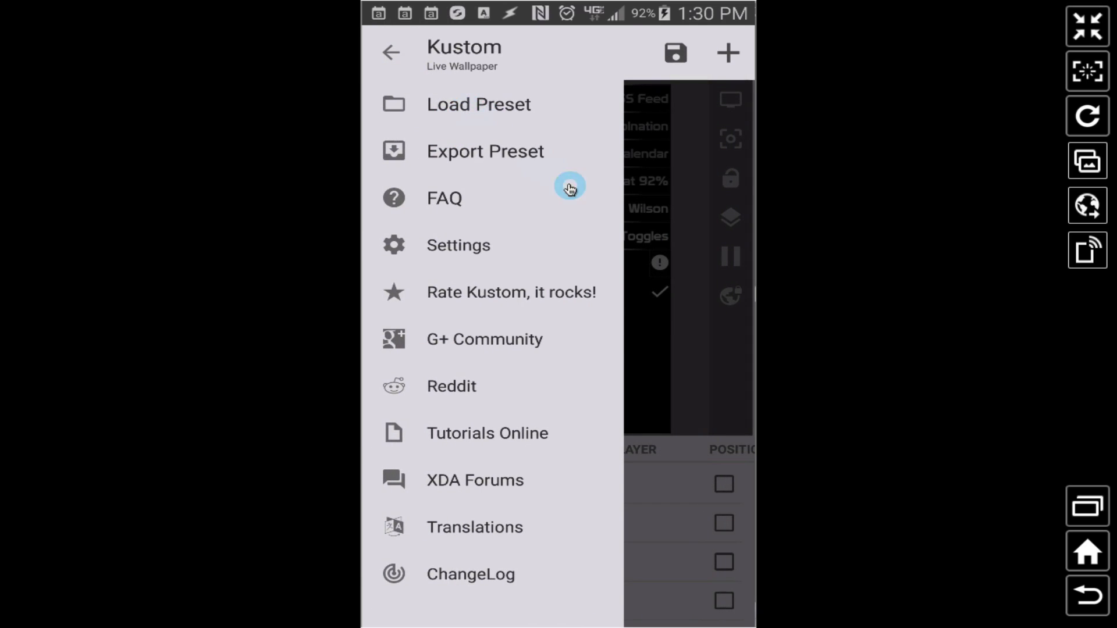
{"action": "left_click", "coordinate": [479, 104]}
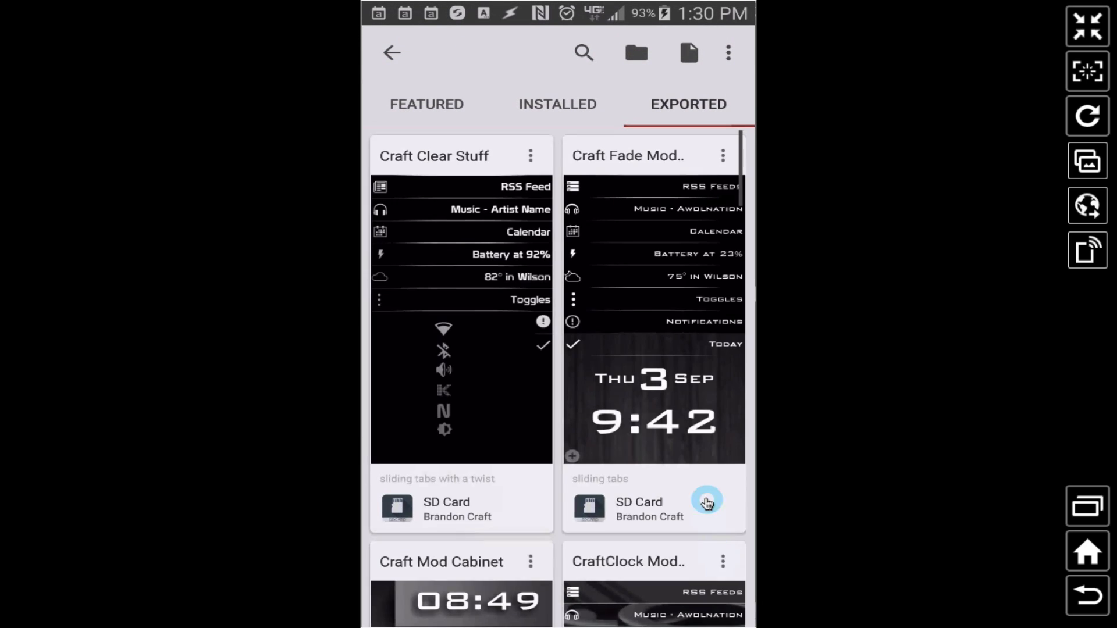
{"action": "mouse_move", "coordinate": [682, 318]}
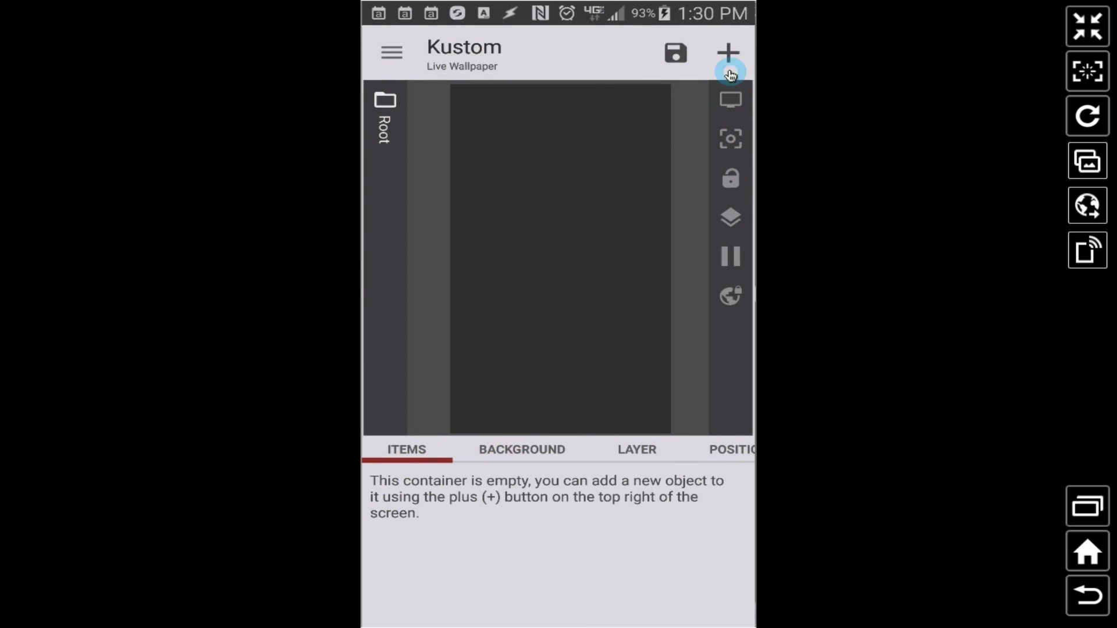
{"action": "left_click", "coordinate": [728, 53]}
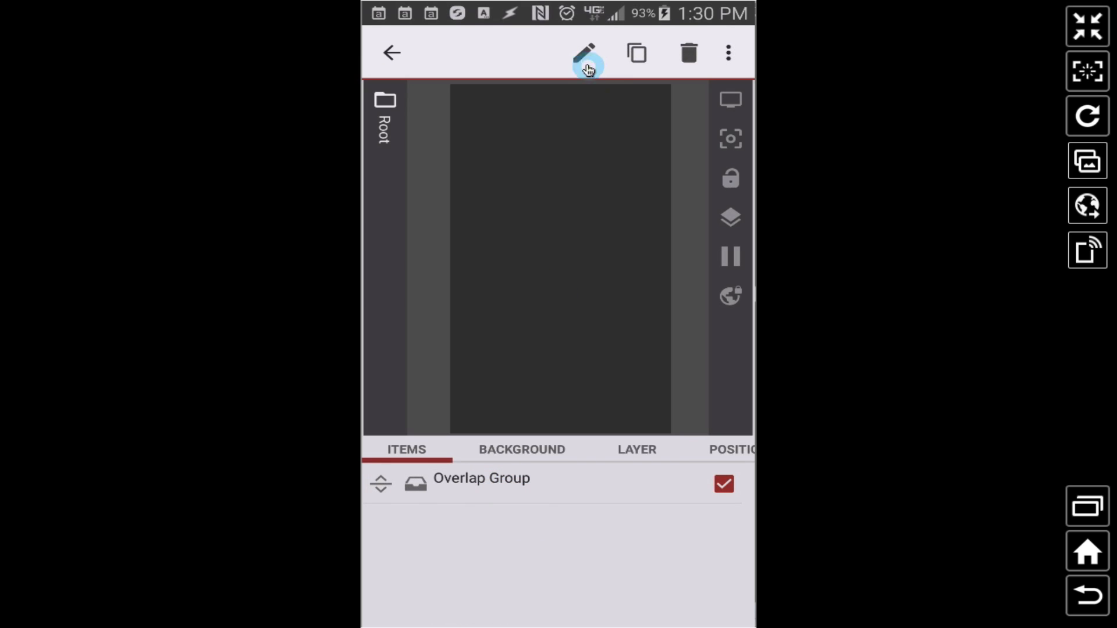
{"action": "left_click", "coordinate": [584, 53]}
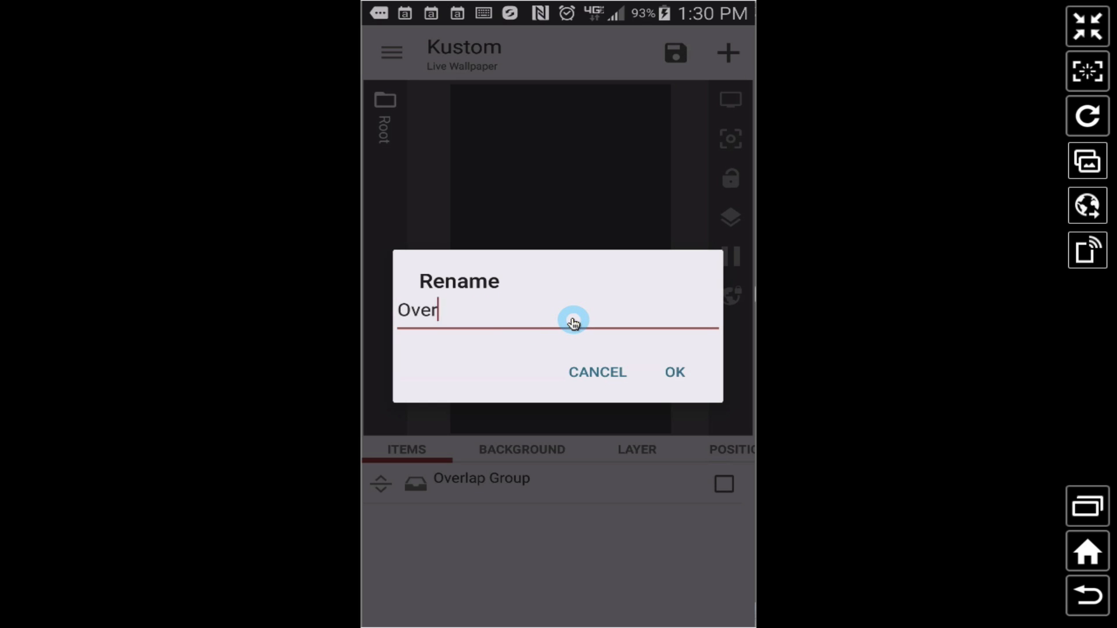
{"action": "type", "text": "Color"}
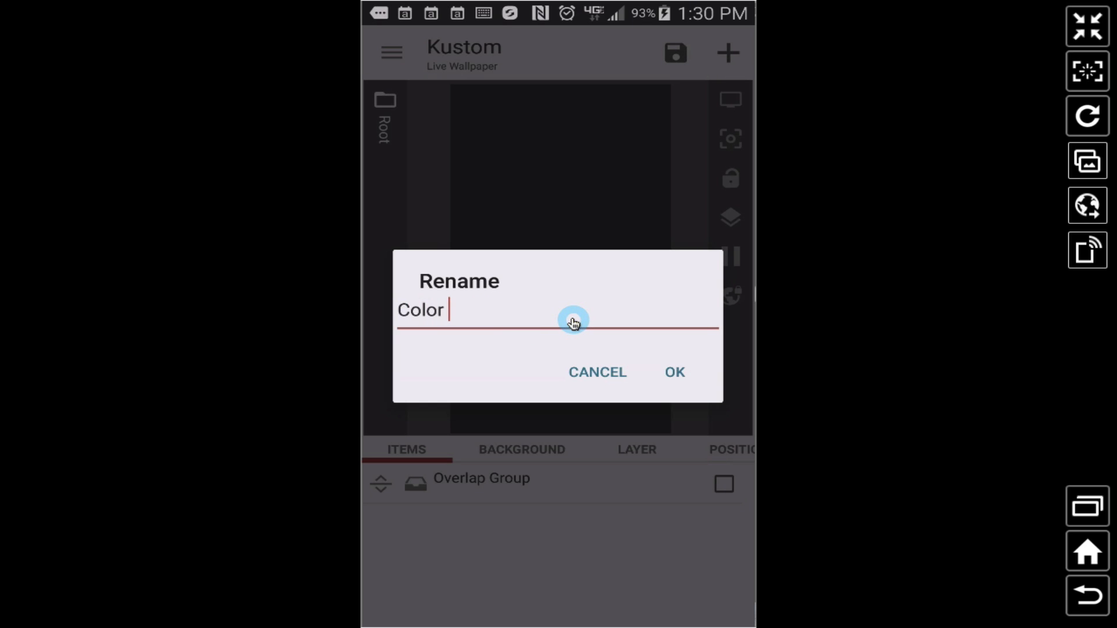
{"action": "type", "text": "wheel"}
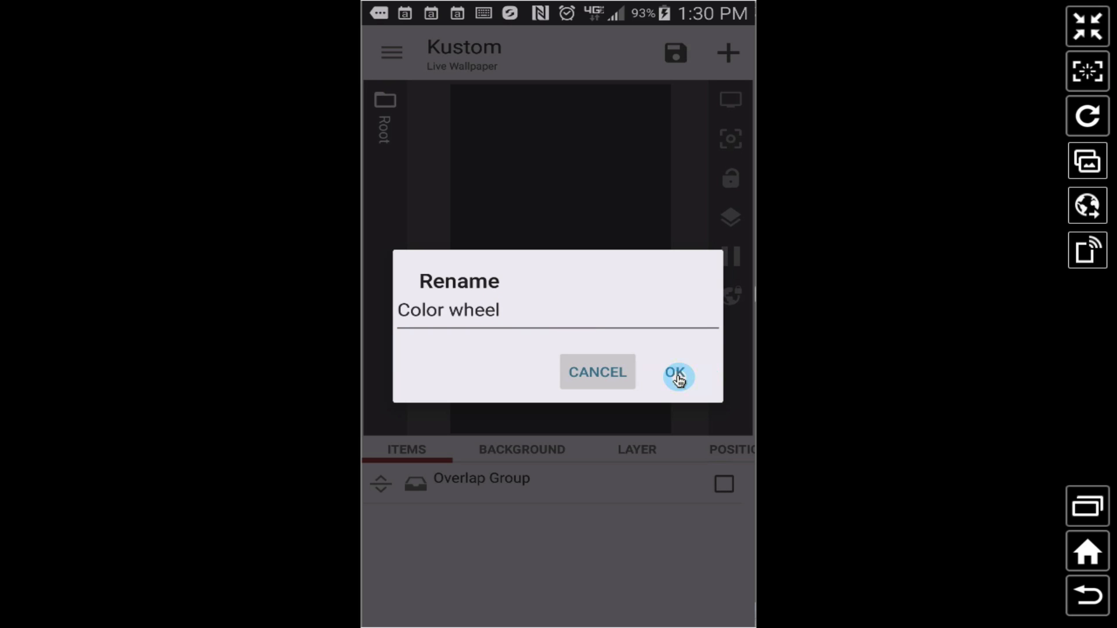
{"action": "left_click", "coordinate": [676, 375]}
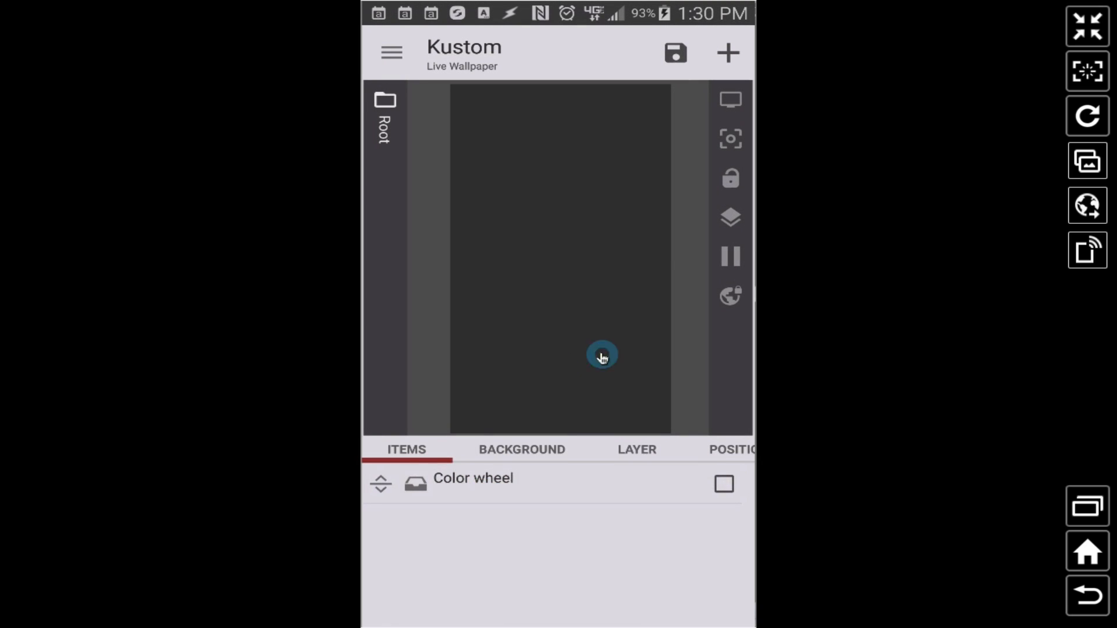
Add a Shape inside the Color wheel group and open its settings
{"action": "left_click", "coordinate": [727, 52]}
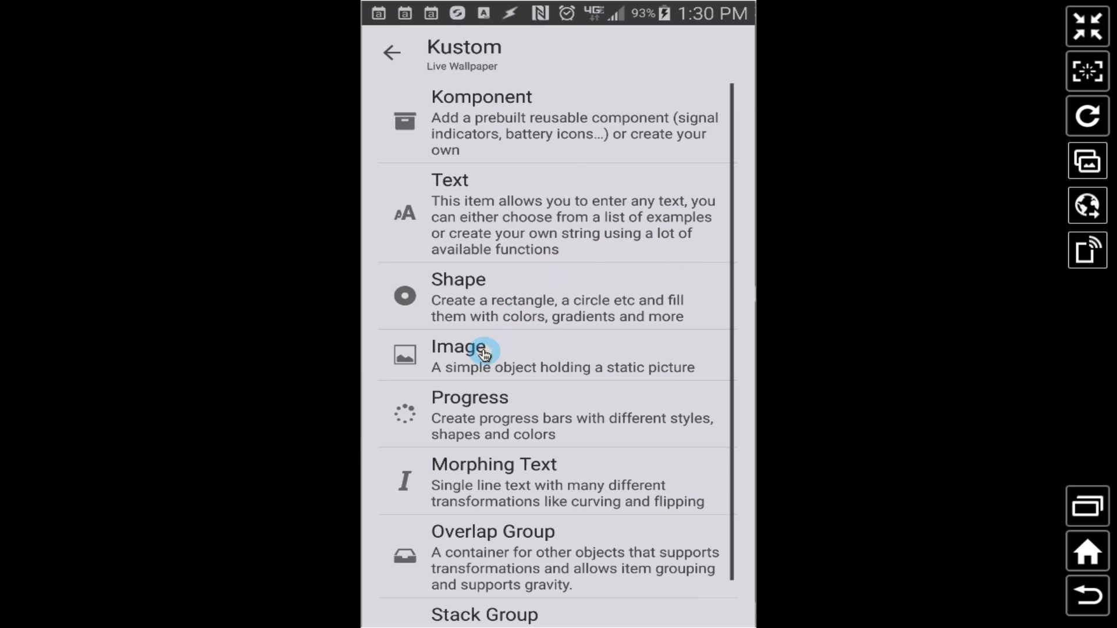
{"action": "left_click", "coordinate": [458, 296]}
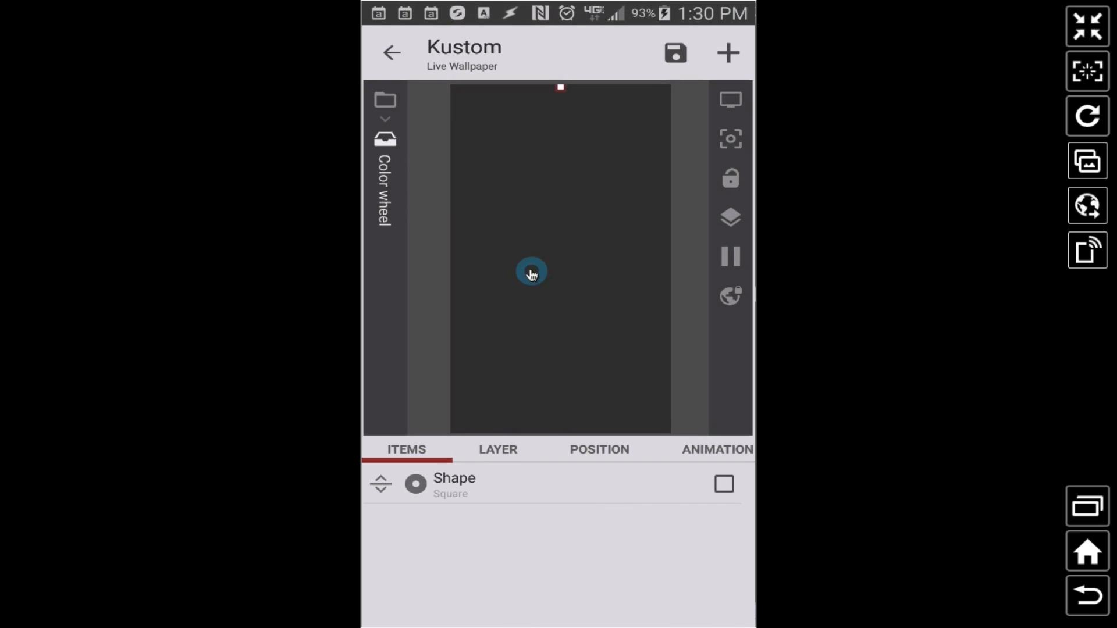
{"action": "mouse_move", "coordinate": [482, 372]}
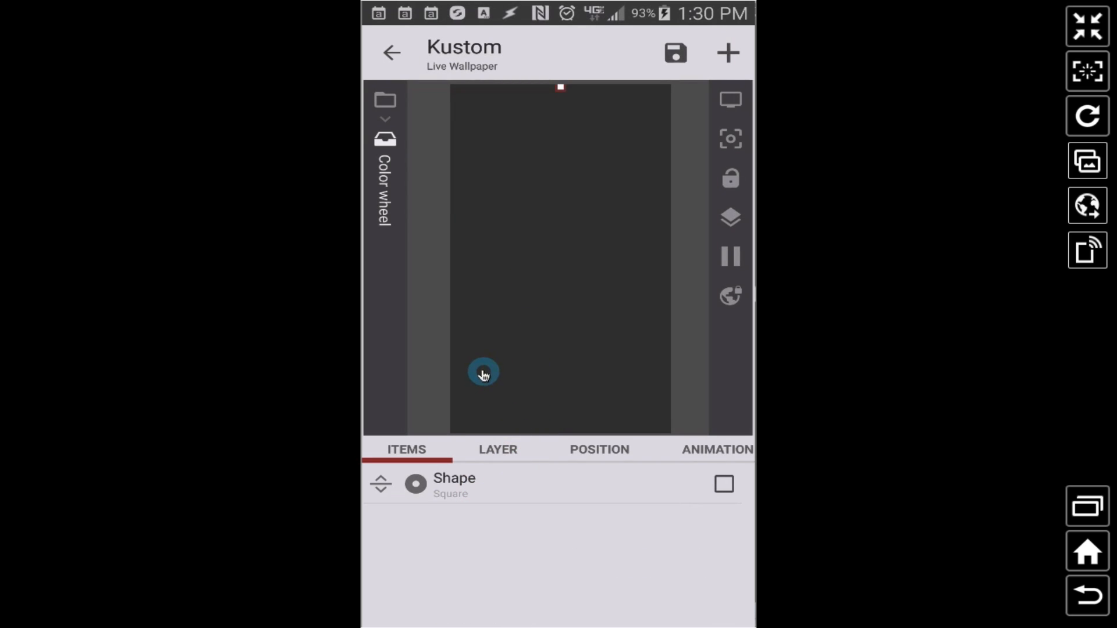
{"action": "left_click", "coordinate": [459, 488]}
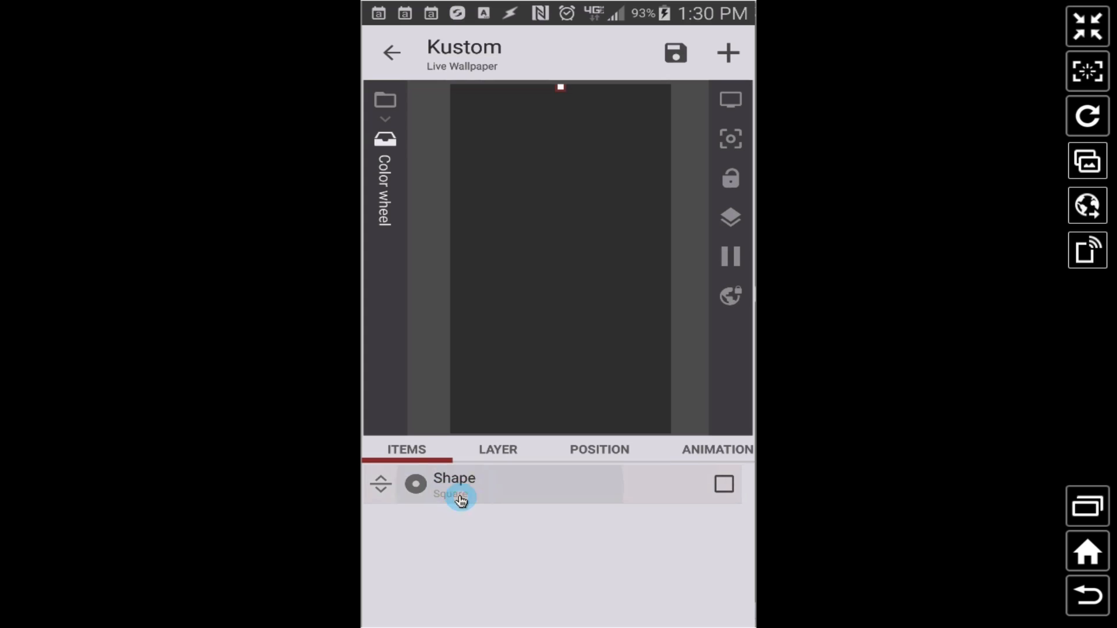
{"action": "left_click", "coordinate": [454, 485]}
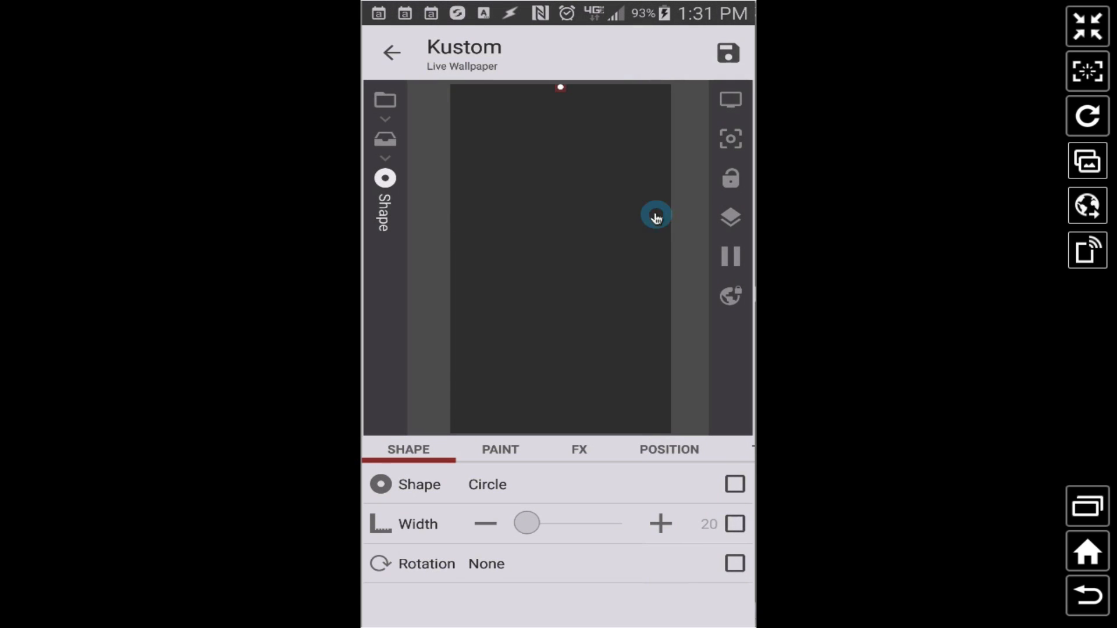
{"action": "mouse_move", "coordinate": [640, 535]}
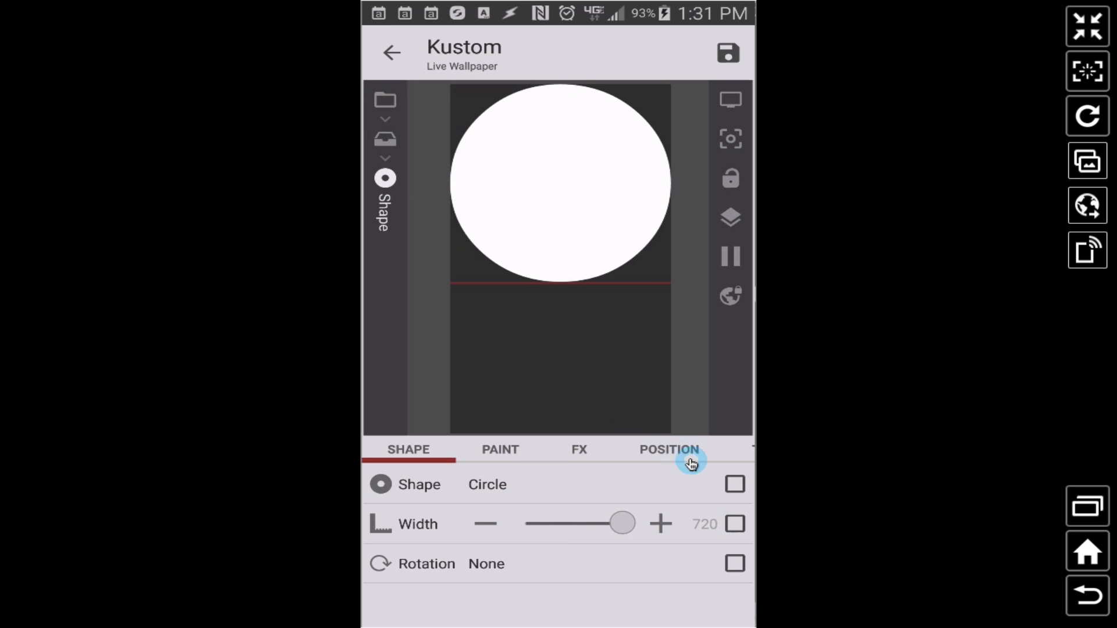
{"action": "mouse_move", "coordinate": [492, 250]}
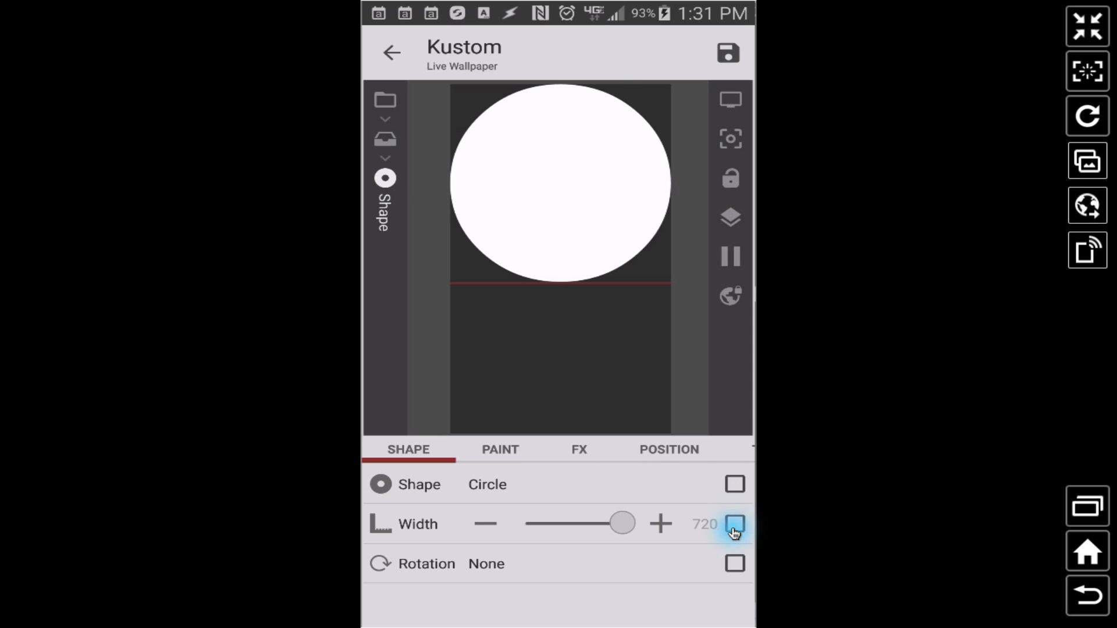
Set the circle's width to a formula value of 1440
{"action": "left_click", "coordinate": [734, 524]}
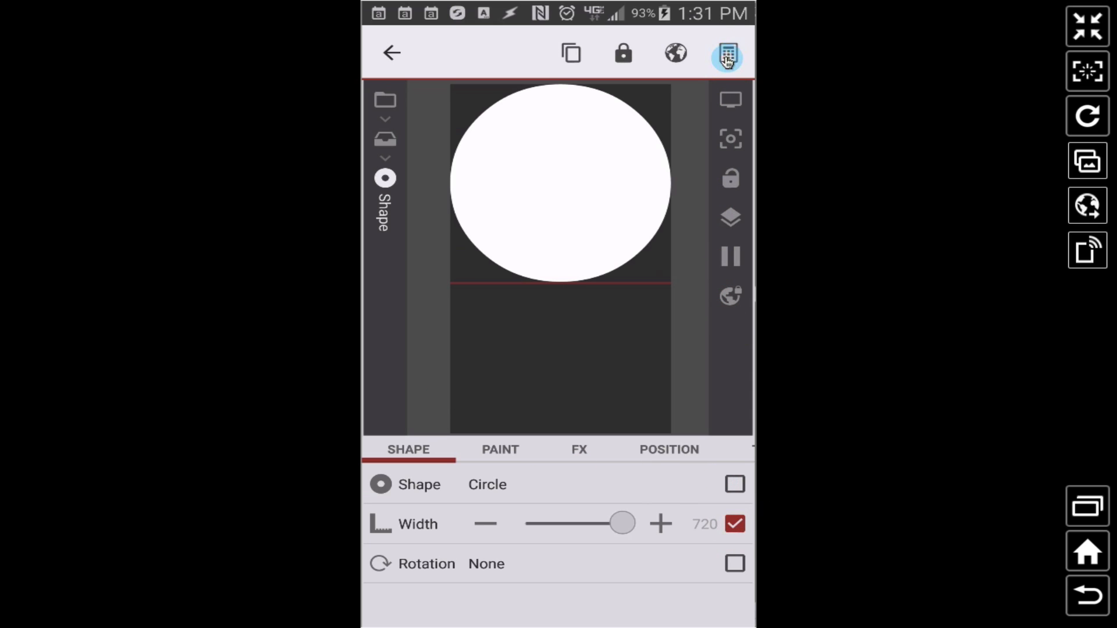
{"action": "left_click", "coordinate": [728, 53]}
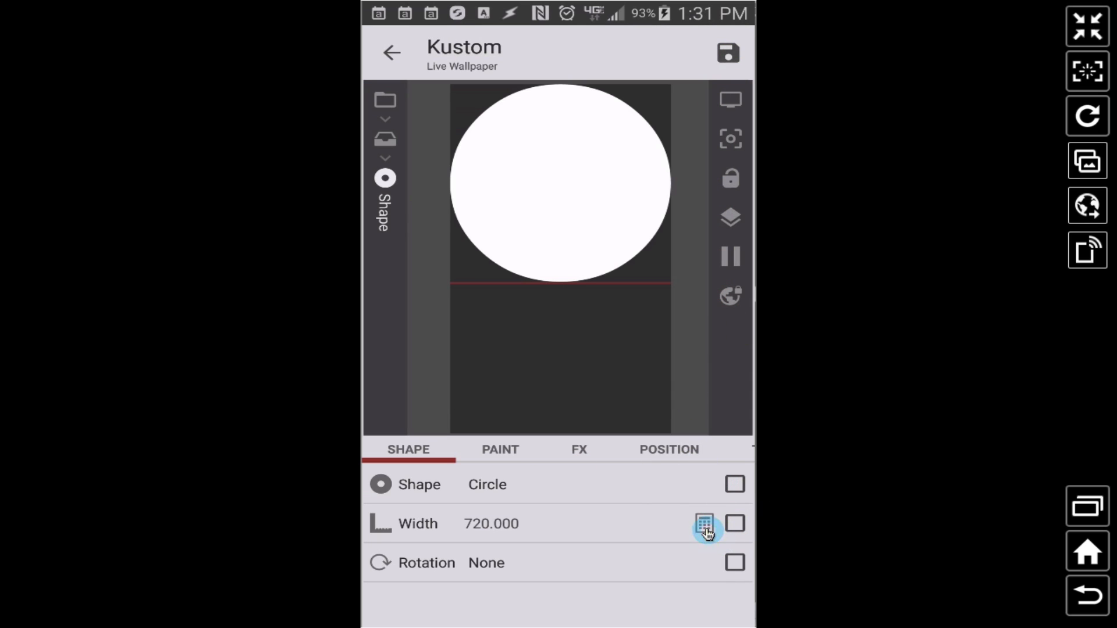
{"action": "left_click", "coordinate": [705, 523]}
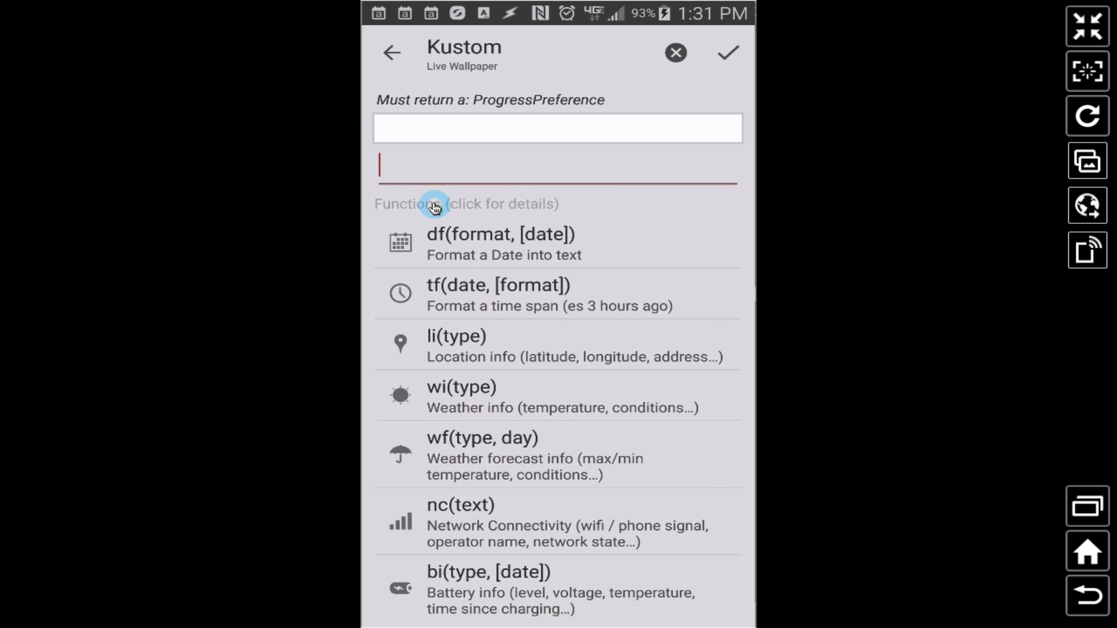
{"action": "type", "text": "1440"}
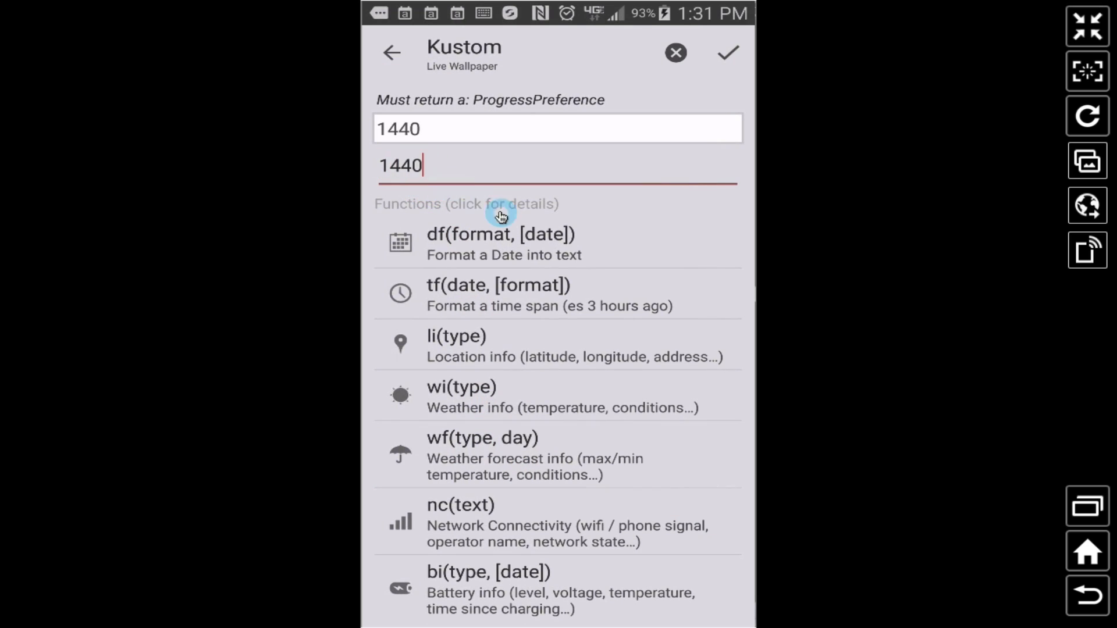
{"action": "left_click", "coordinate": [727, 52]}
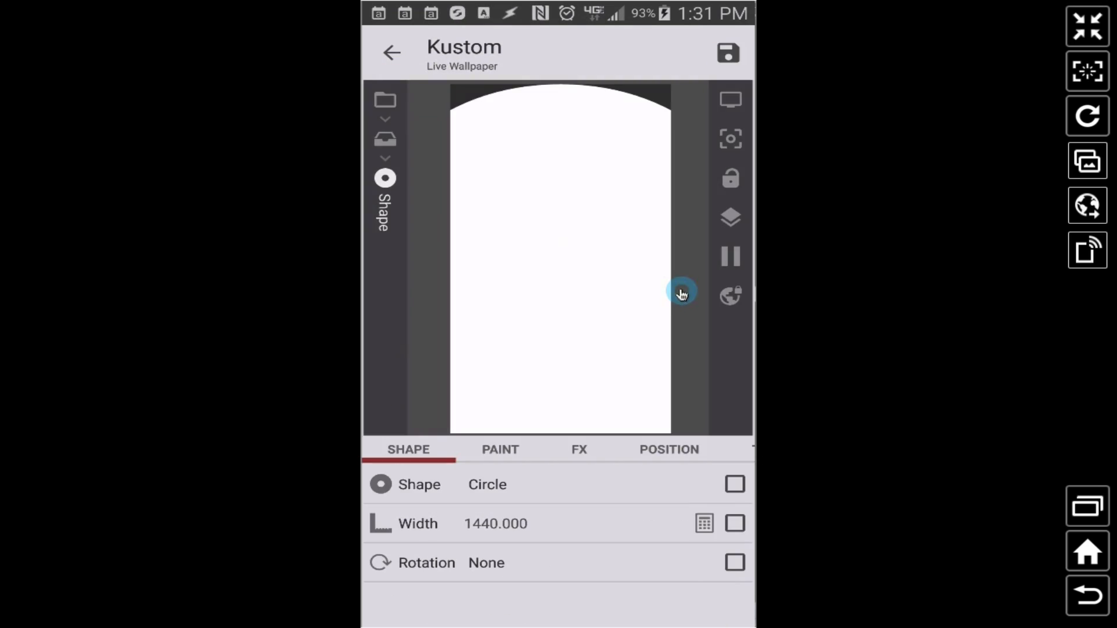
{"action": "mouse_move", "coordinate": [501, 460]}
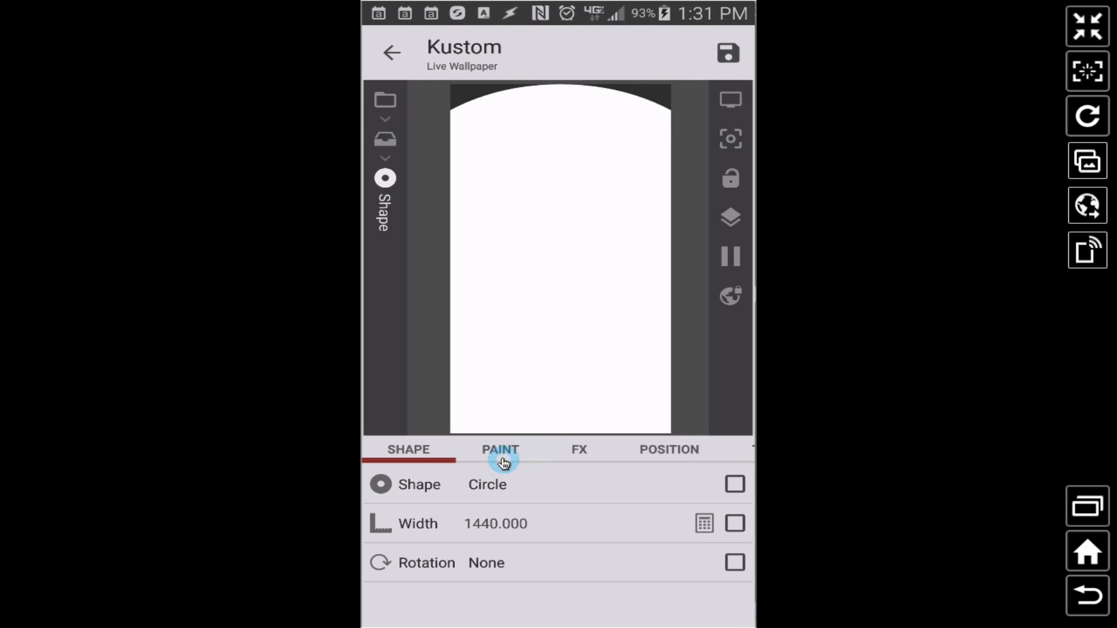
{"action": "mouse_move", "coordinate": [1072, 577]}
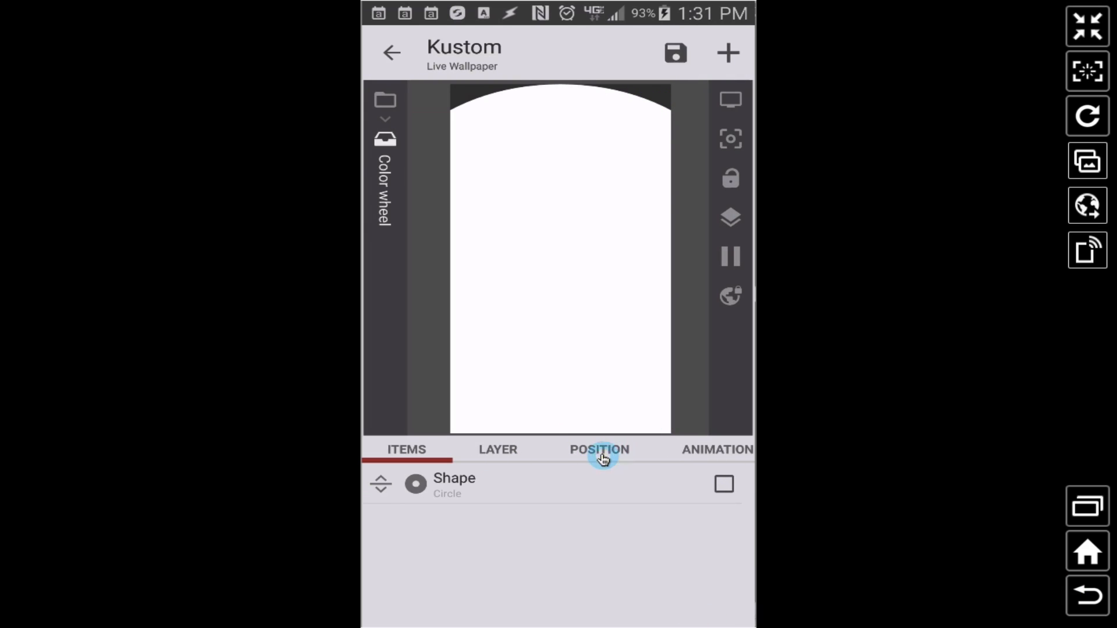
Set the Color wheel group's anchor to Center
{"action": "left_click", "coordinate": [599, 450]}
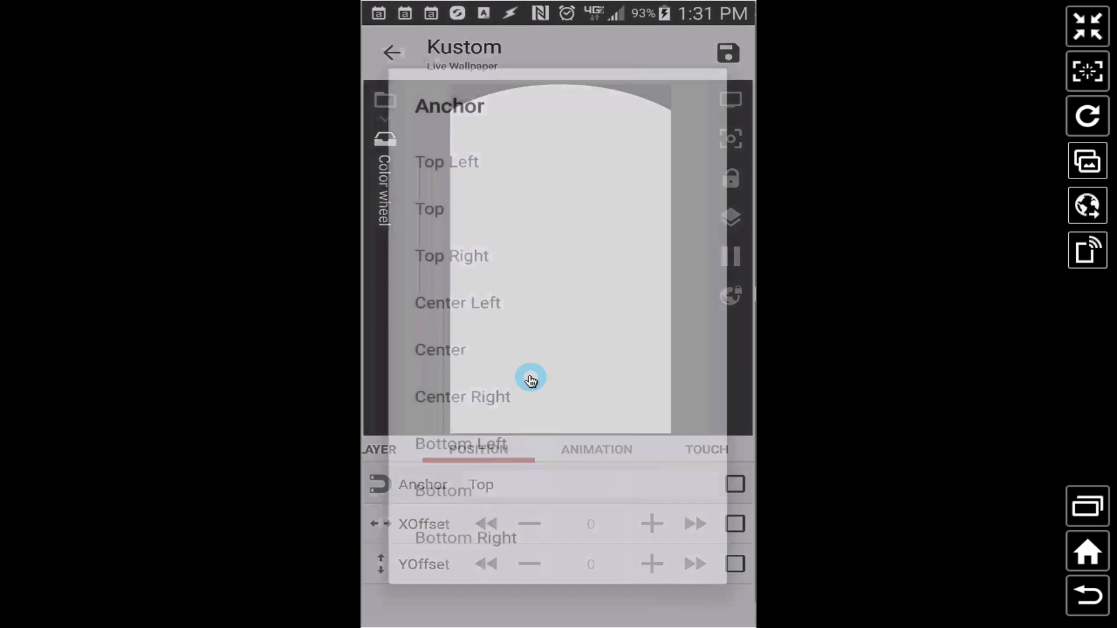
{"action": "left_click", "coordinate": [440, 350]}
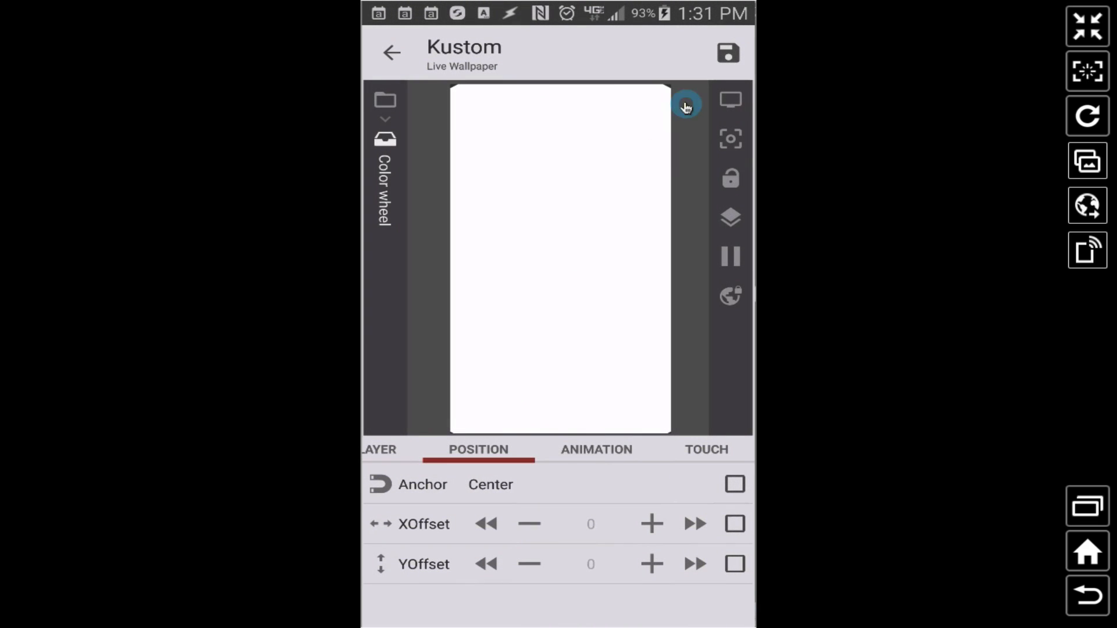
{"action": "mouse_move", "coordinate": [457, 91]}
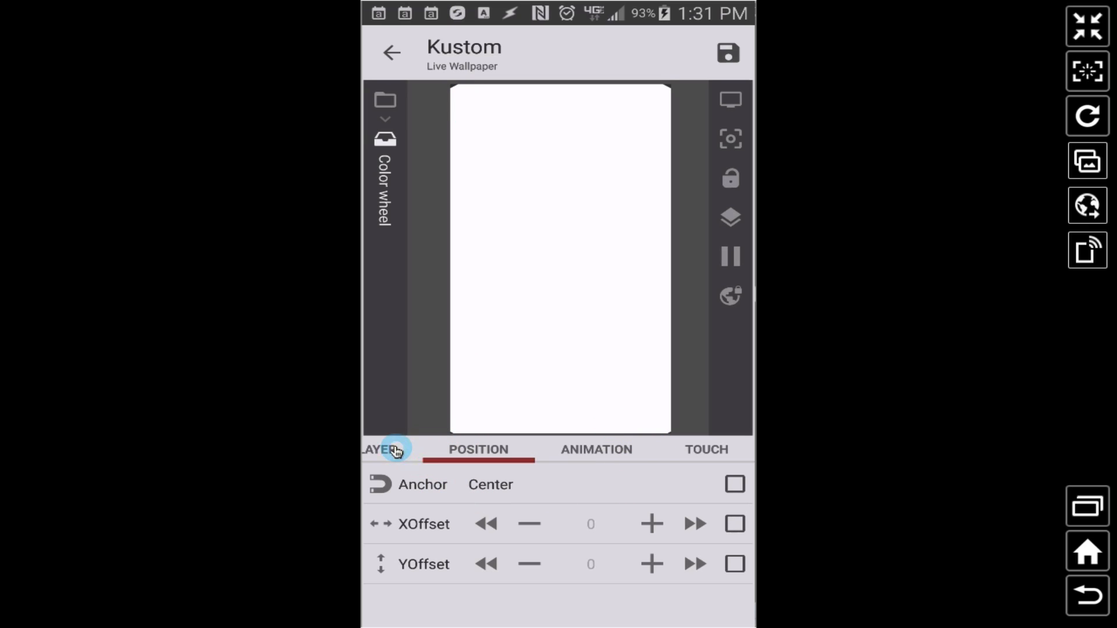
{"action": "left_click", "coordinate": [394, 449]}
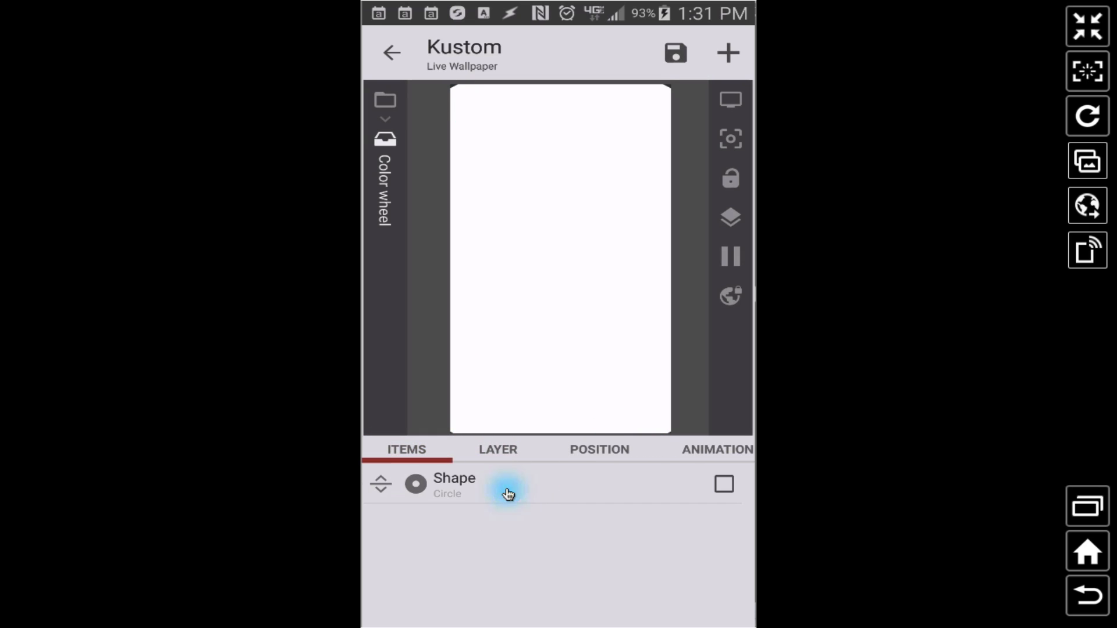
Correct the circle's width formula from 15000 to 1500
{"action": "left_click", "coordinate": [454, 485]}
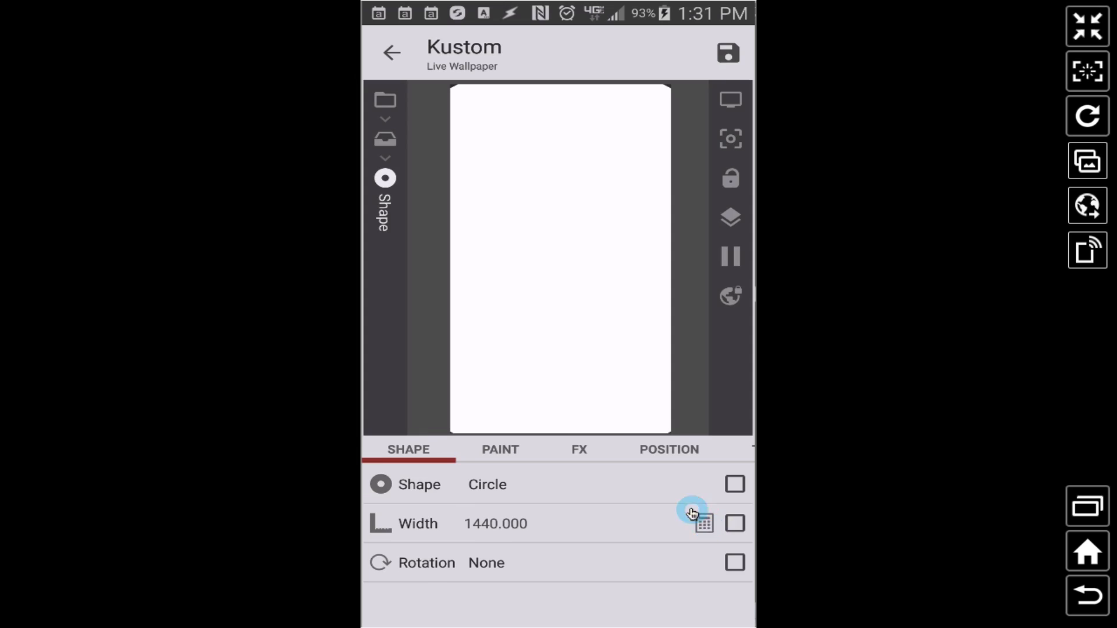
{"action": "left_click", "coordinate": [704, 523]}
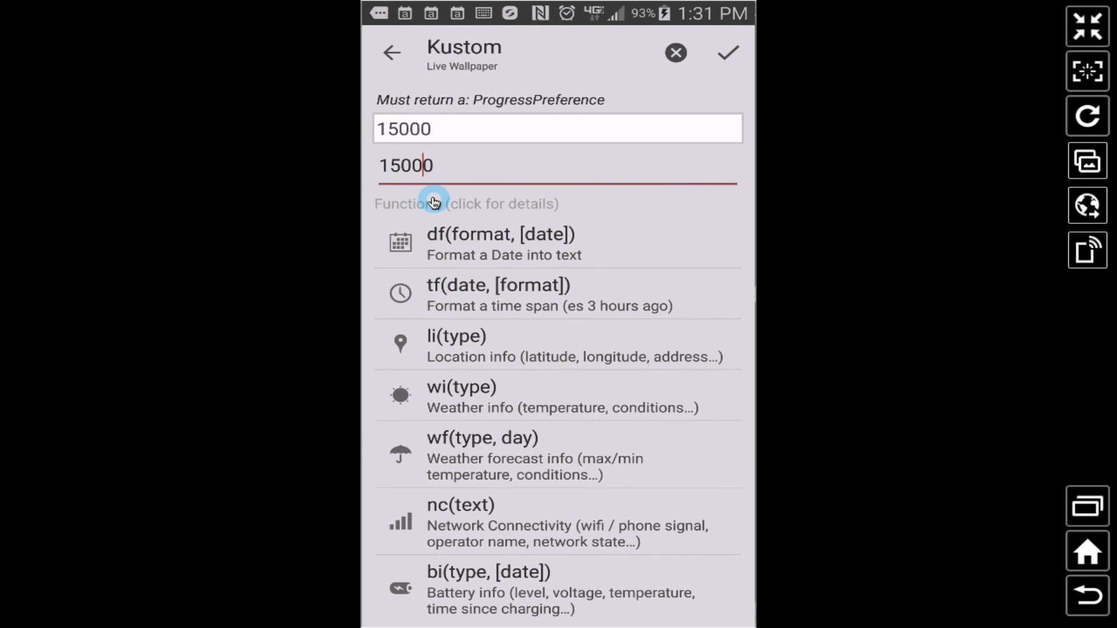
{"action": "key", "text": "Backspace"}
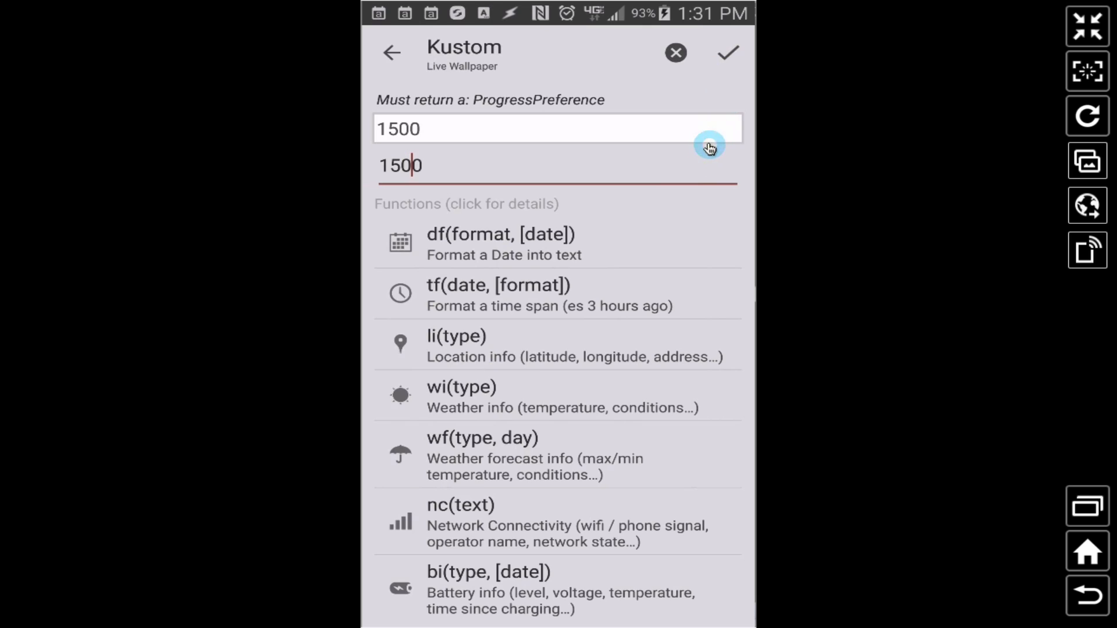
{"action": "left_click", "coordinate": [727, 52]}
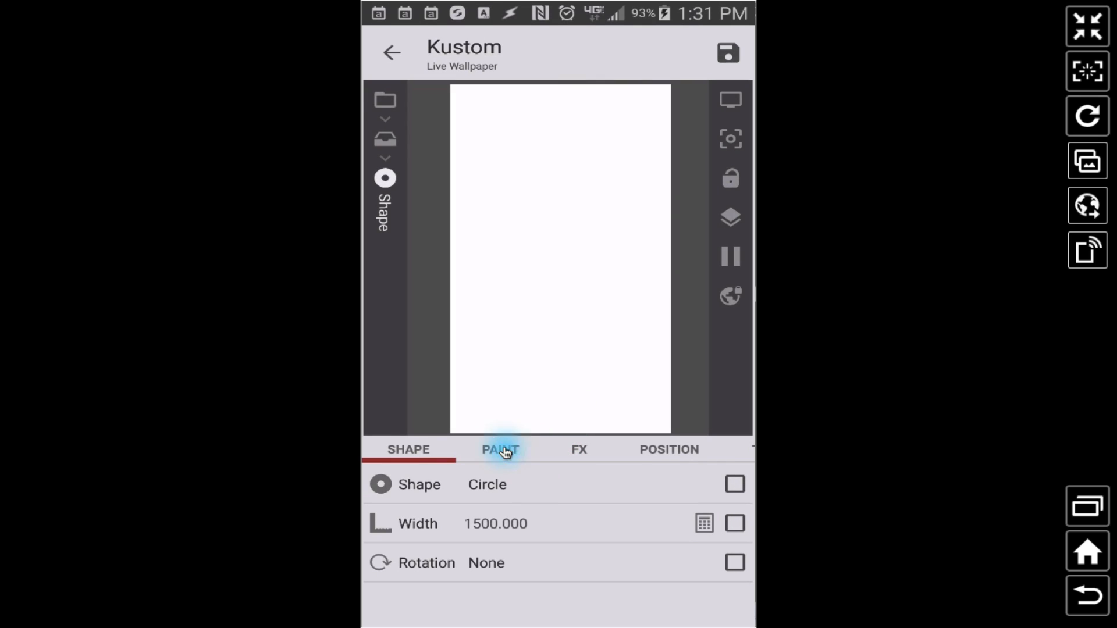
Fill the circle with solid red #FFFF0000
{"action": "left_click", "coordinate": [499, 449]}
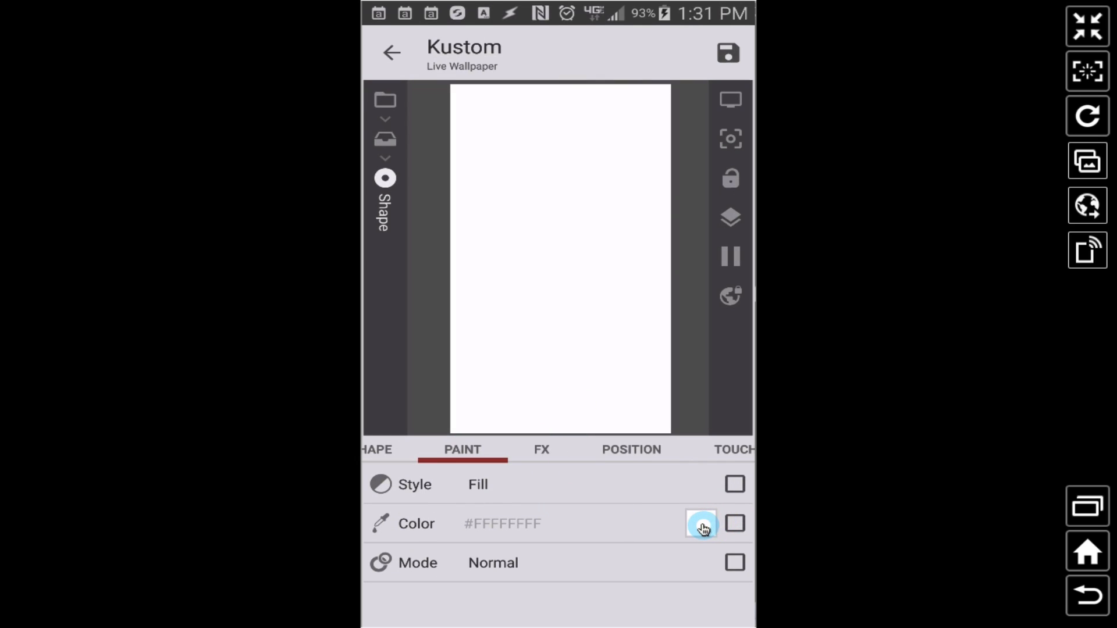
{"action": "left_click", "coordinate": [703, 523]}
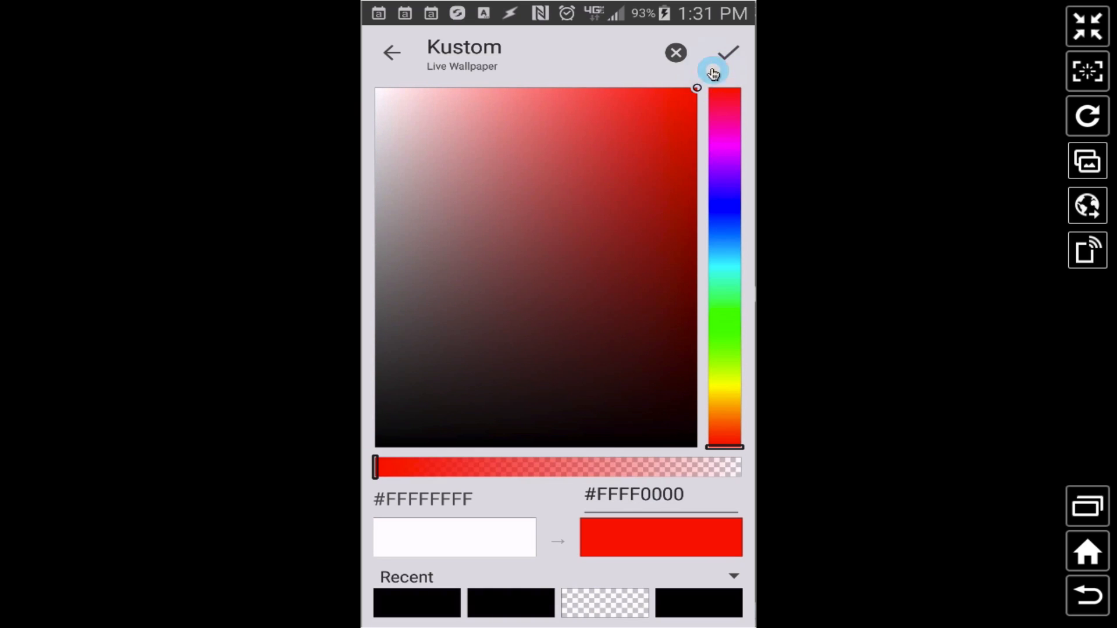
{"action": "mouse_move", "coordinate": [555, 517]}
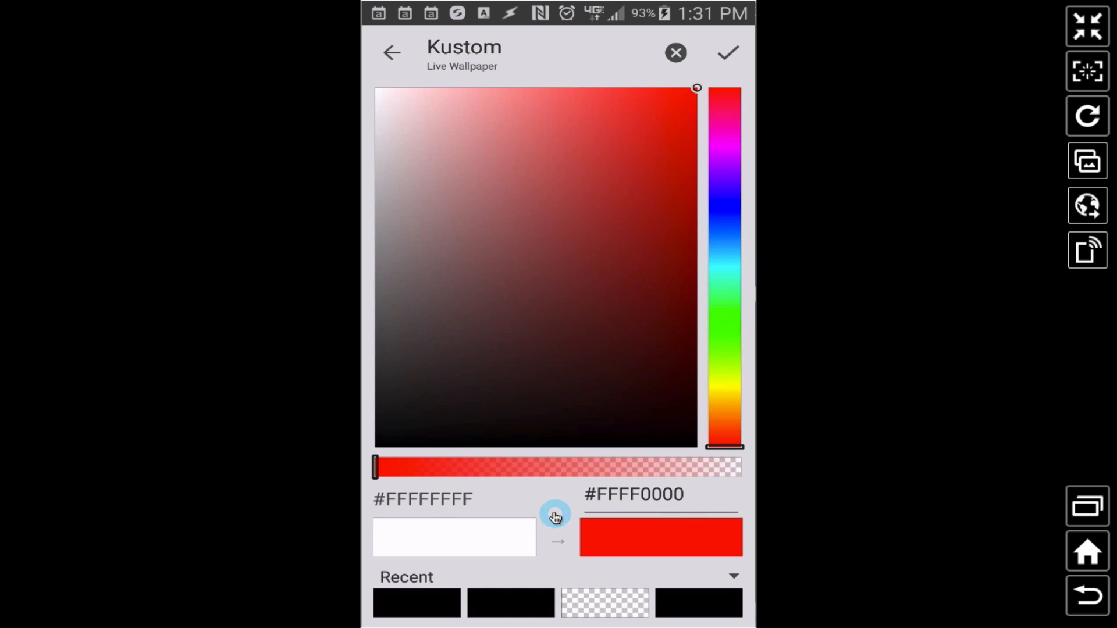
{"action": "left_click", "coordinate": [728, 53]}
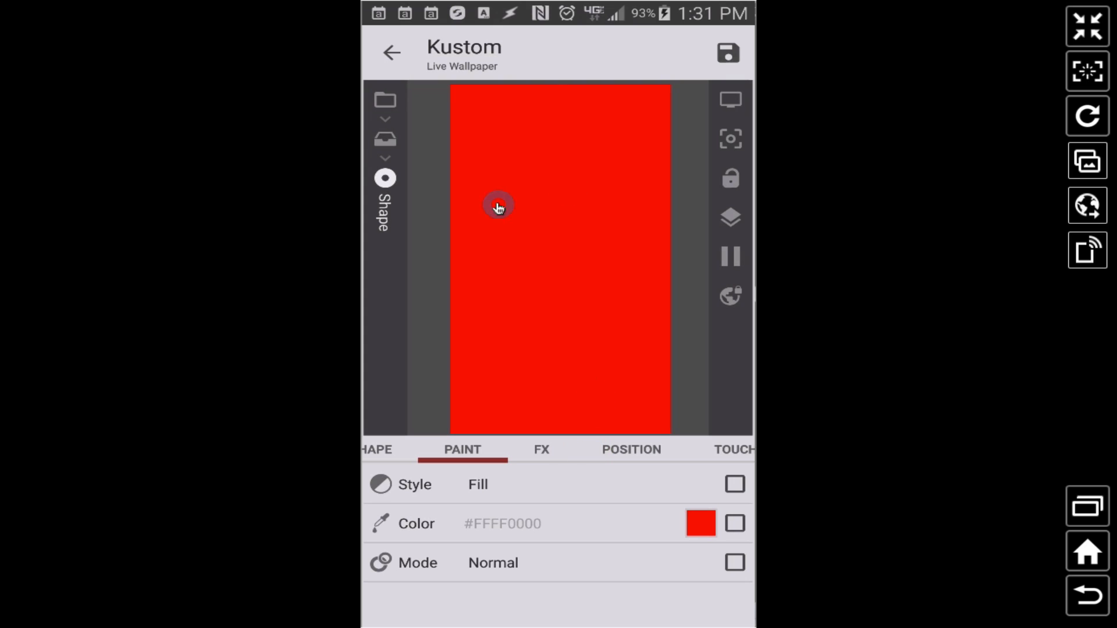
Add a Horizontal Gradient texture and pick blue #FF00ACFF as its colour
{"action": "left_click", "coordinate": [540, 450]}
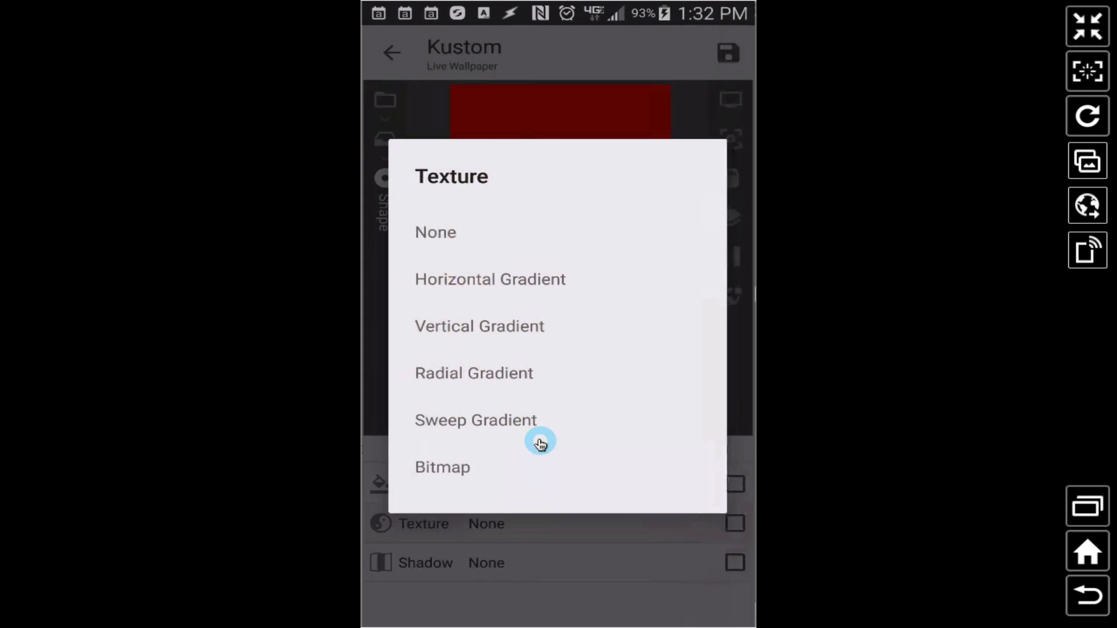
{"action": "mouse_move", "coordinate": [485, 319]}
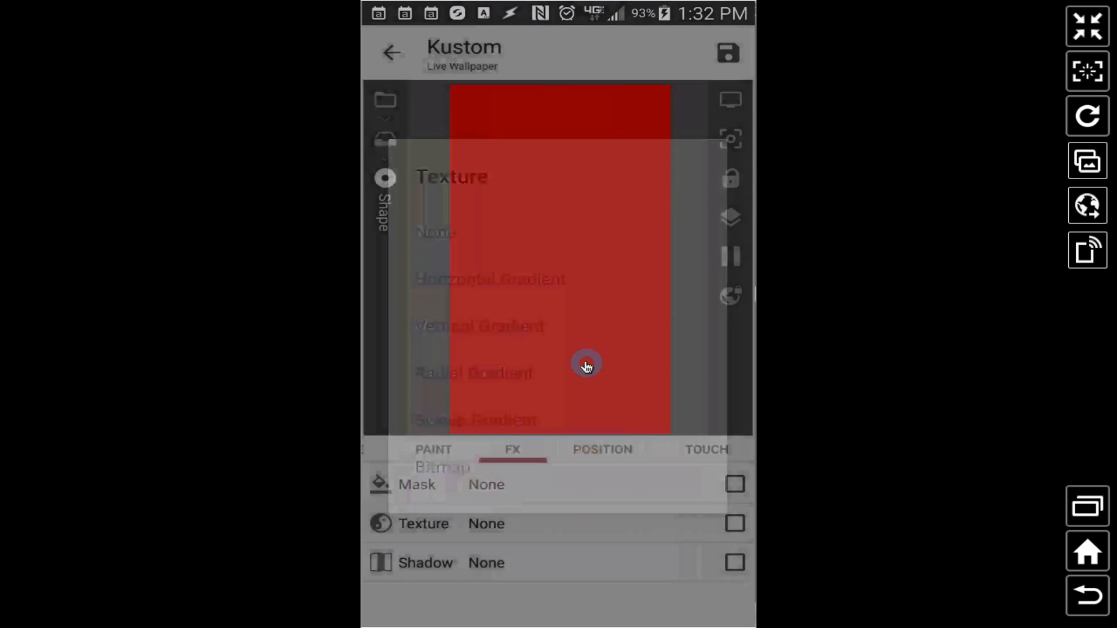
{"action": "left_click", "coordinate": [490, 279]}
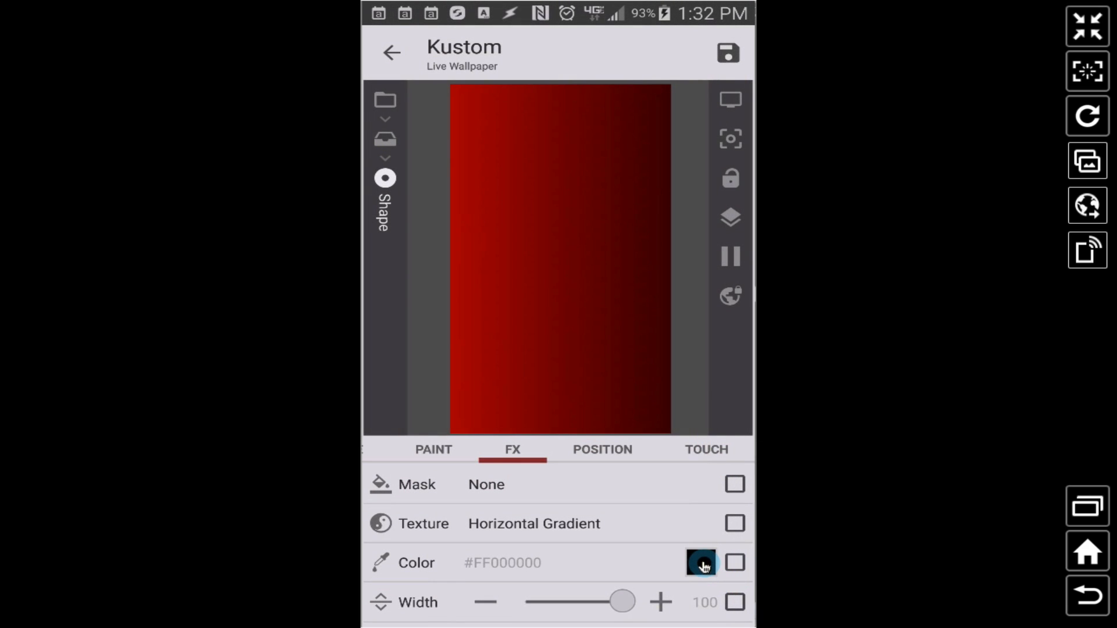
{"action": "left_click", "coordinate": [701, 563]}
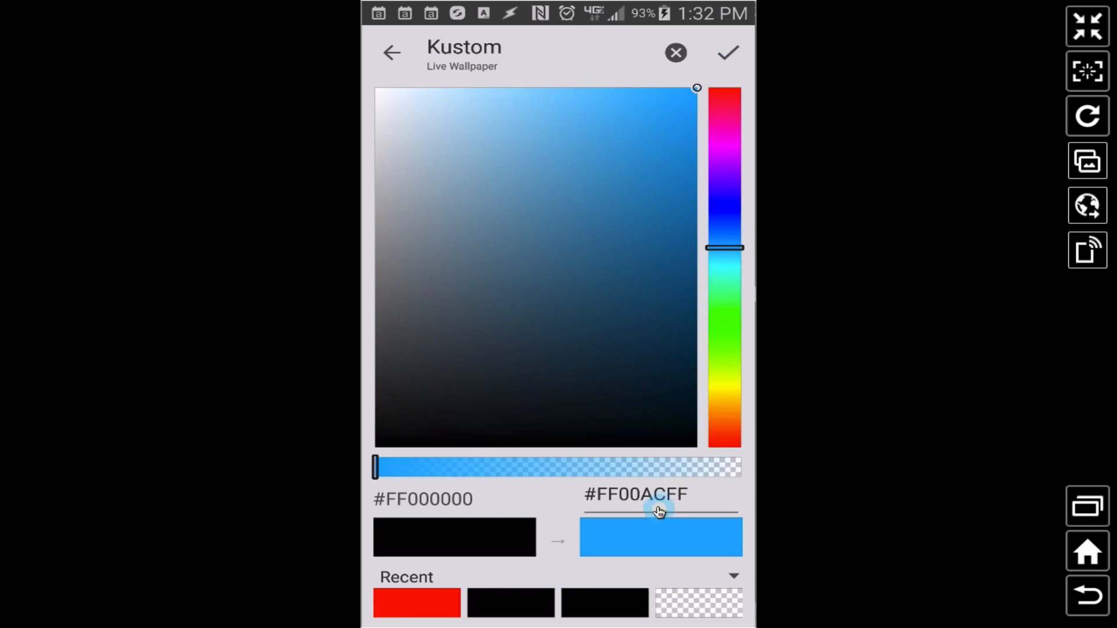
Accept the #FF00ACFF gradient colour and return to the Color wheel group
{"action": "left_click", "coordinate": [727, 52]}
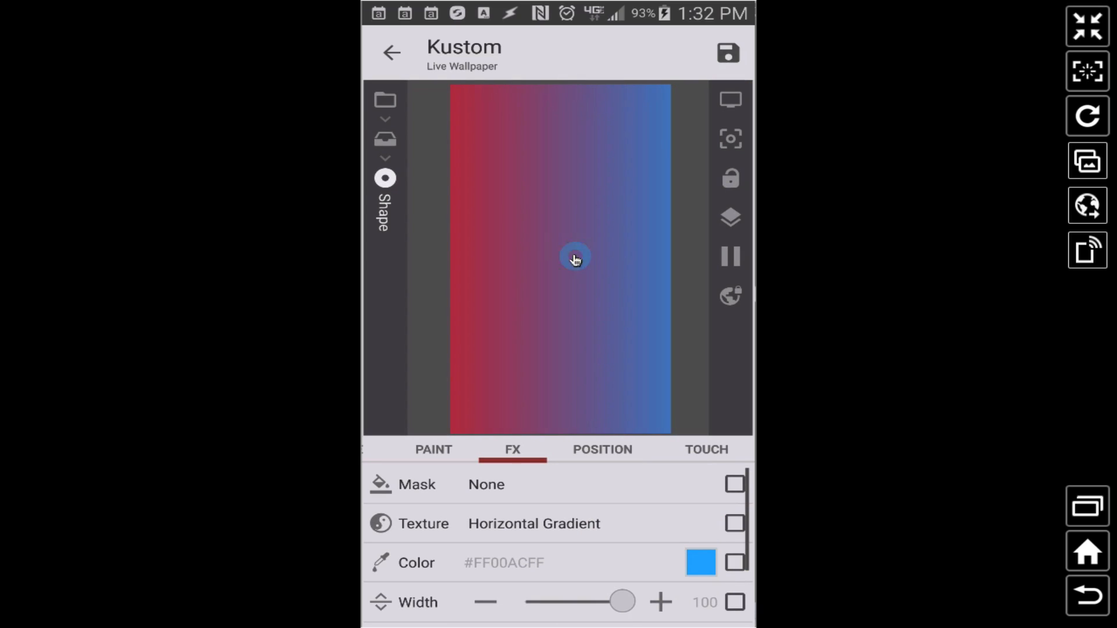
{"action": "mouse_move", "coordinate": [633, 472]}
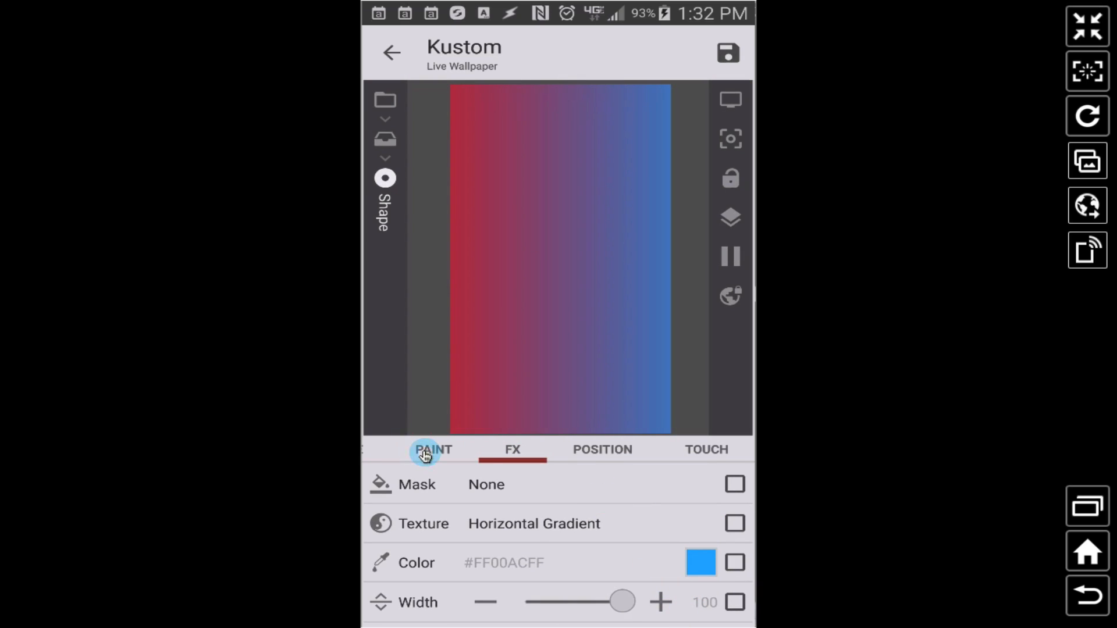
{"action": "left_click", "coordinate": [409, 450]}
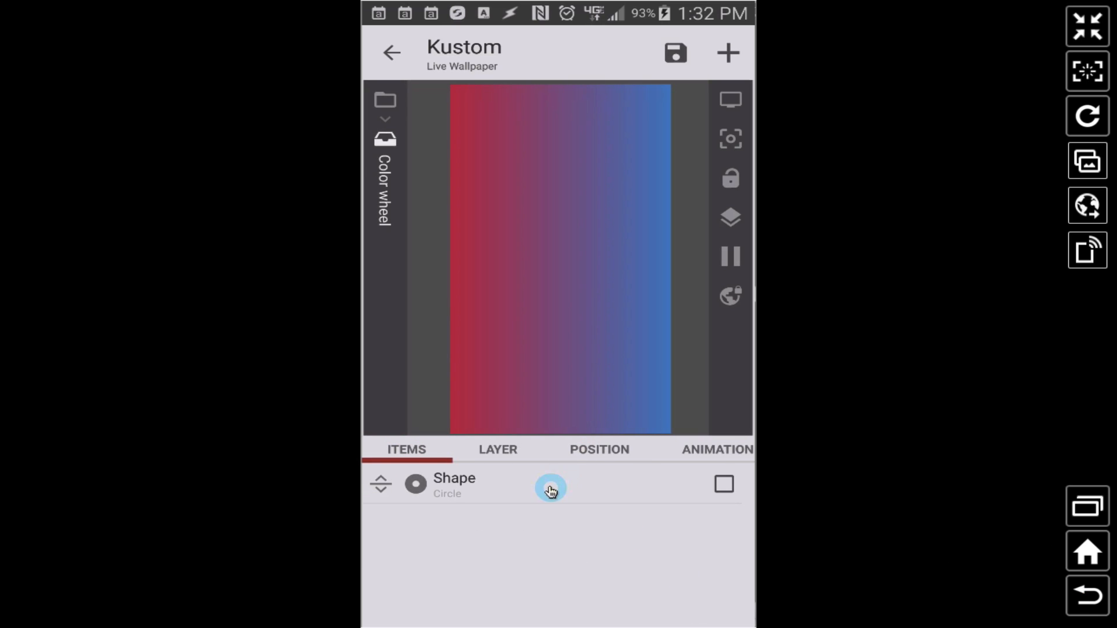
{"action": "mouse_move", "coordinate": [716, 453]}
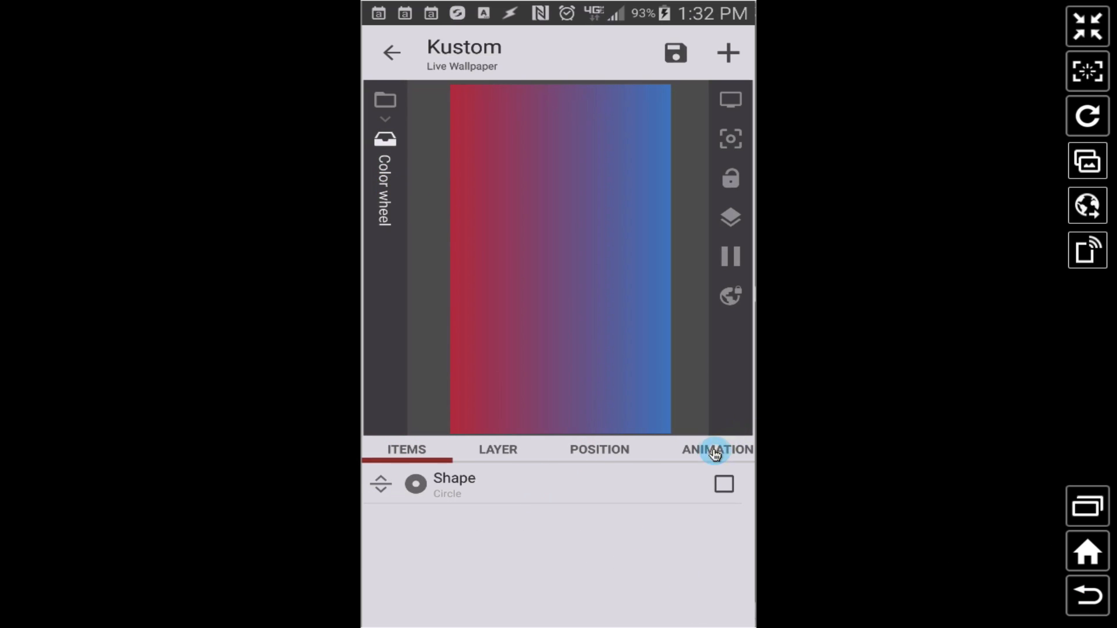
Add a looping animation to the Color wheel group
{"action": "left_click", "coordinate": [716, 449]}
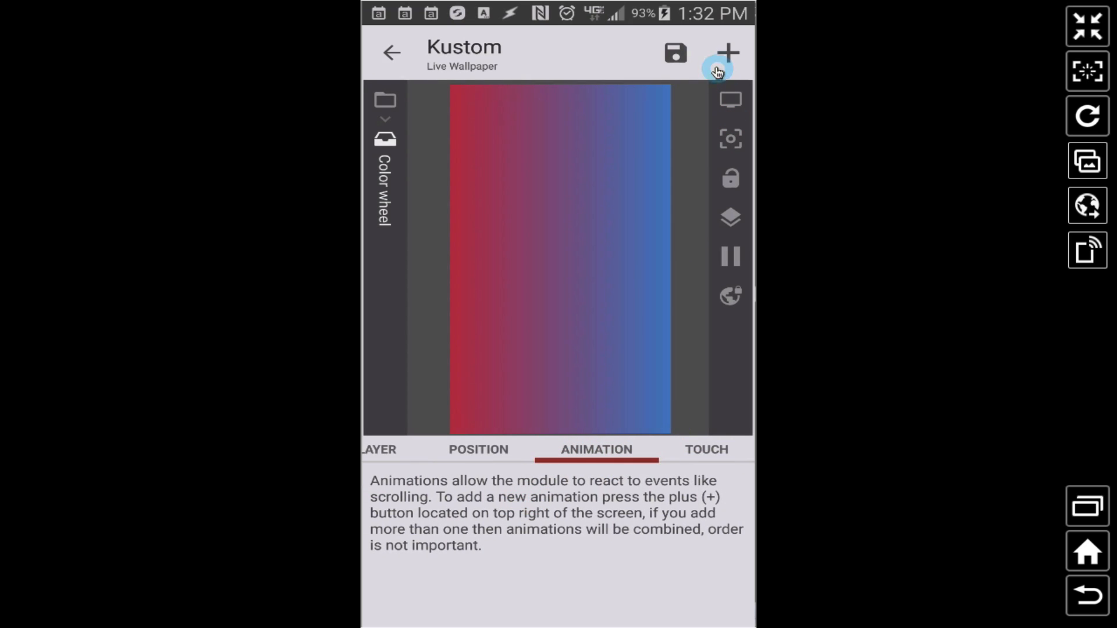
{"action": "left_click", "coordinate": [728, 53]}
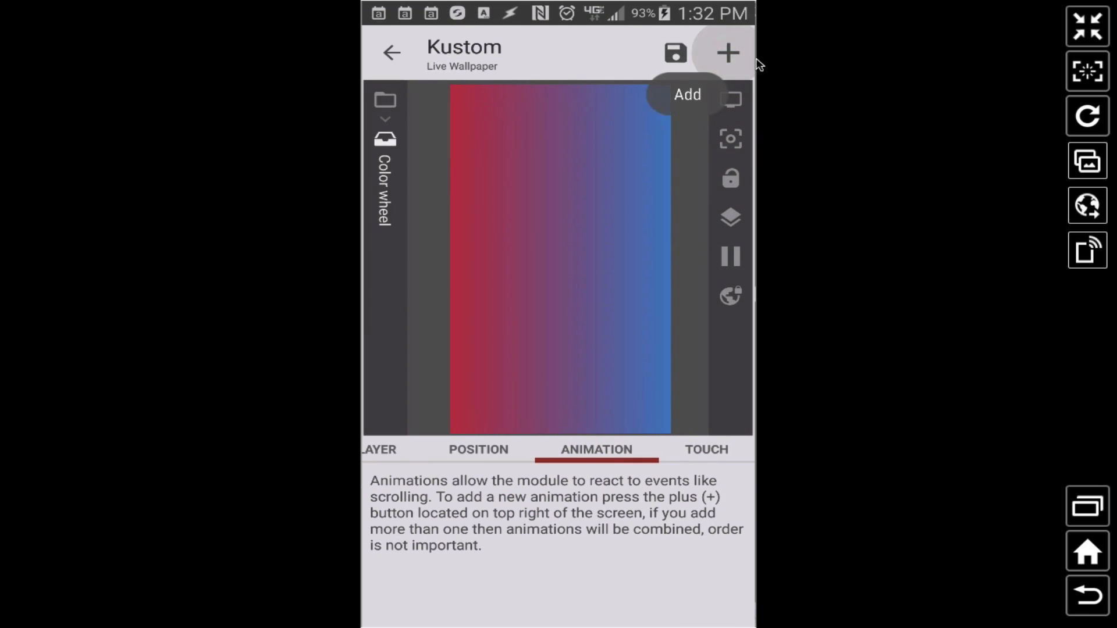
{"action": "left_click", "coordinate": [727, 53]}
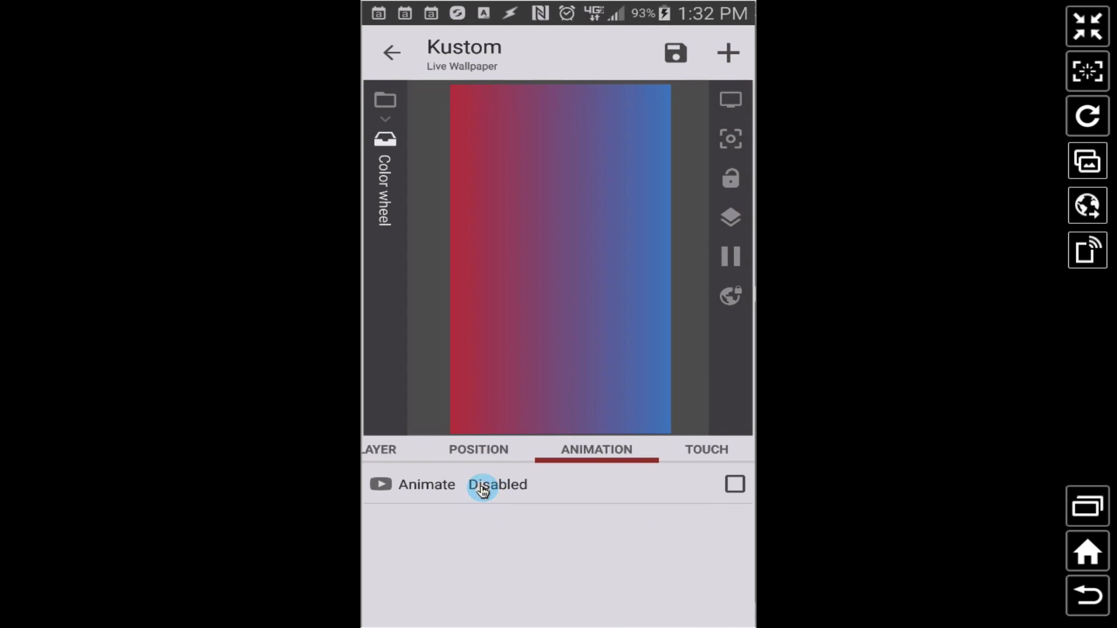
{"action": "left_click", "coordinate": [496, 485]}
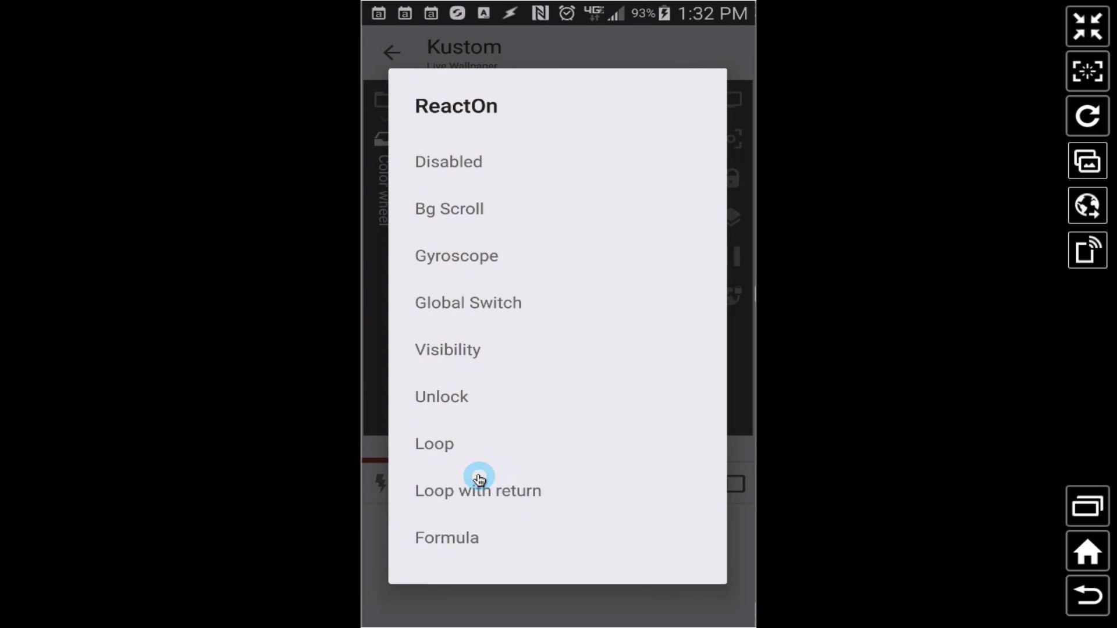
{"action": "left_click", "coordinate": [434, 443]}
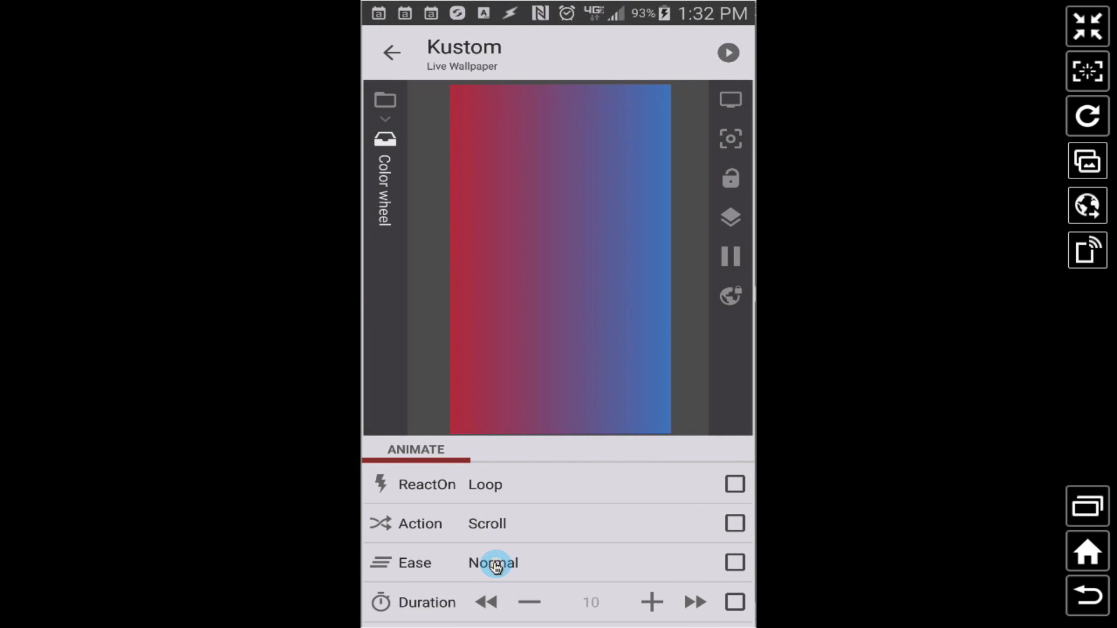
Set the animation's ease to Straight and its action to Rotate
{"action": "left_click", "coordinate": [492, 562]}
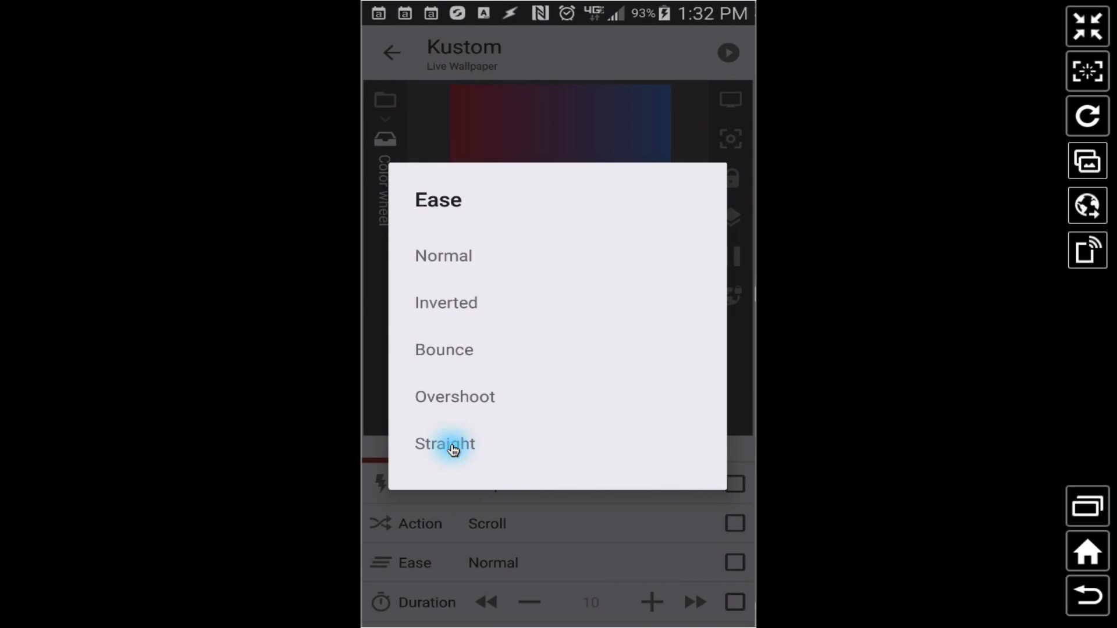
{"action": "left_click", "coordinate": [444, 443]}
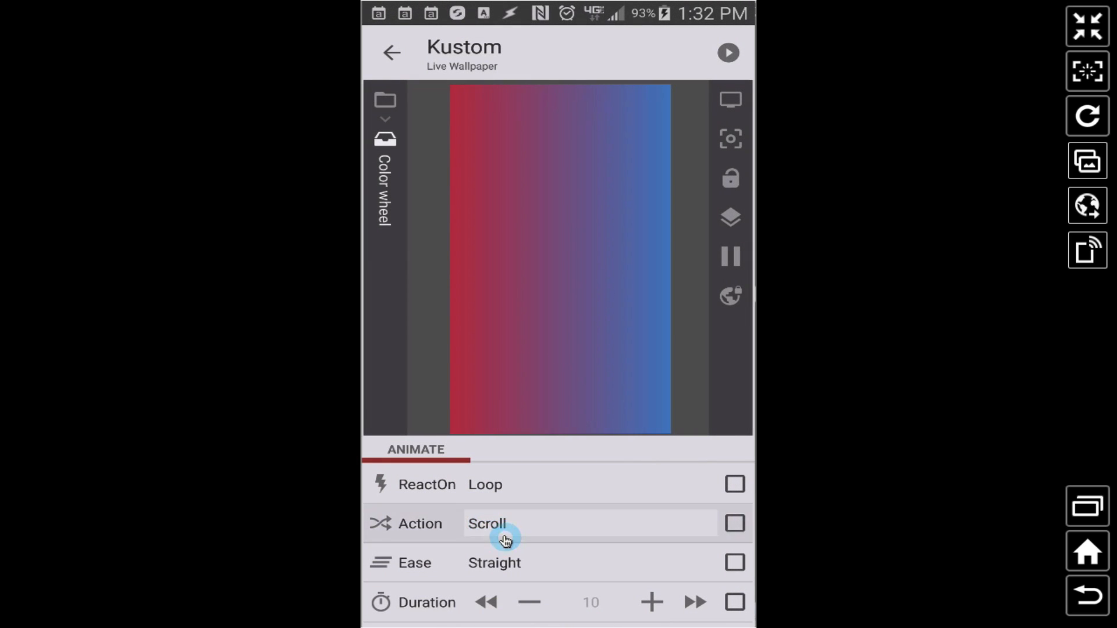
{"action": "left_click", "coordinate": [734, 523]}
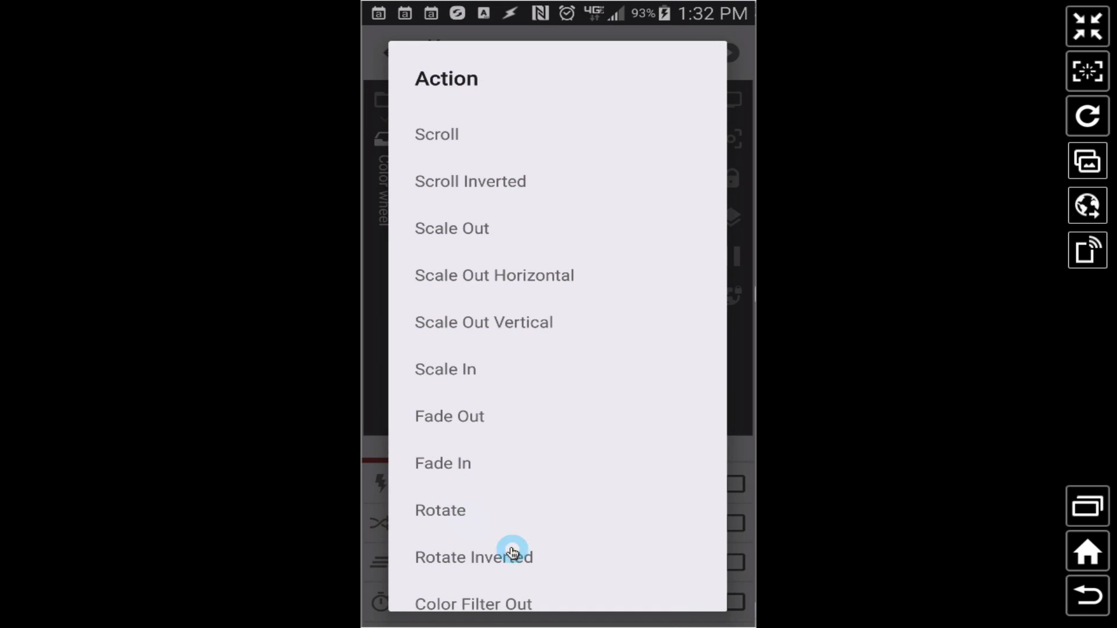
{"action": "left_click", "coordinate": [440, 511]}
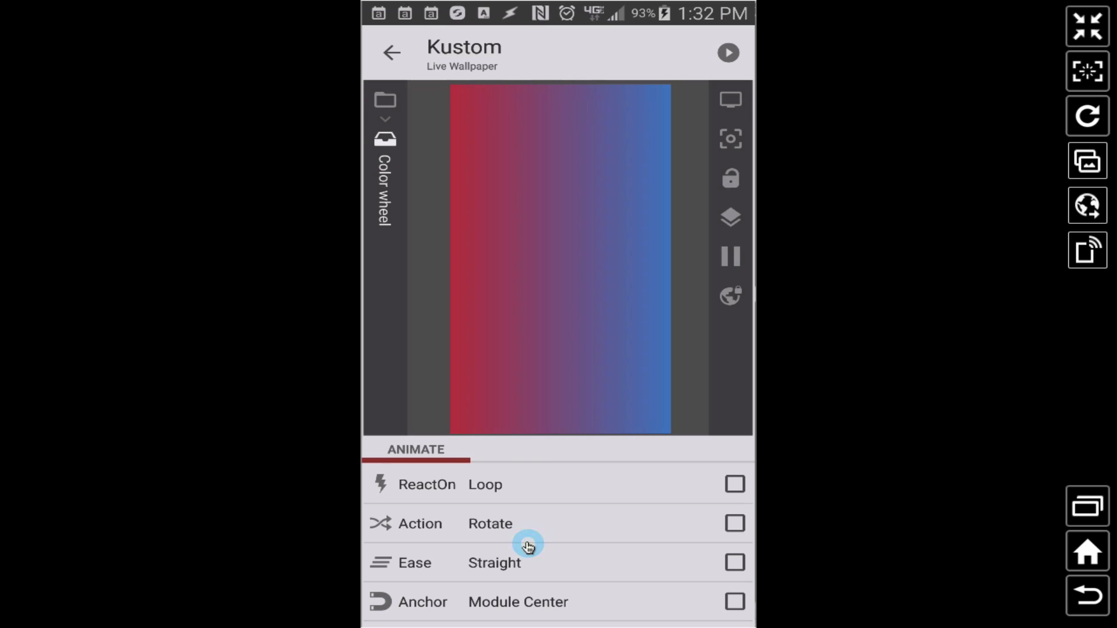
{"action": "mouse_move", "coordinate": [523, 592]}
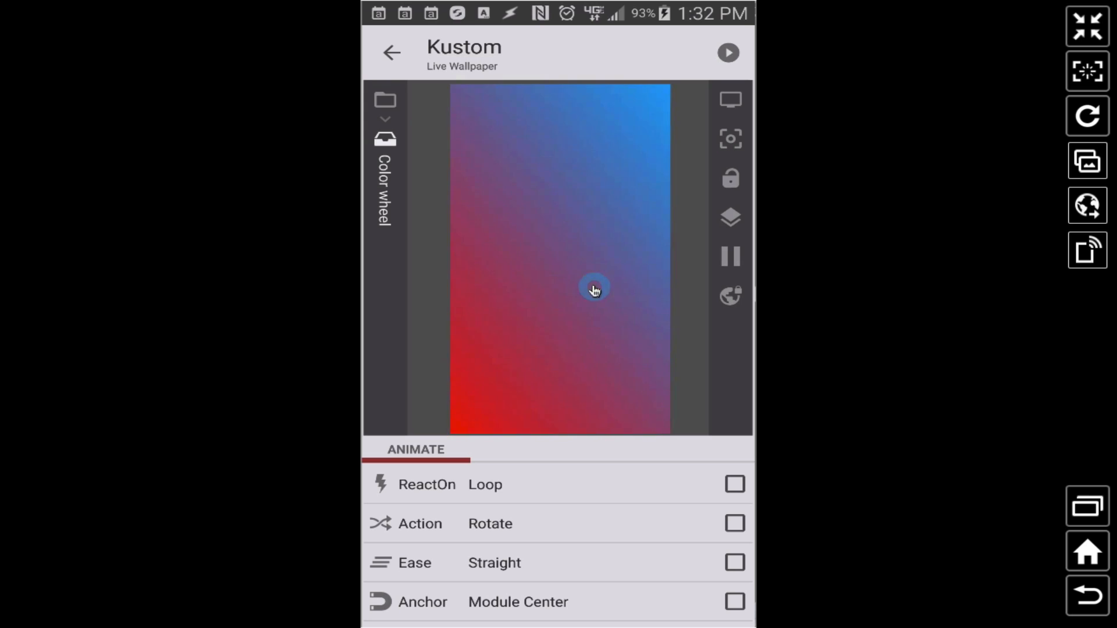
{"action": "mouse_move", "coordinate": [640, 568]}
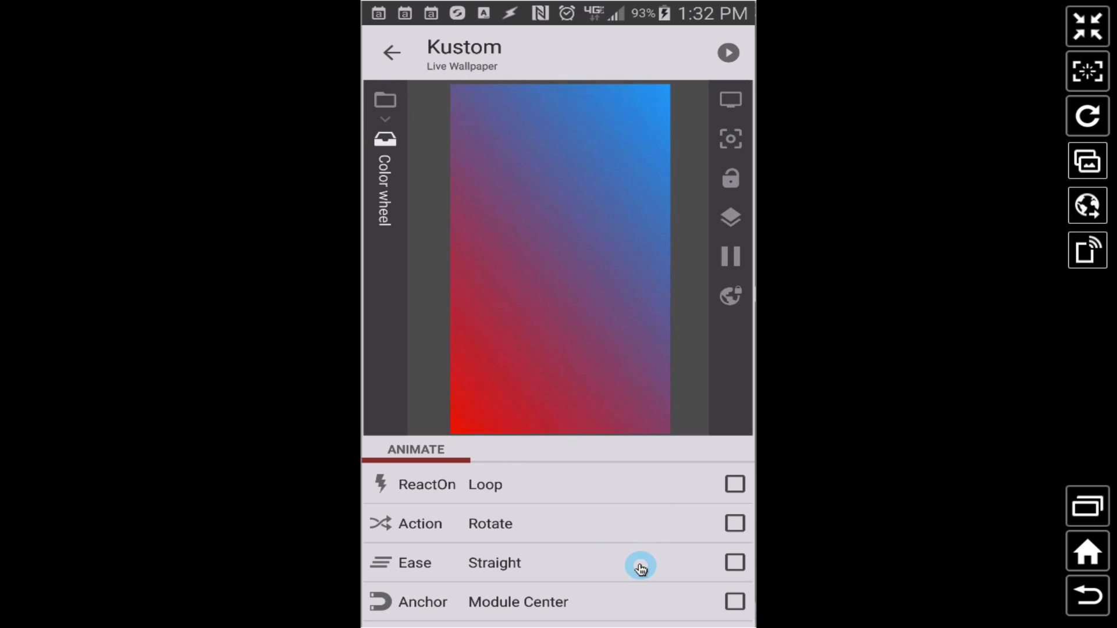
{"action": "scroll", "scroll_direction": "down", "scroll_amount": 3}
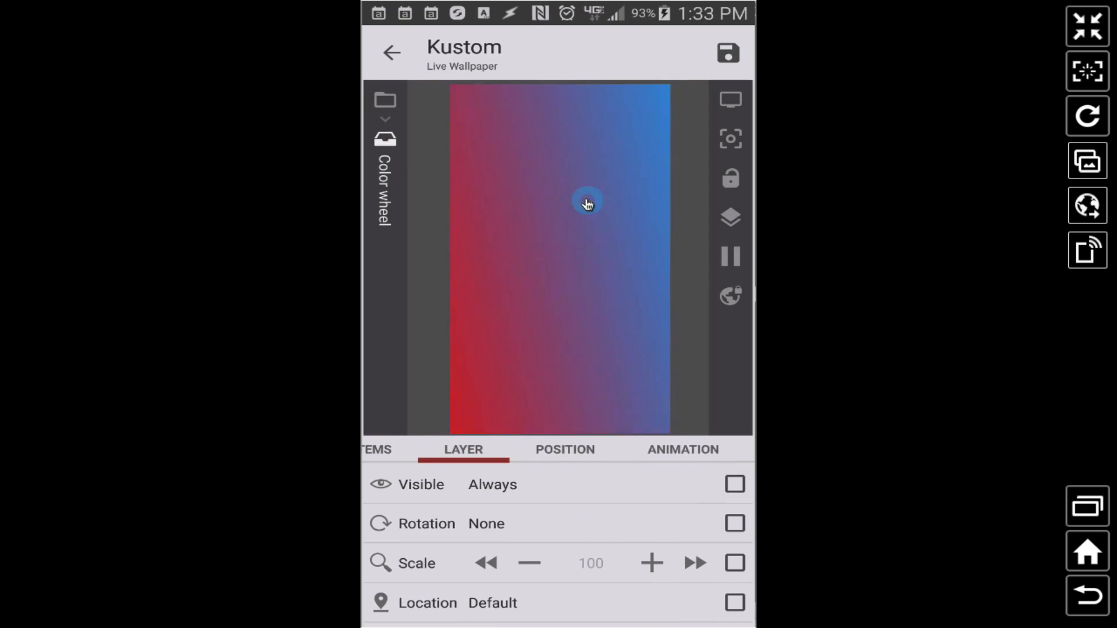
Add an Overlap Group at Root containing a new Shape
{"action": "left_click", "coordinate": [388, 450]}
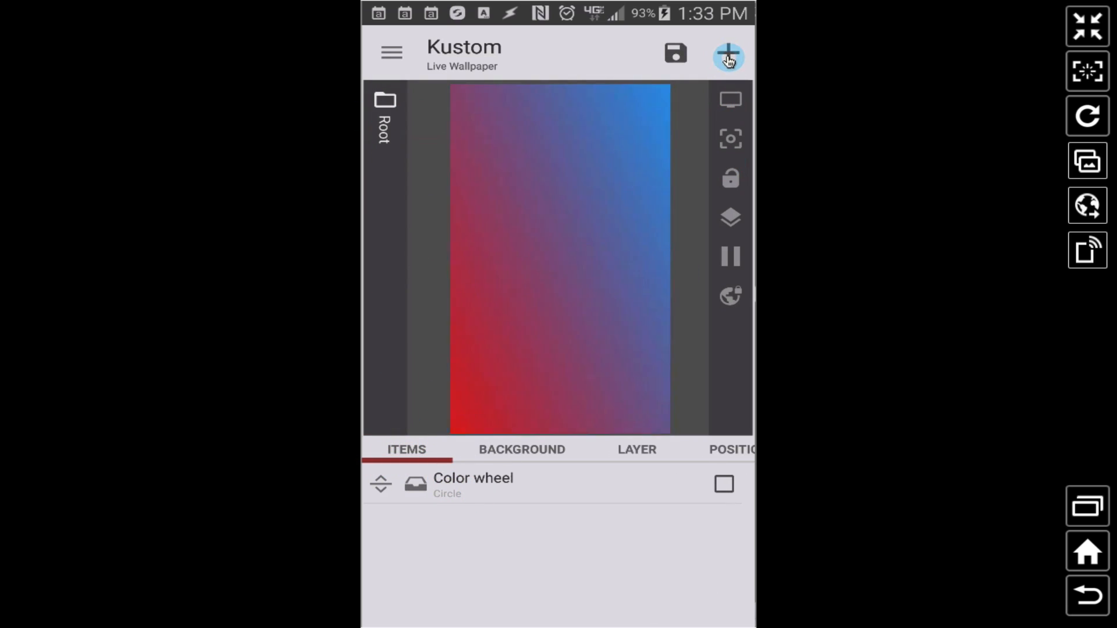
{"action": "left_click", "coordinate": [728, 55]}
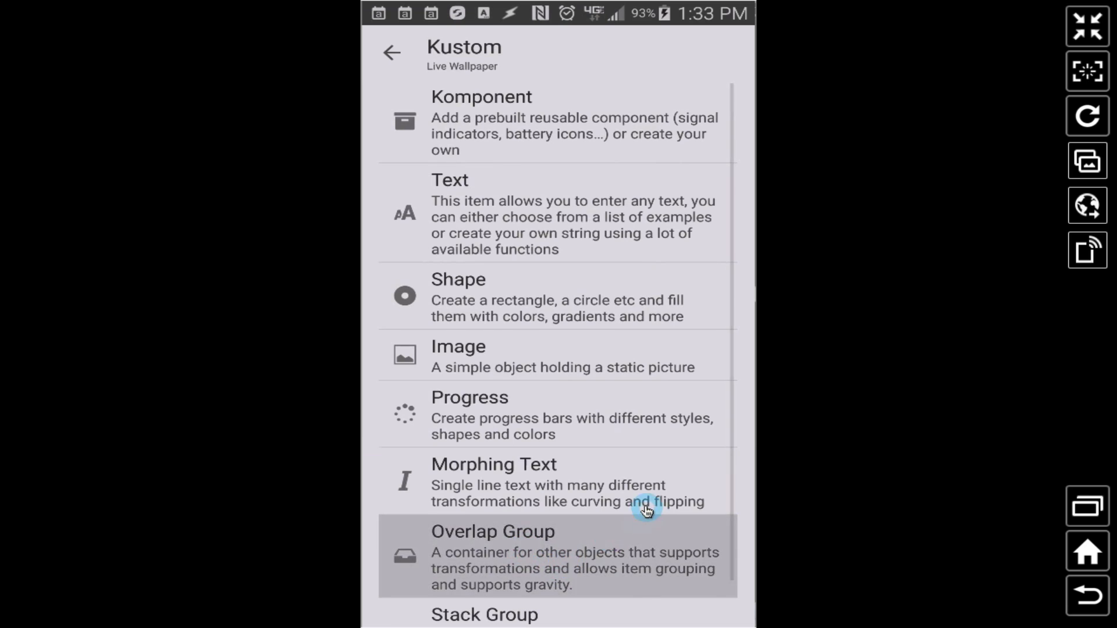
{"action": "left_click", "coordinate": [558, 558]}
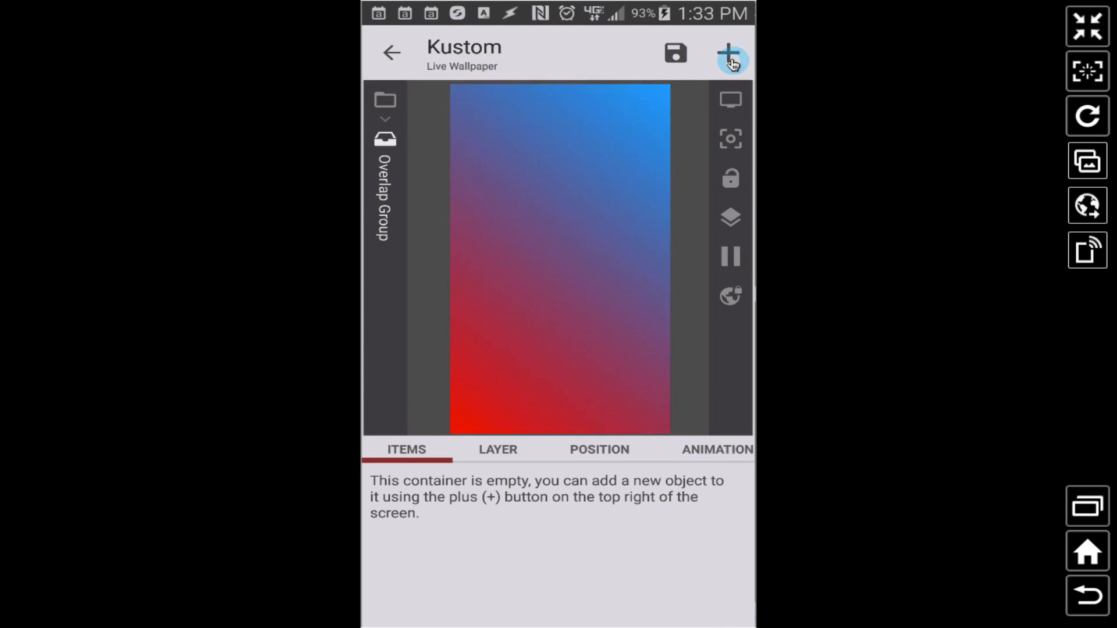
{"action": "left_click", "coordinate": [730, 53]}
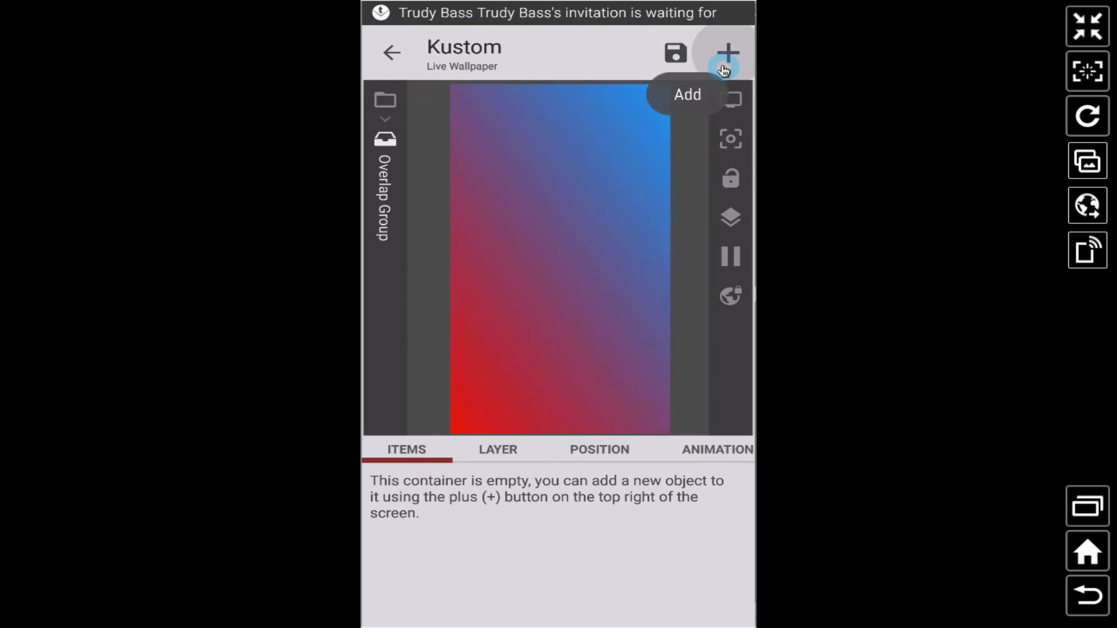
{"action": "left_click", "coordinate": [726, 53]}
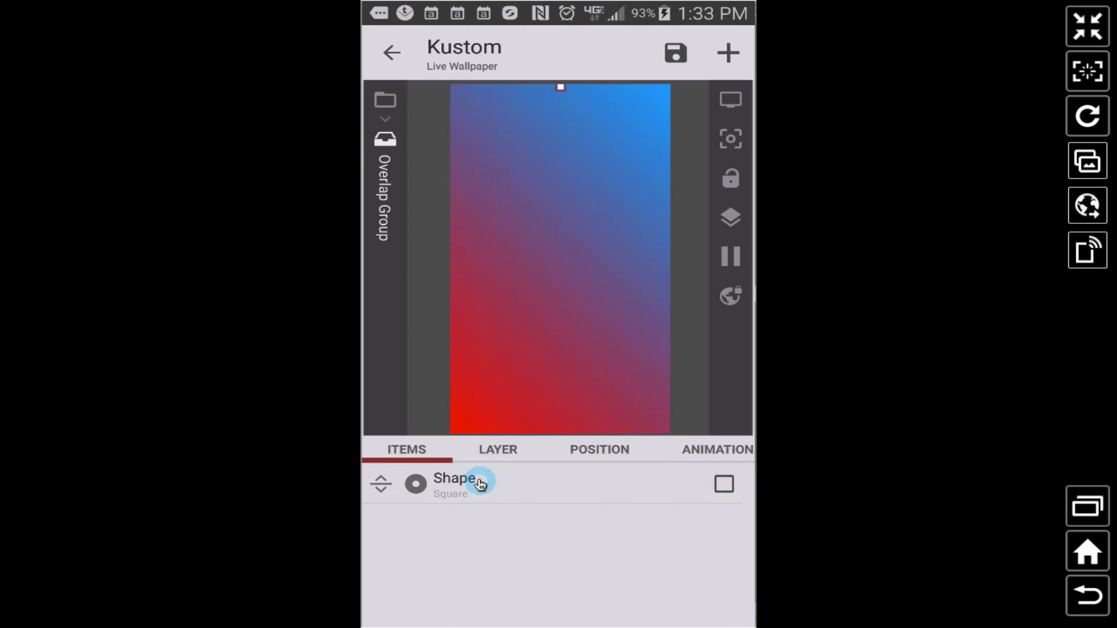
Make the shape a rectangle with formula height 1280 and black #FF000000 fill
{"action": "left_click", "coordinate": [454, 484]}
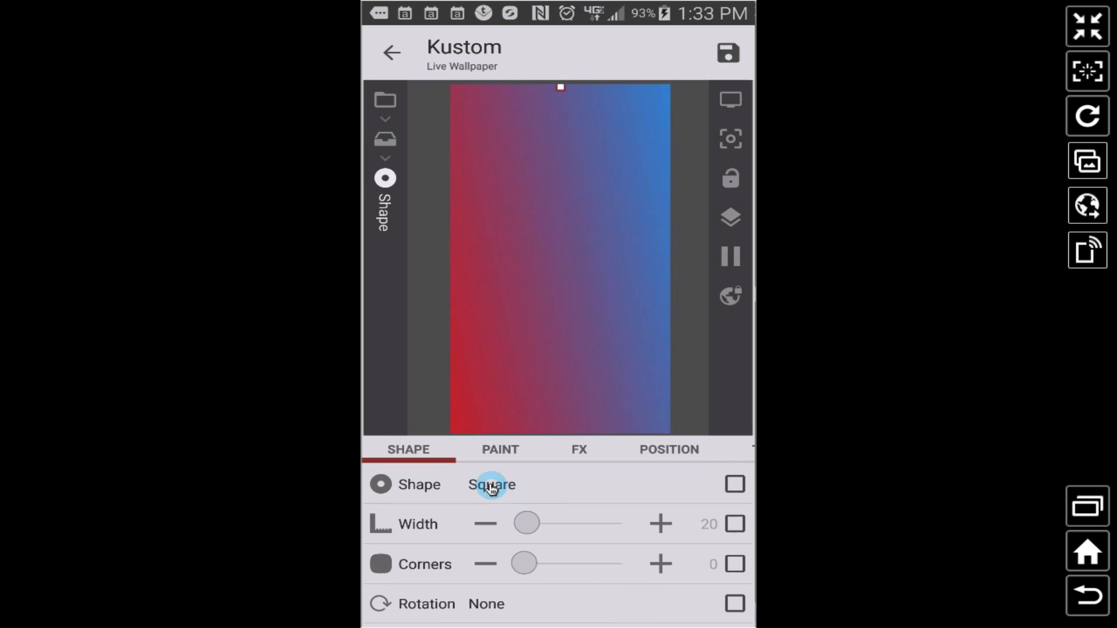
{"action": "left_click", "coordinate": [491, 484]}
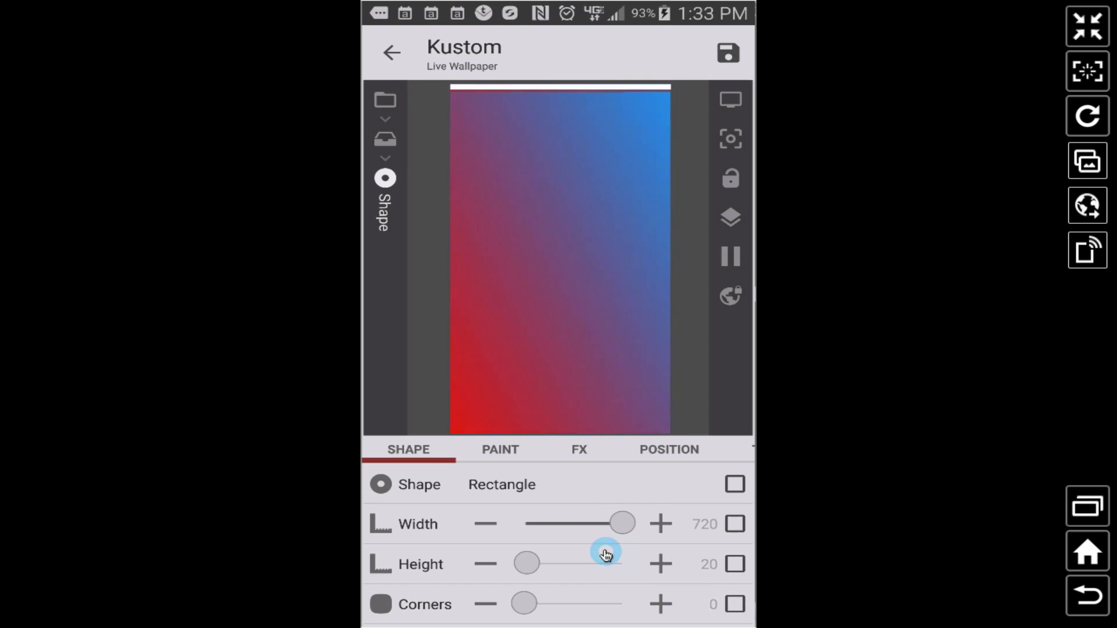
{"action": "left_click", "coordinate": [734, 565]}
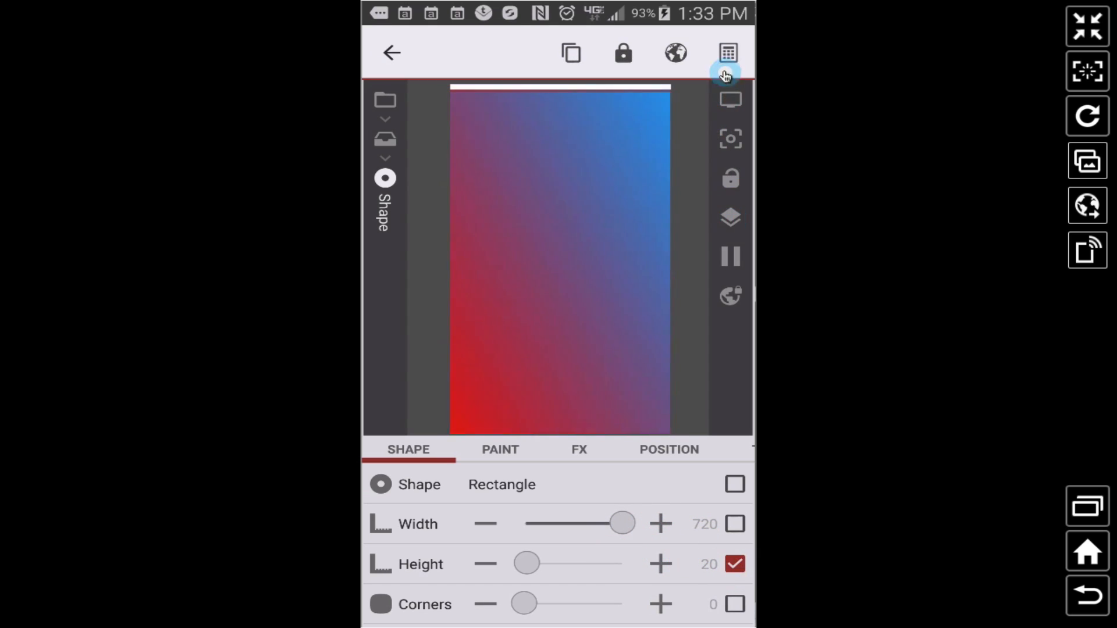
{"action": "mouse_move", "coordinate": [708, 88]}
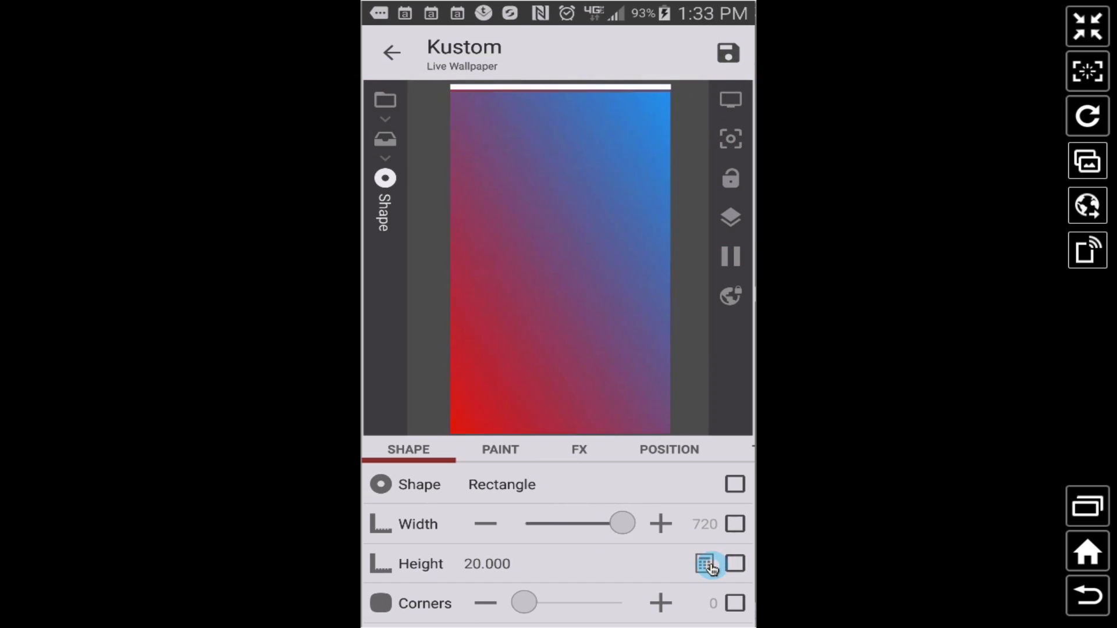
{"action": "left_click", "coordinate": [705, 564]}
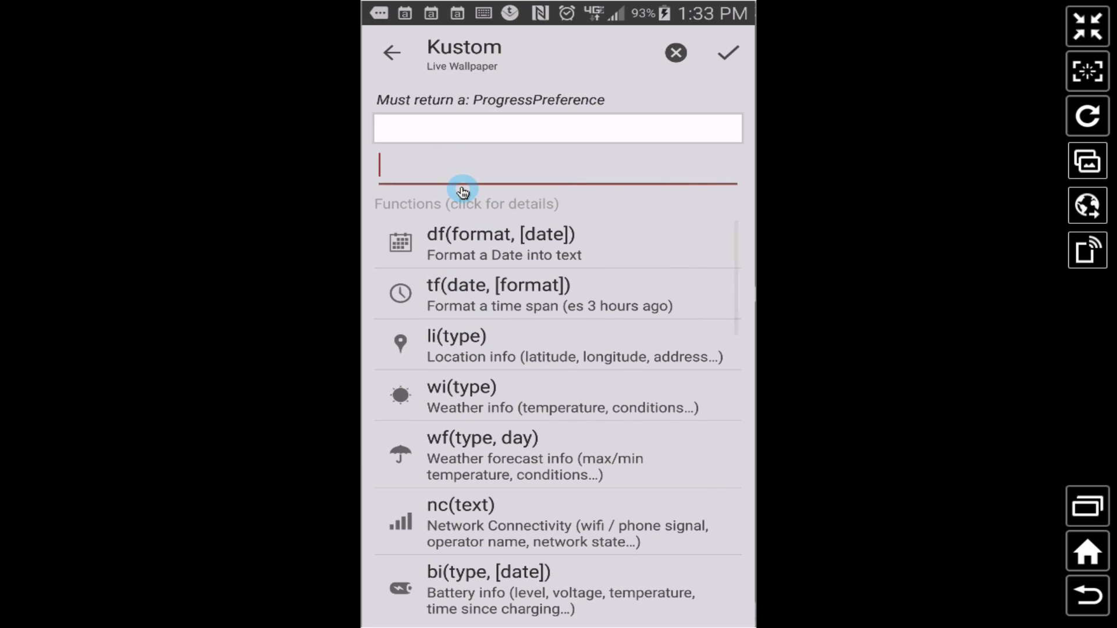
{"action": "type", "text": "1280"}
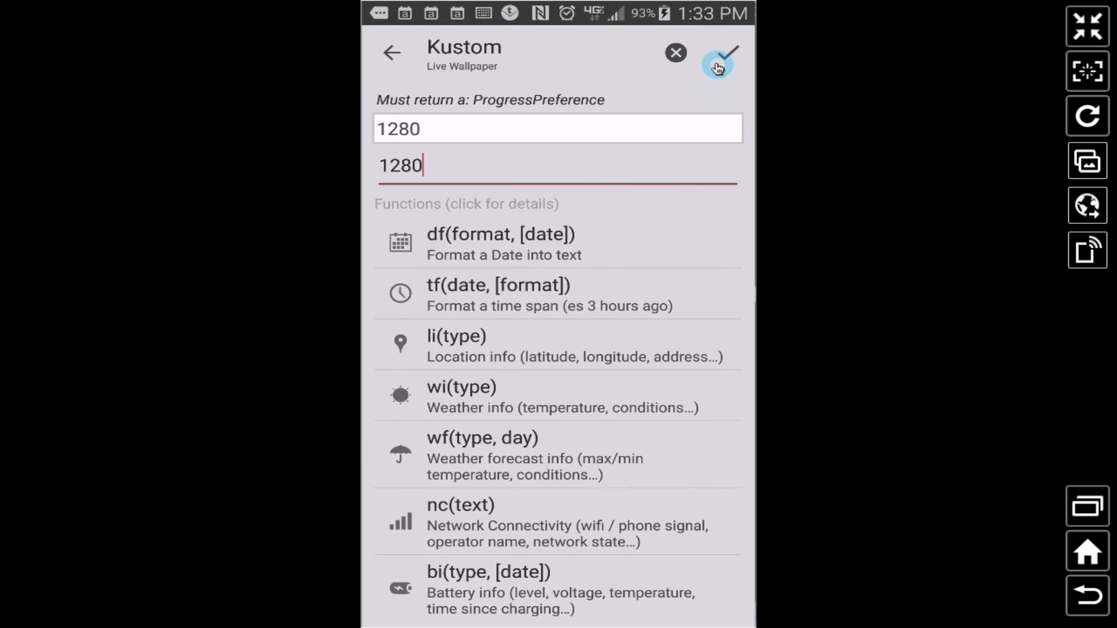
{"action": "left_click", "coordinate": [718, 53]}
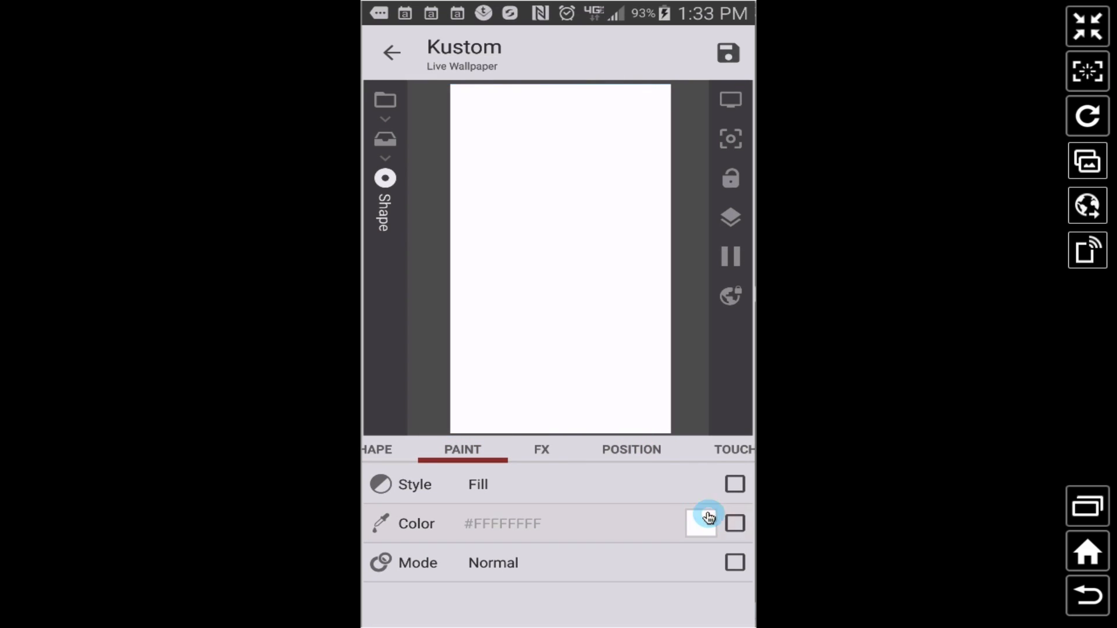
{"action": "left_click", "coordinate": [734, 523]}
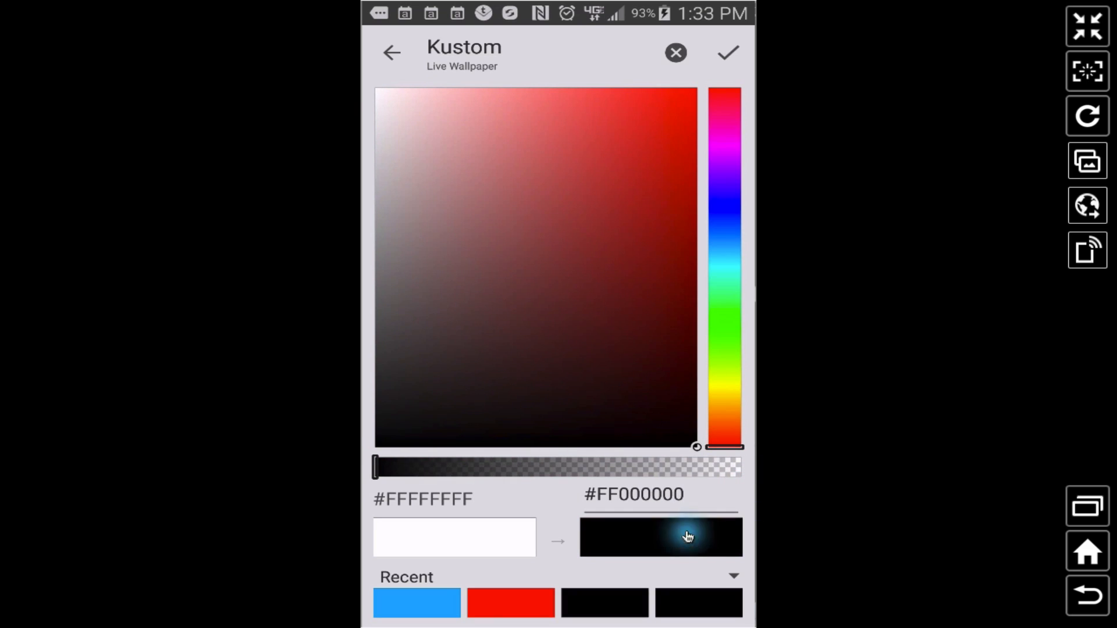
{"action": "left_click", "coordinate": [727, 53]}
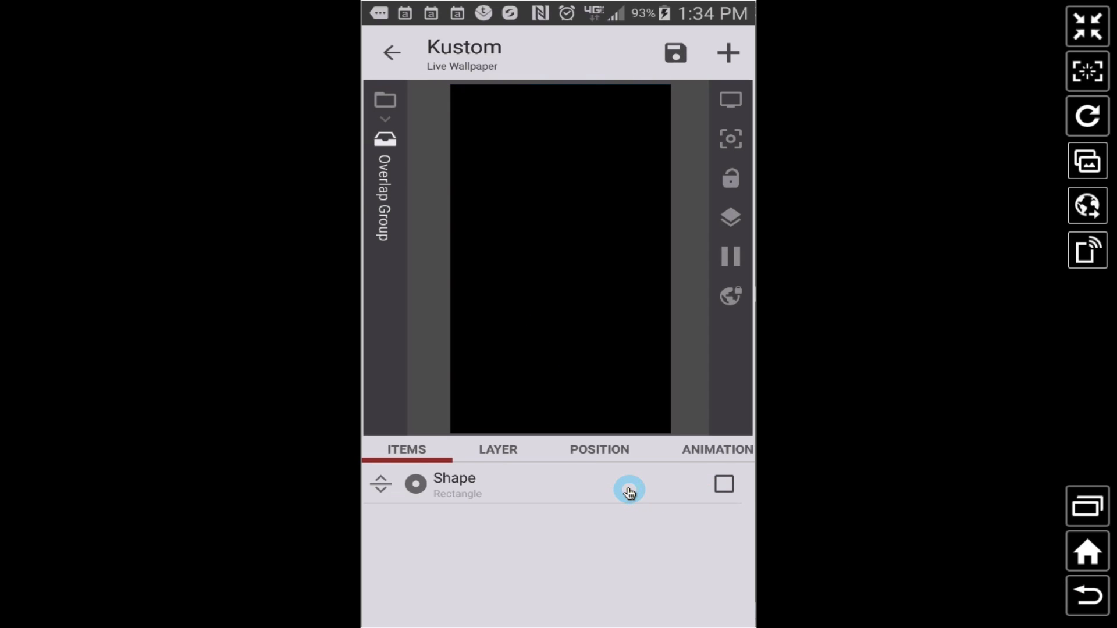
{"action": "mouse_move", "coordinate": [453, 228]}
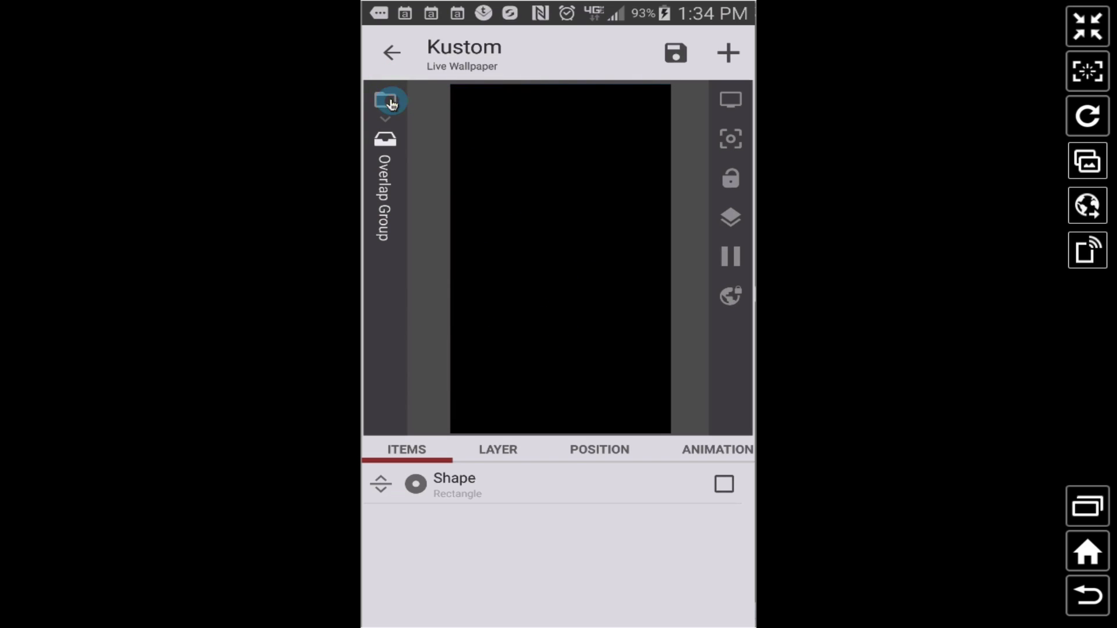
From Root, add a clock Text item inside the Overlap Group and open it
{"action": "left_click", "coordinate": [384, 102]}
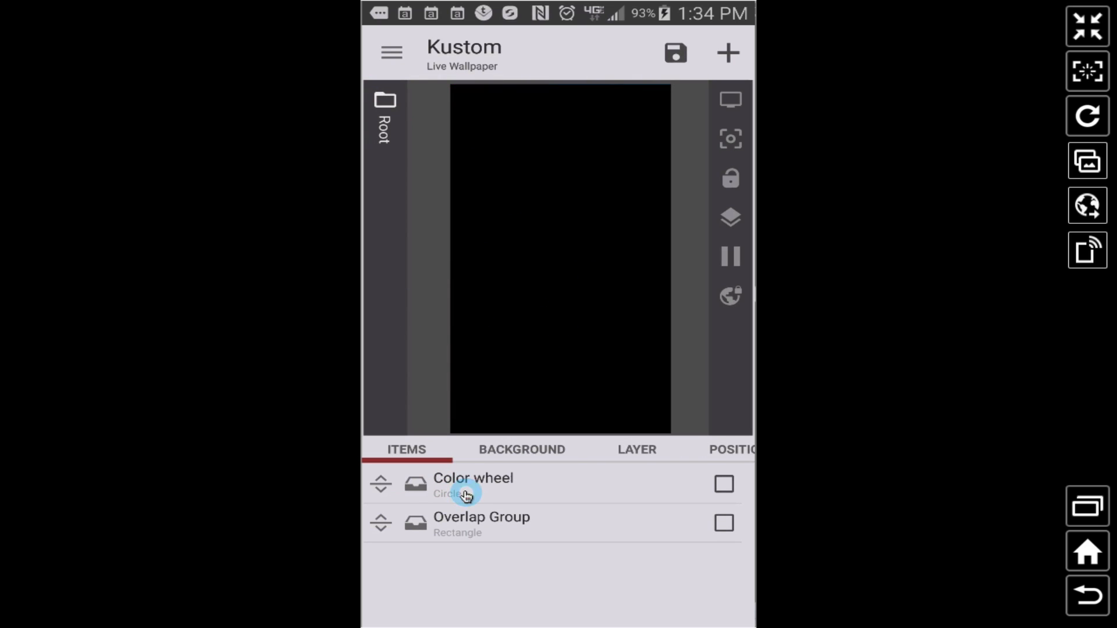
{"action": "mouse_move", "coordinate": [547, 258]}
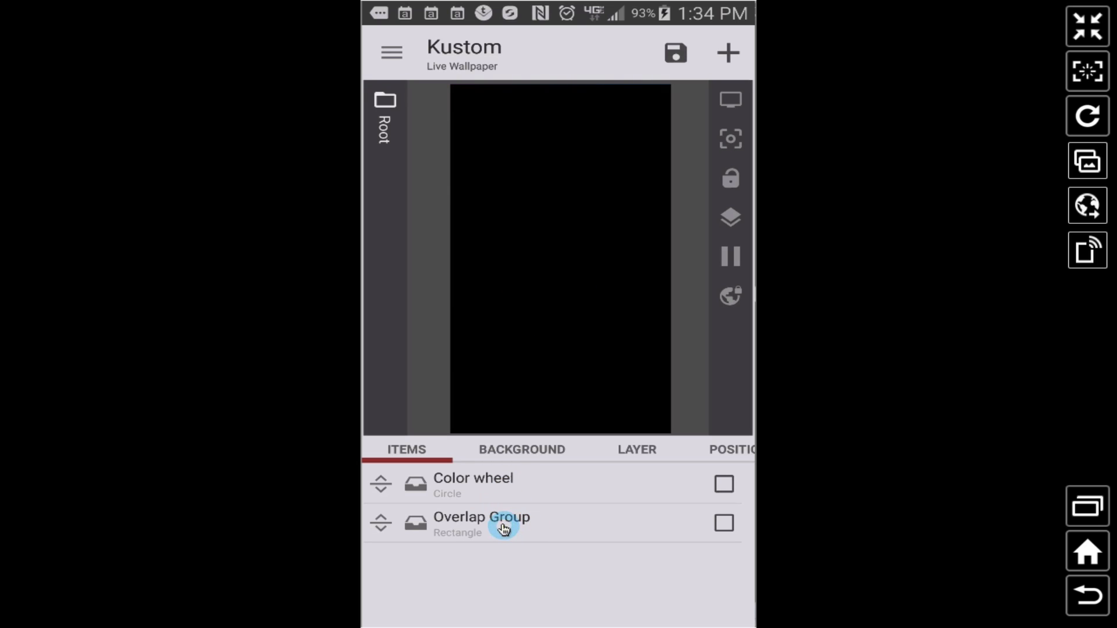
{"action": "left_click", "coordinate": [481, 517]}
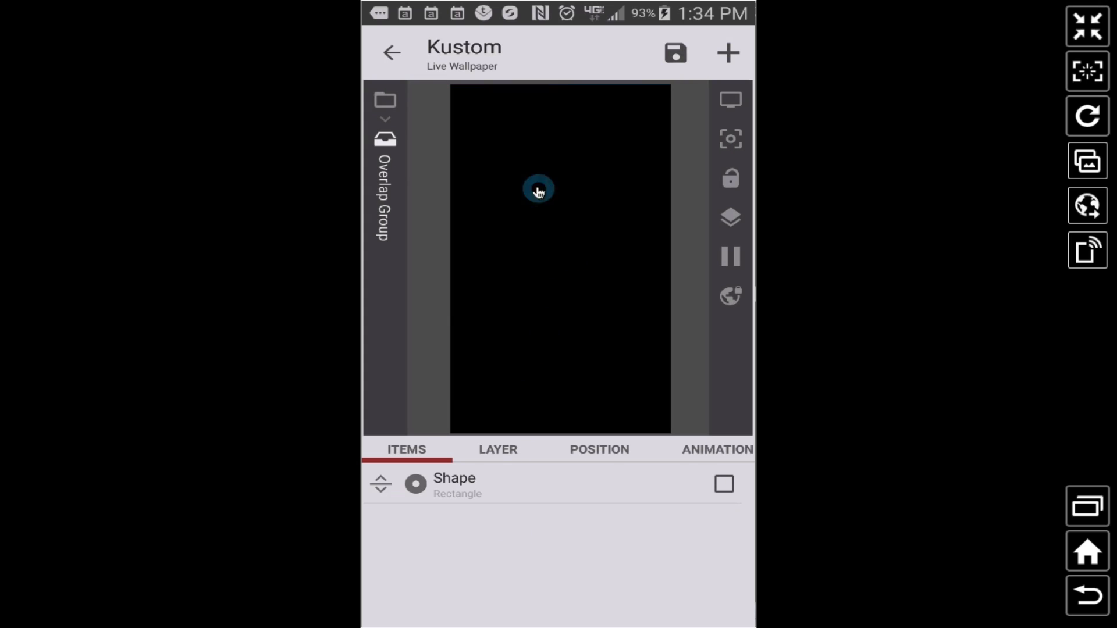
{"action": "mouse_move", "coordinate": [728, 53]}
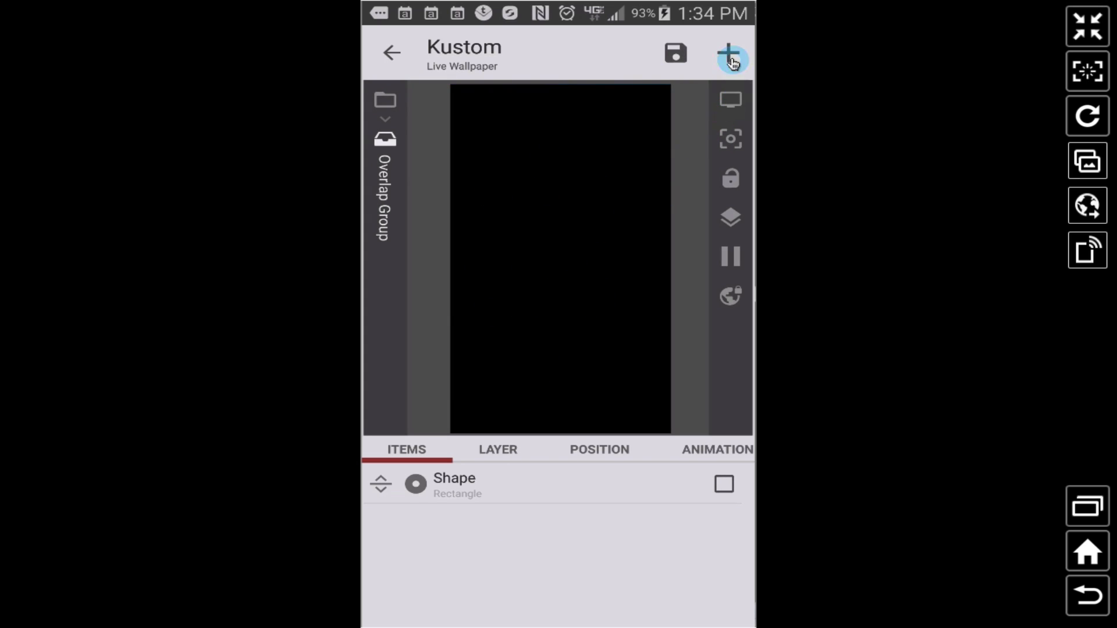
{"action": "left_click", "coordinate": [731, 59]}
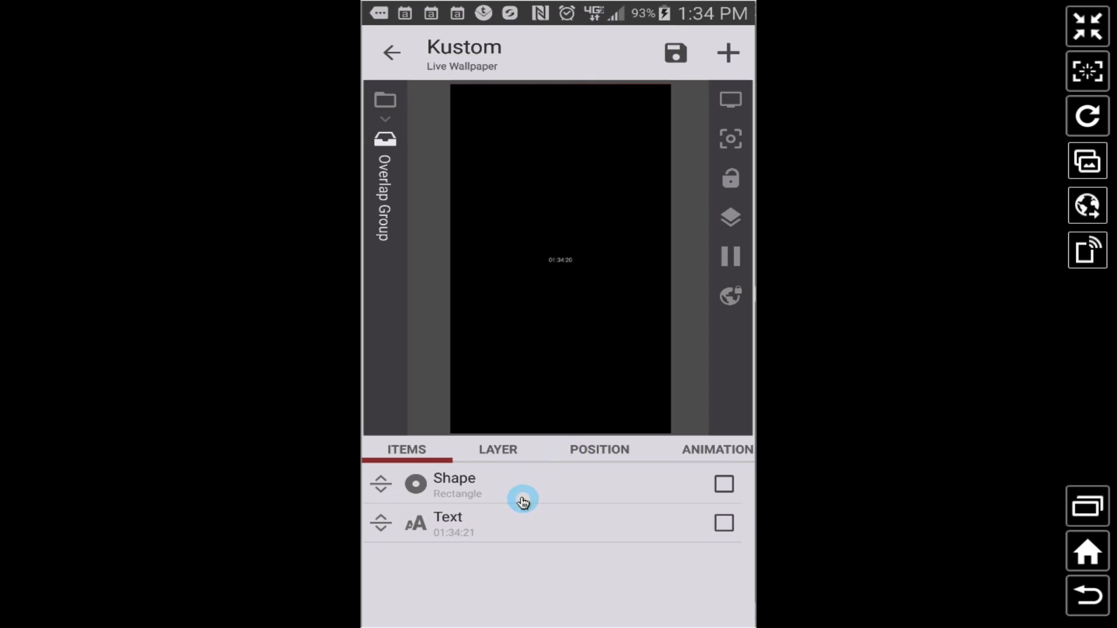
{"action": "left_click", "coordinate": [447, 524]}
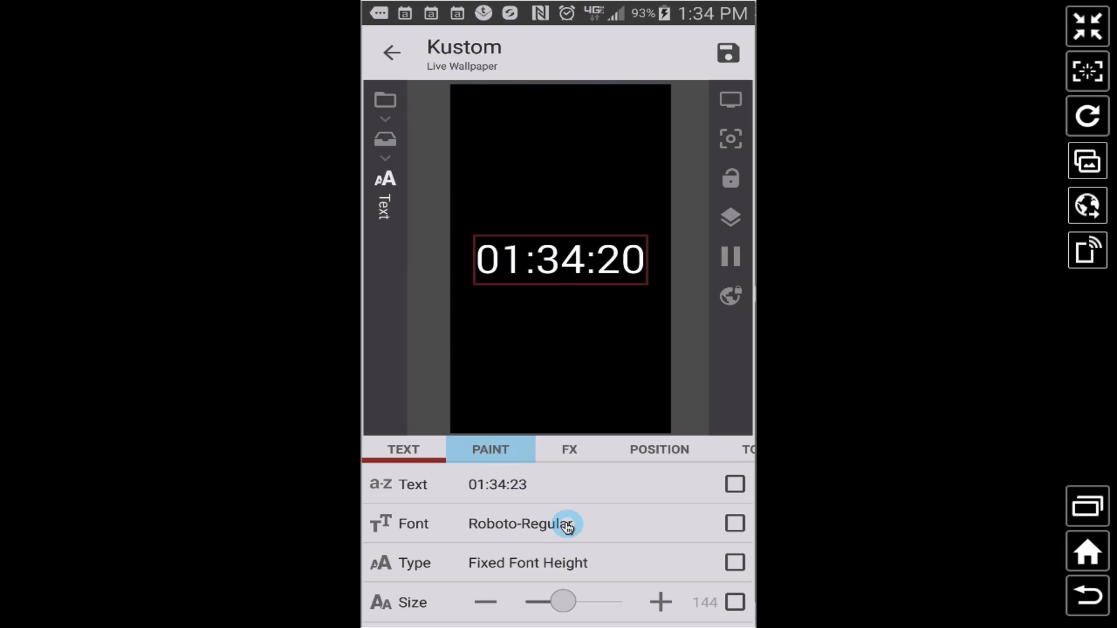
Set the clock text's paint mode to Clear and save the wallpaper preset
{"action": "left_click", "coordinate": [490, 449]}
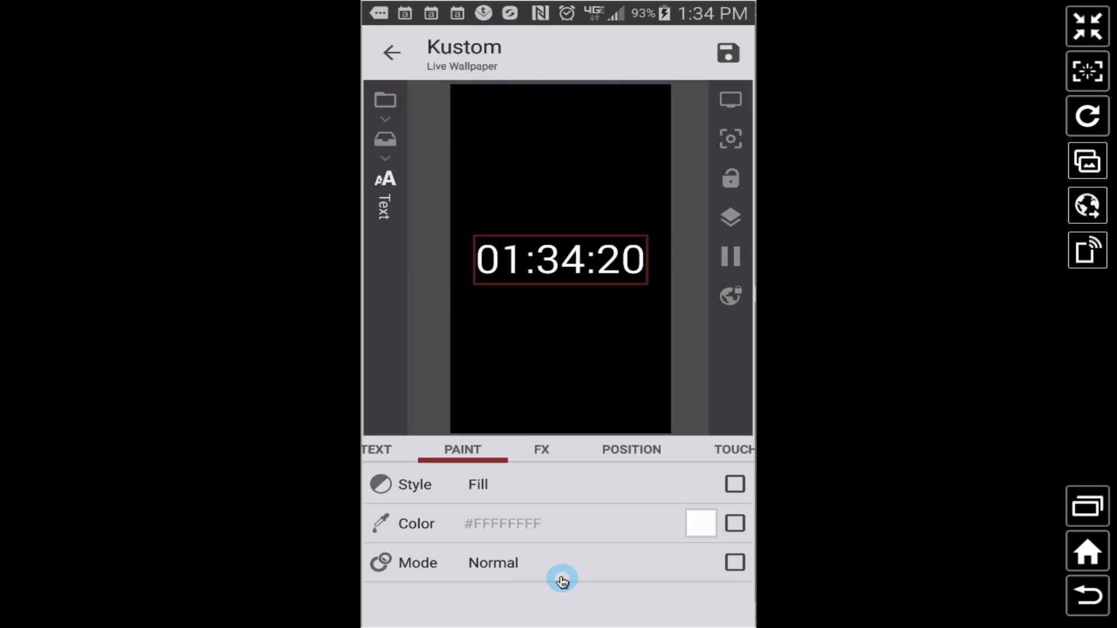
{"action": "left_click", "coordinate": [492, 562]}
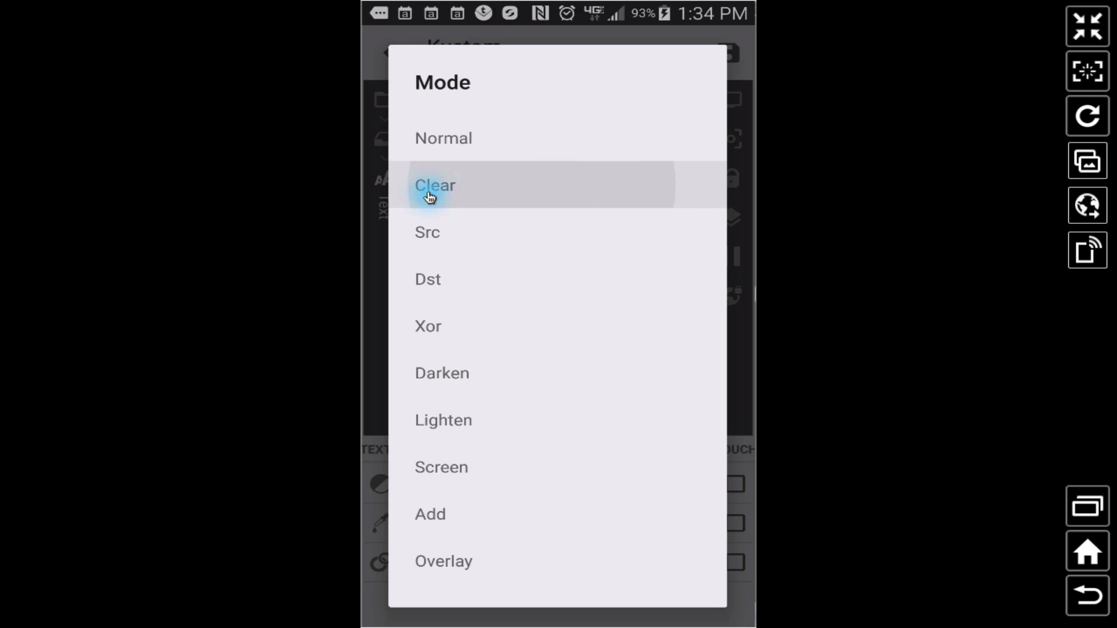
{"action": "left_click", "coordinate": [435, 185]}
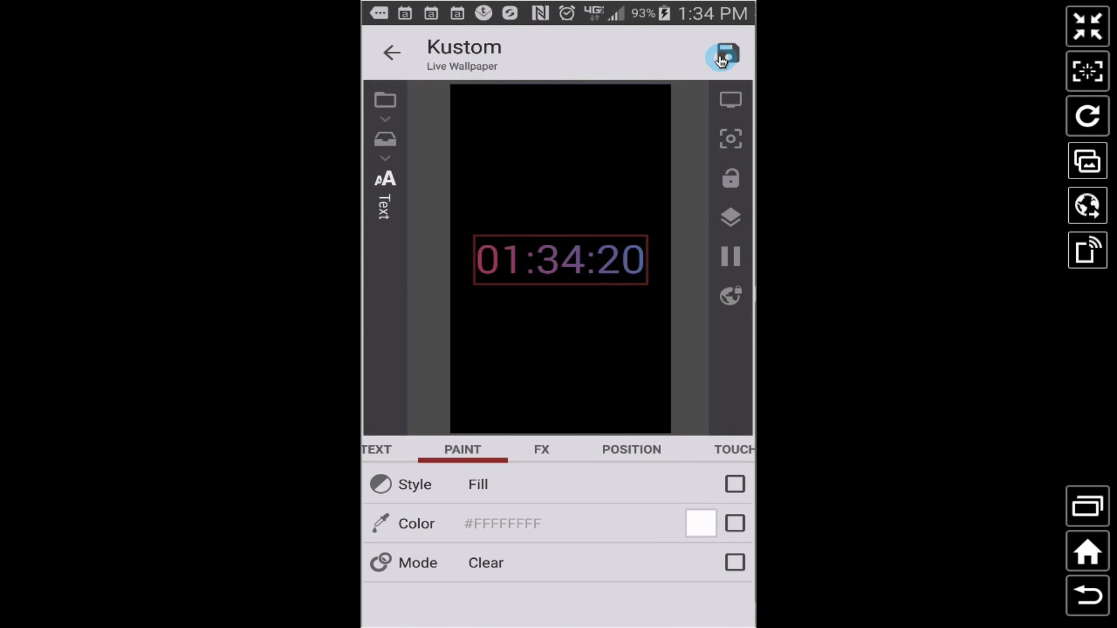
{"action": "left_click", "coordinate": [725, 57]}
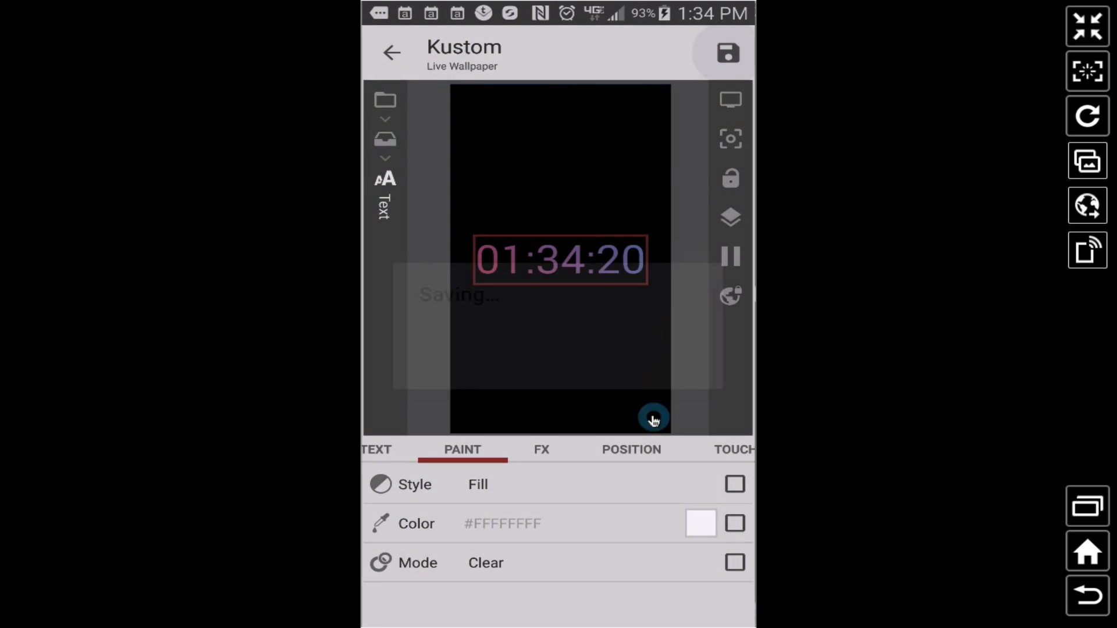
{"action": "left_click", "coordinate": [727, 53]}
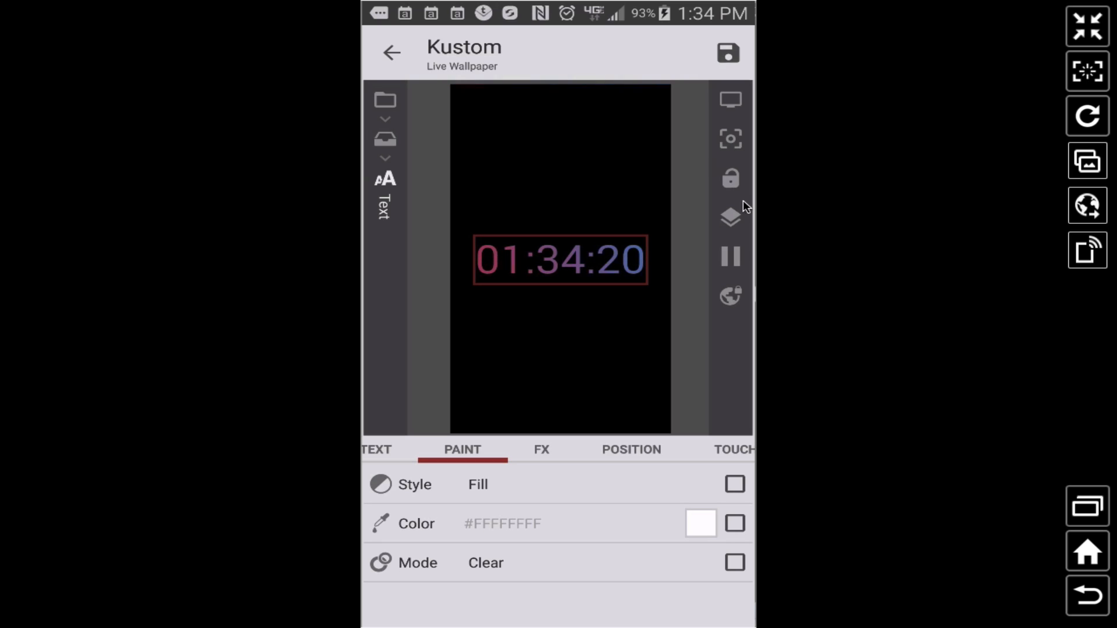
{"action": "mouse_move", "coordinate": [1087, 551]}
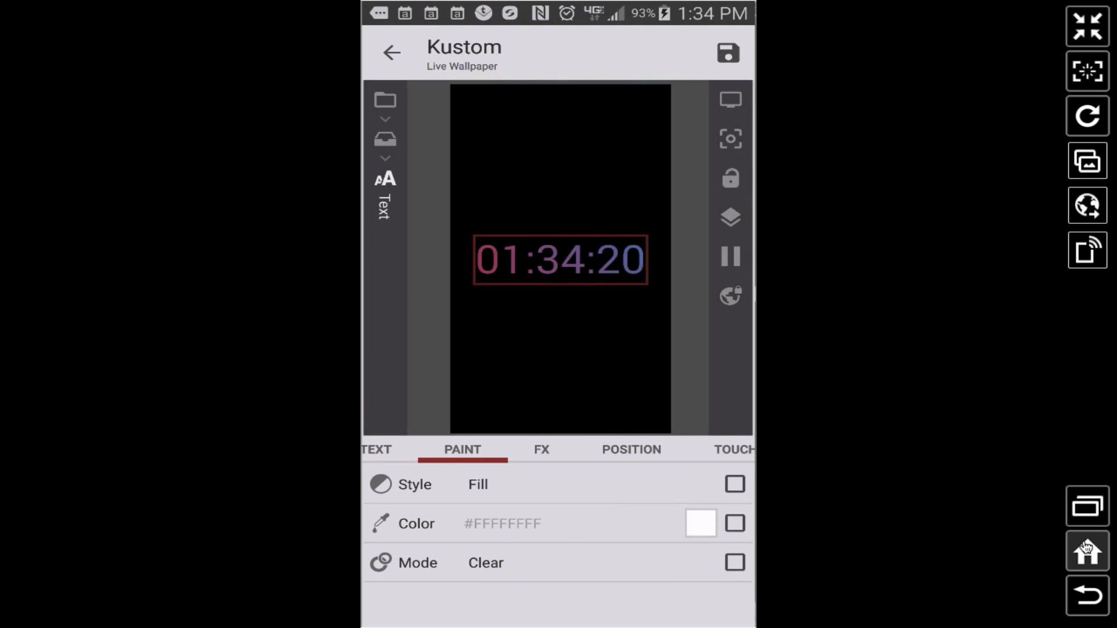
View the gradient-filled clock on the home screen, then reopen KLWP
{"action": "left_click", "coordinate": [1088, 551]}
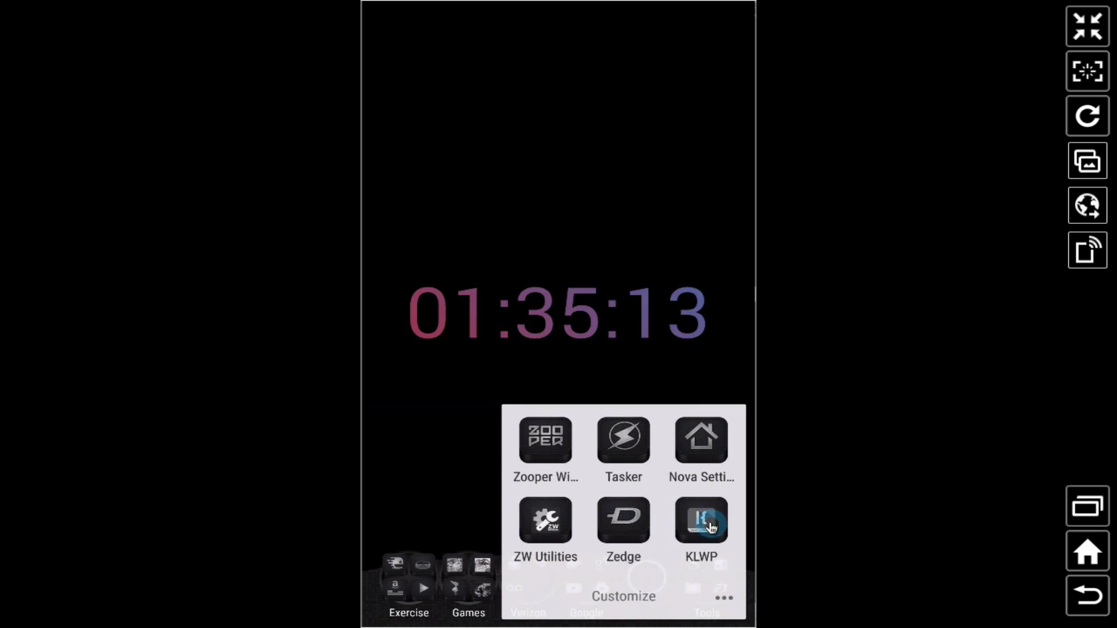
{"action": "left_click", "coordinate": [699, 520]}
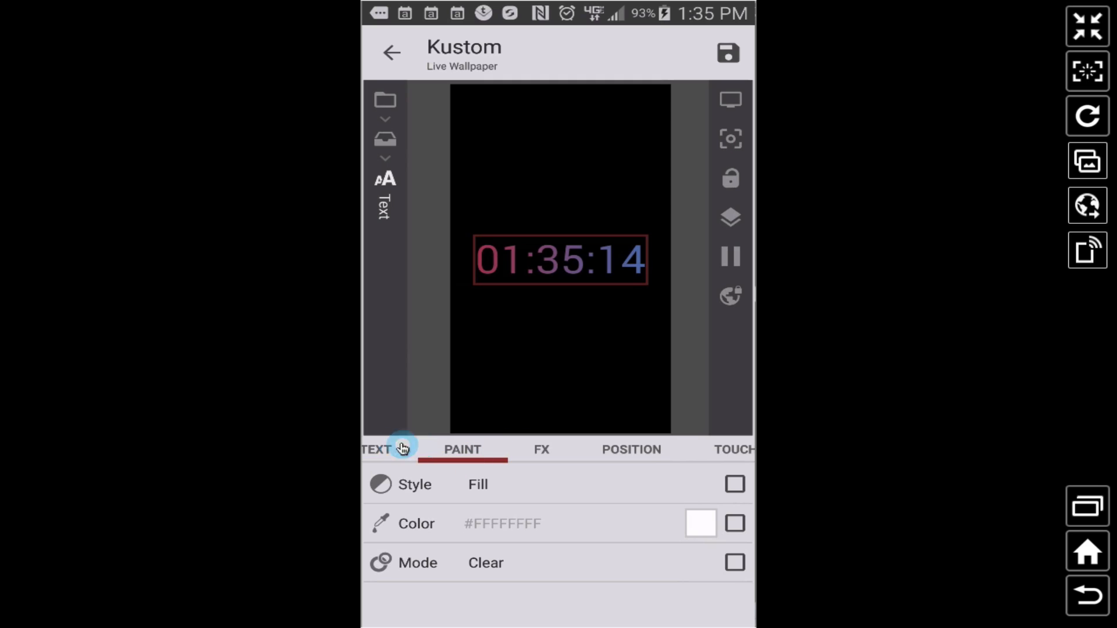
{"action": "left_click", "coordinate": [391, 53]}
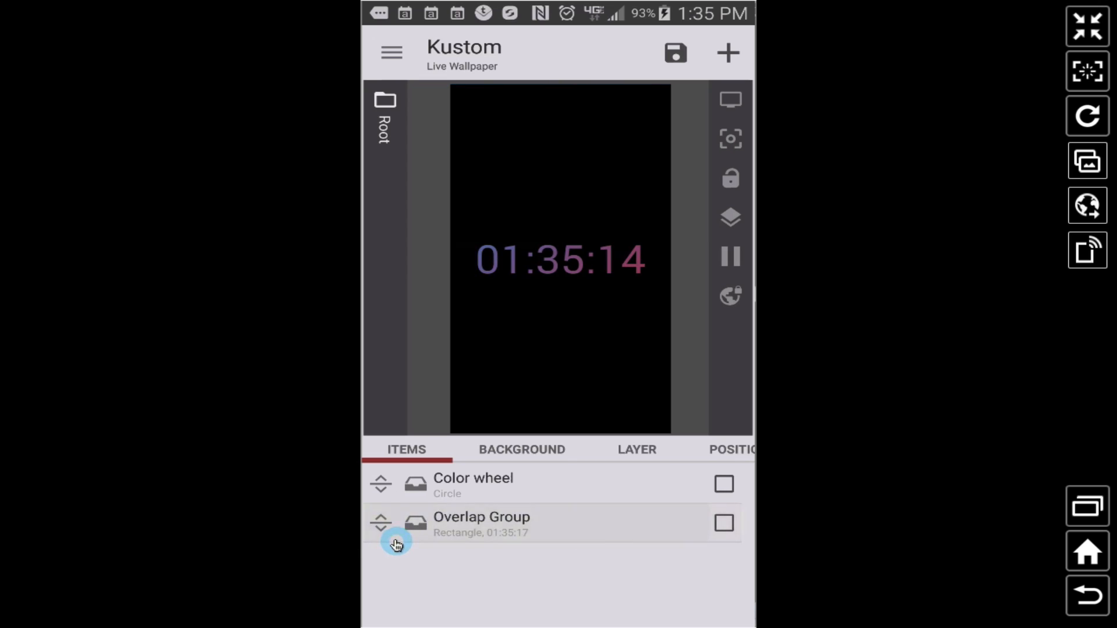
{"action": "left_click", "coordinate": [481, 524]}
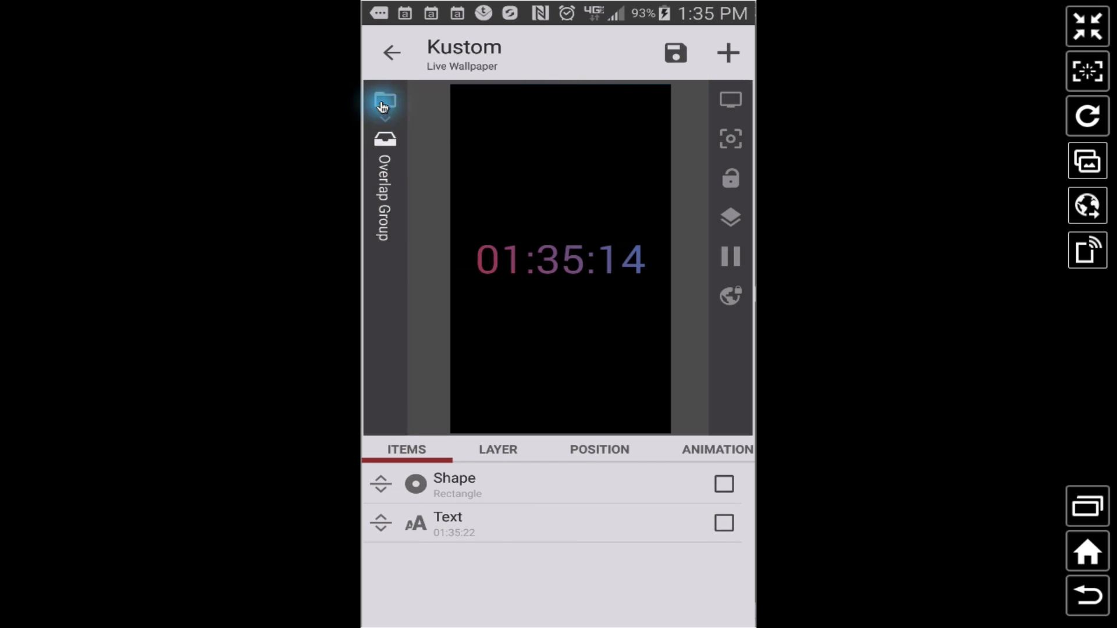
{"action": "left_click", "coordinate": [384, 102]}
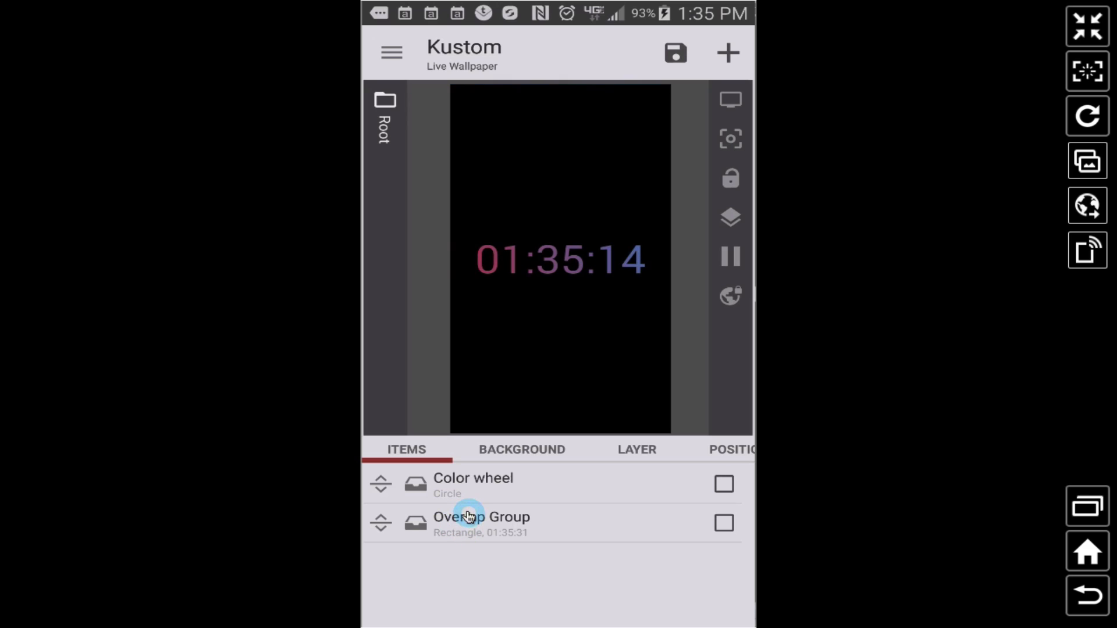
{"action": "mouse_move", "coordinate": [586, 262]}
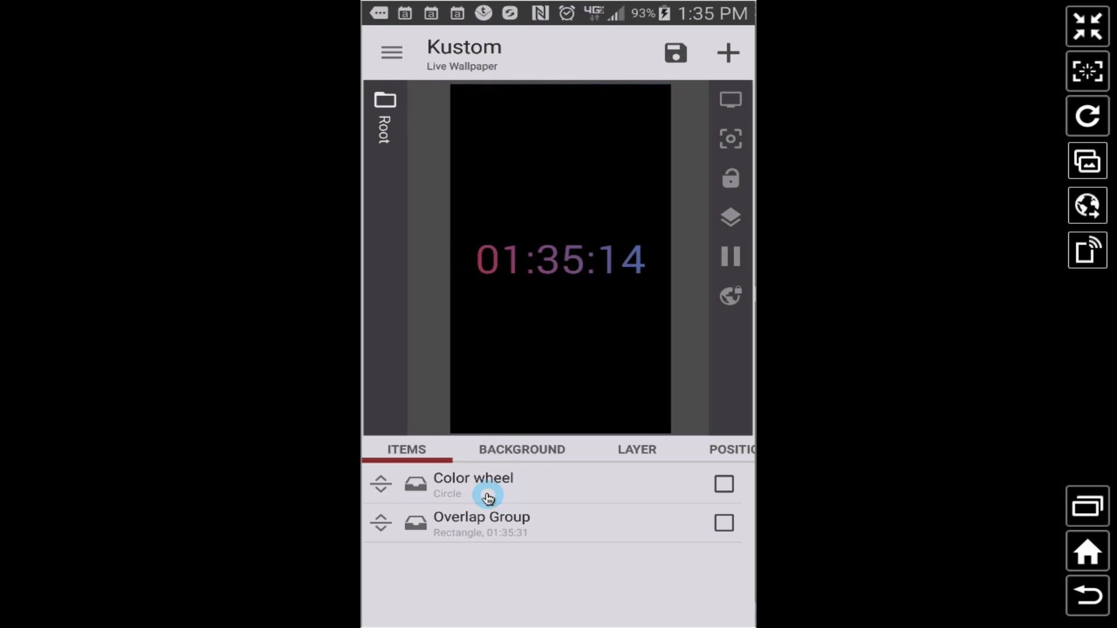
{"action": "left_click", "coordinate": [473, 484]}
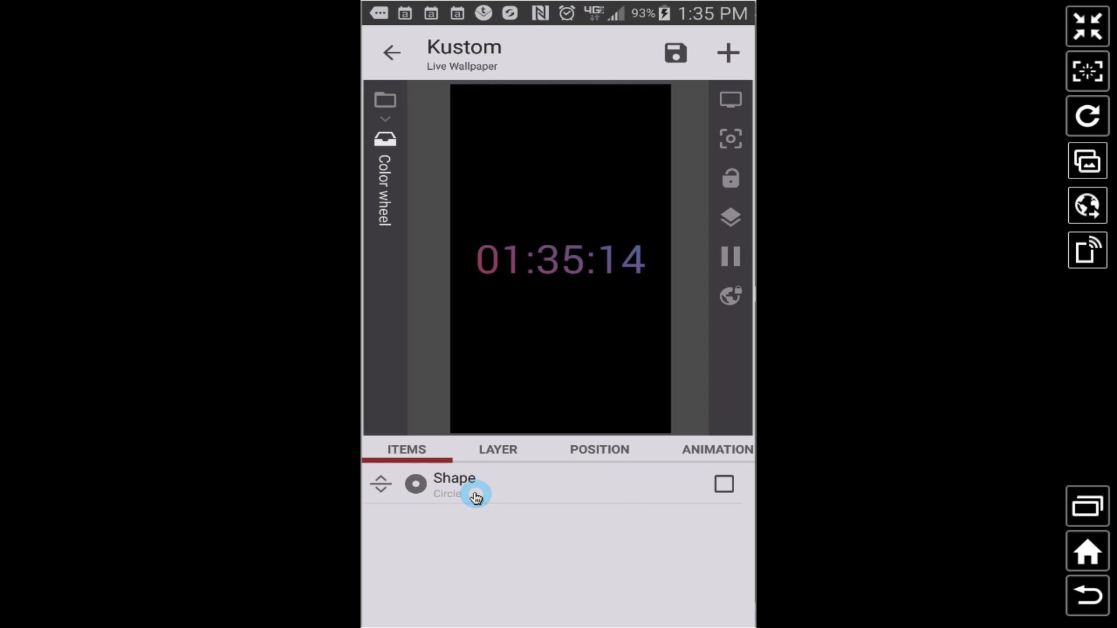
{"action": "left_click", "coordinate": [390, 52]}
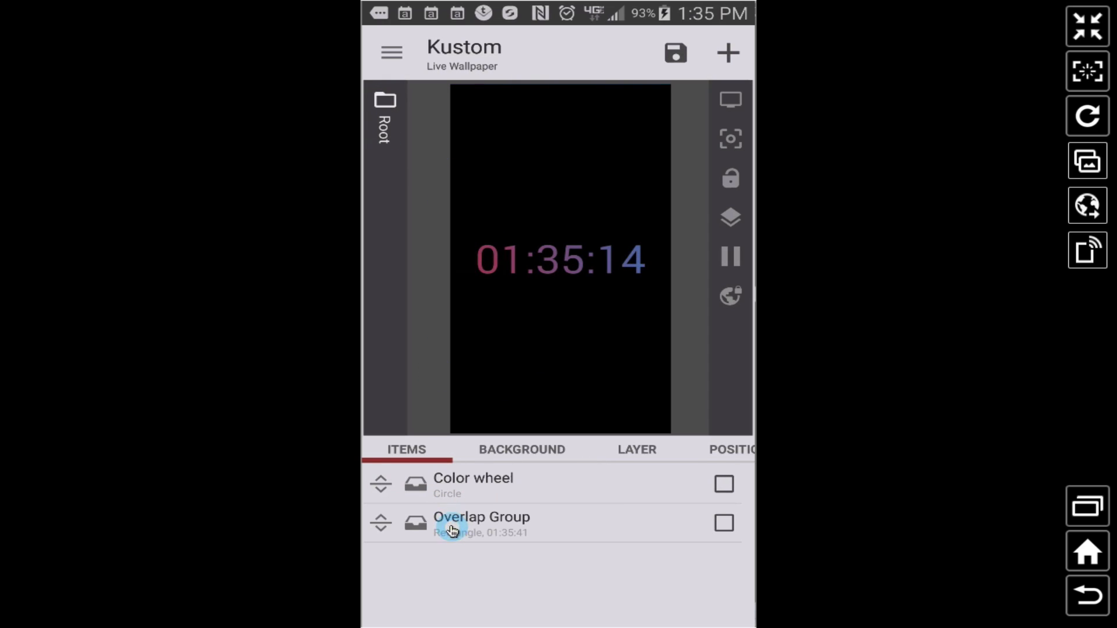
{"action": "left_click", "coordinate": [482, 524]}
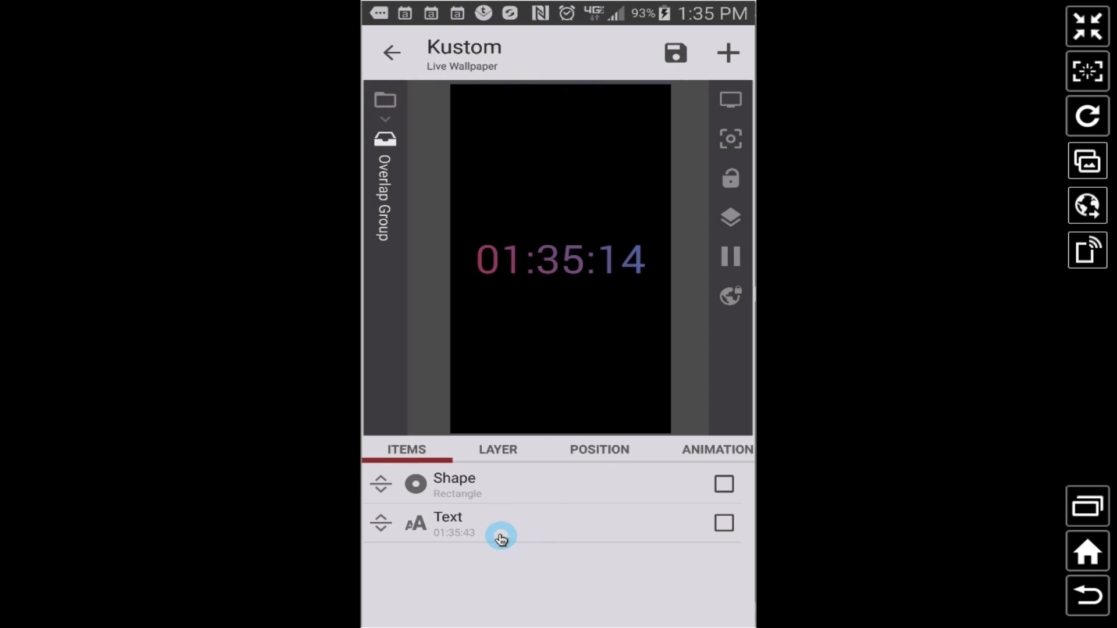
{"action": "left_click", "coordinate": [447, 524]}
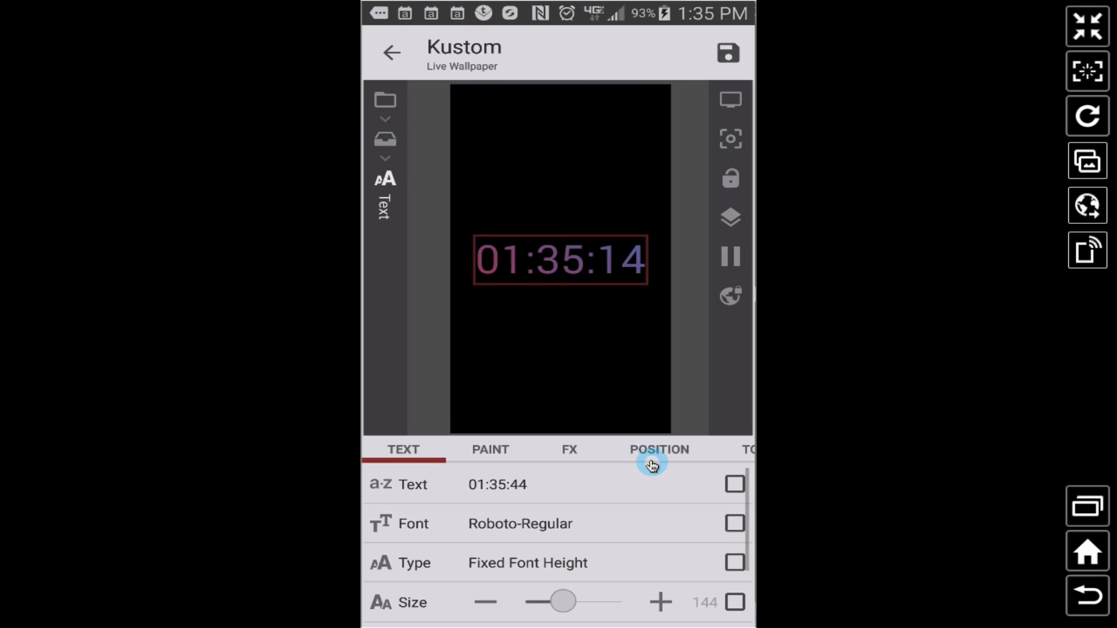
Set the clock text's anchor to Top
{"action": "left_click", "coordinate": [652, 463]}
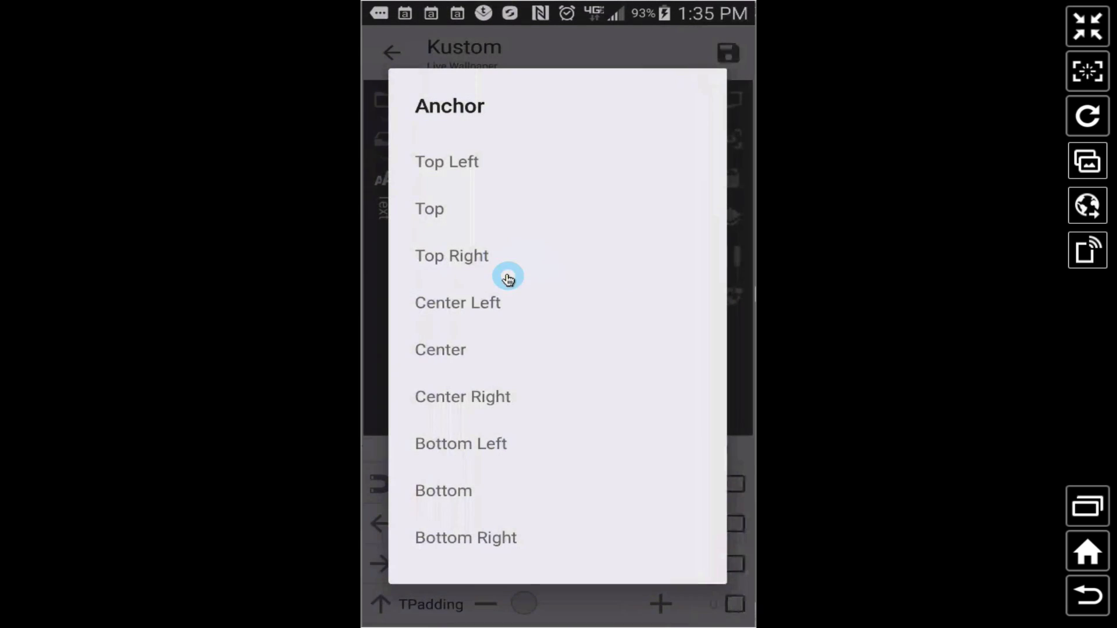
{"action": "left_click", "coordinate": [429, 209]}
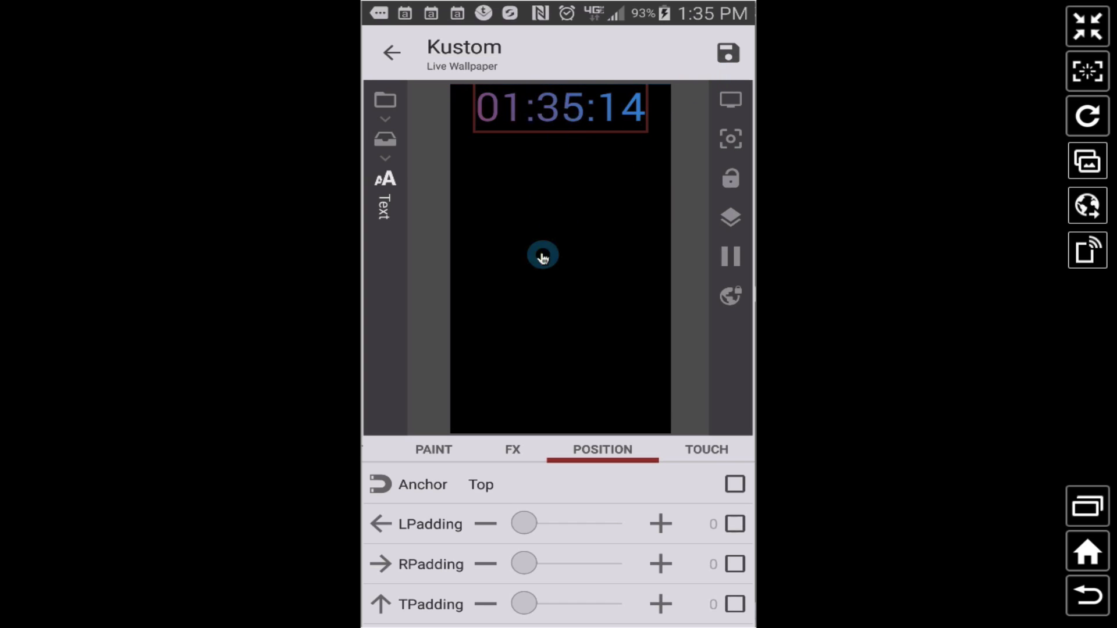
{"action": "mouse_move", "coordinate": [543, 299]}
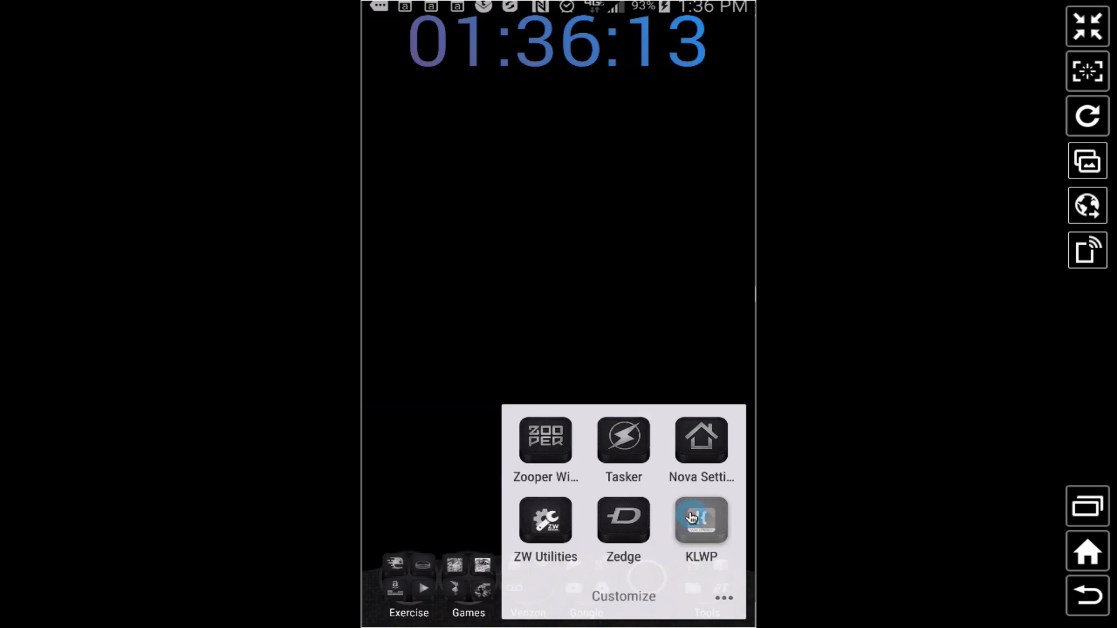
Reopen KLWP, browse into the Color wheel circle, then back out to Root
{"action": "left_click", "coordinate": [700, 519]}
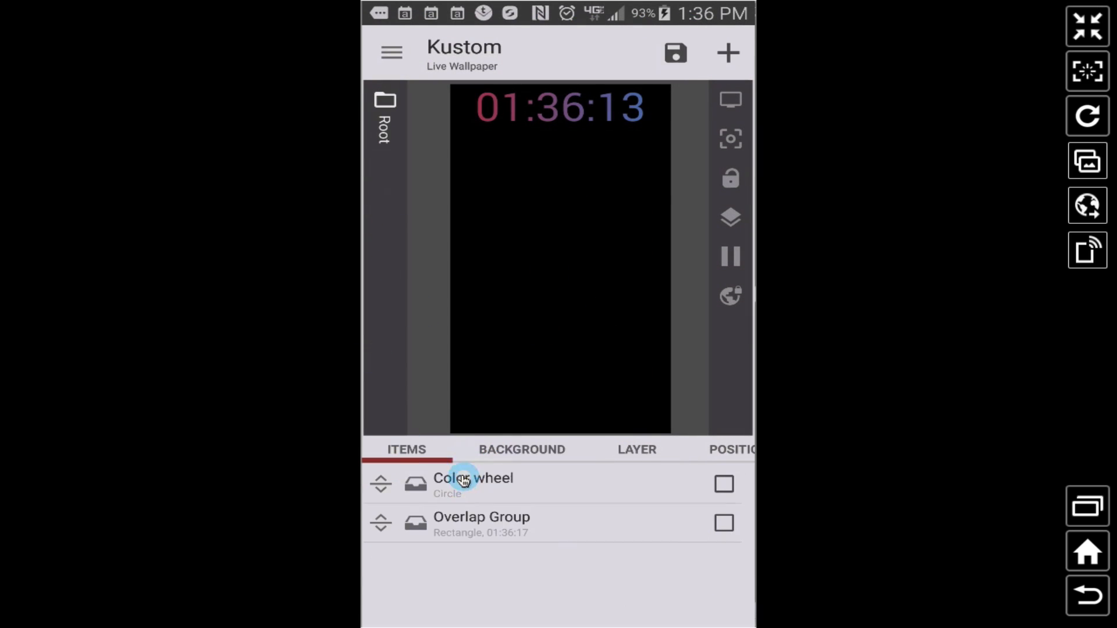
{"action": "left_click", "coordinate": [472, 478]}
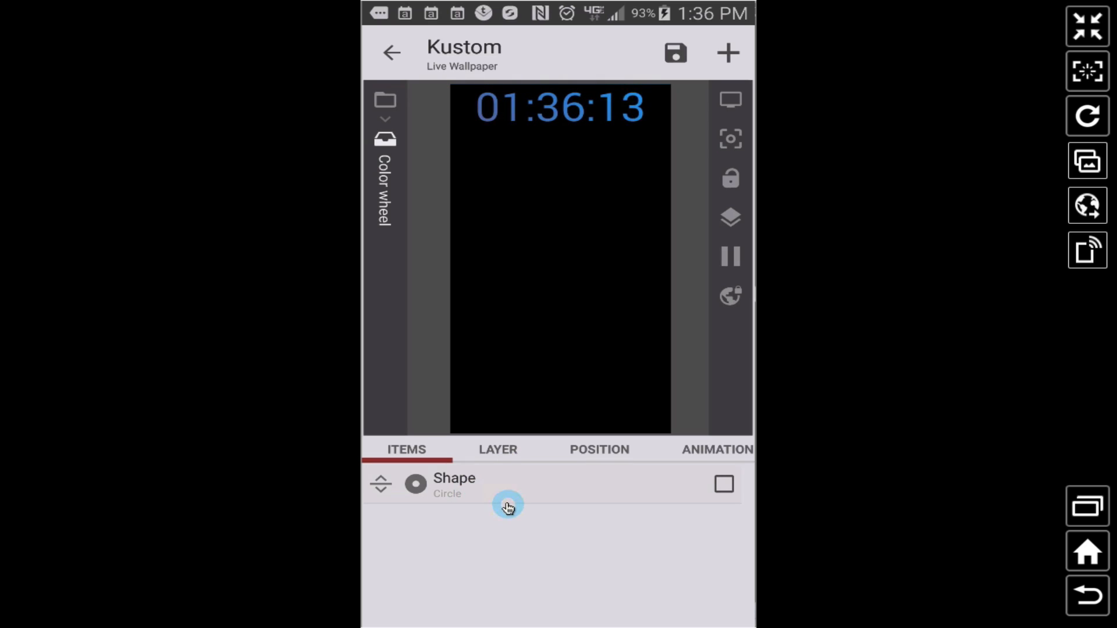
{"action": "left_click", "coordinate": [454, 484]}
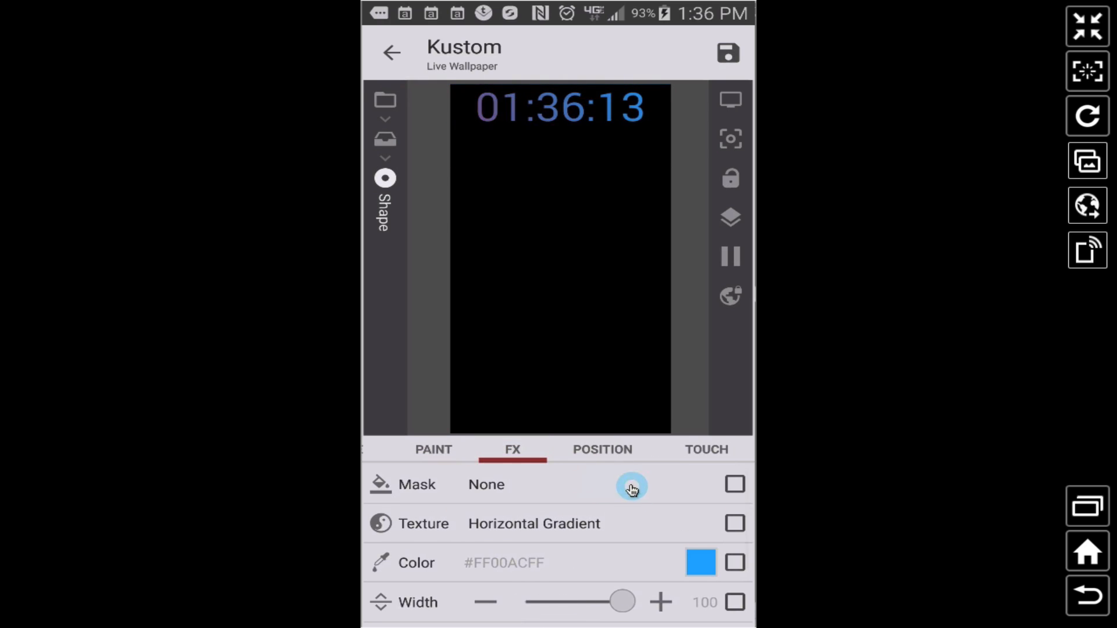
{"action": "mouse_move", "coordinate": [663, 546]}
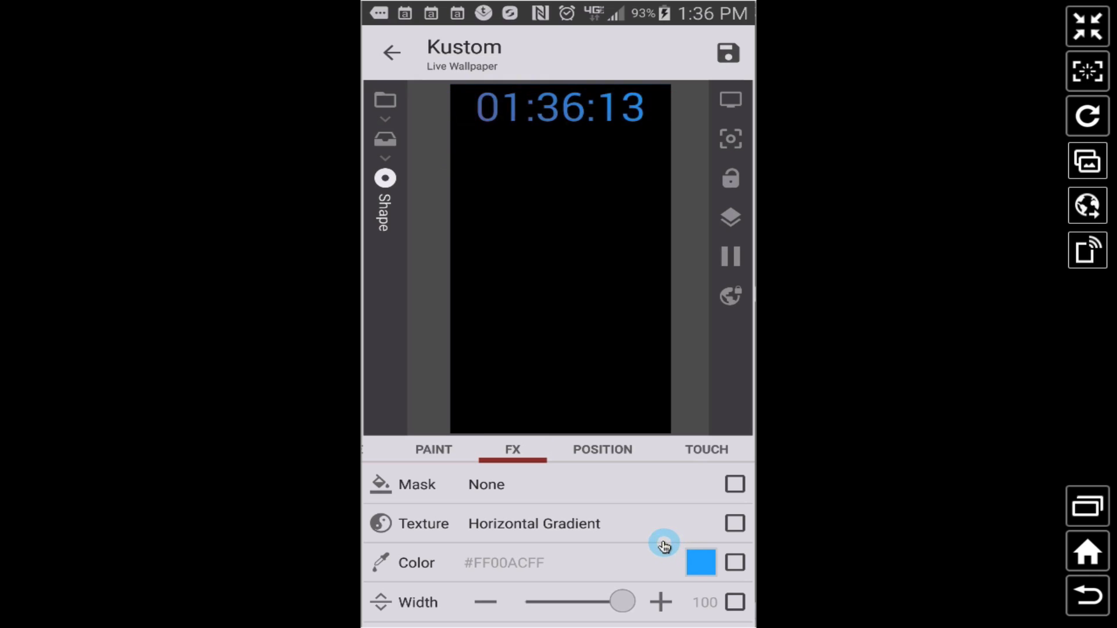
{"action": "left_click", "coordinate": [461, 449]}
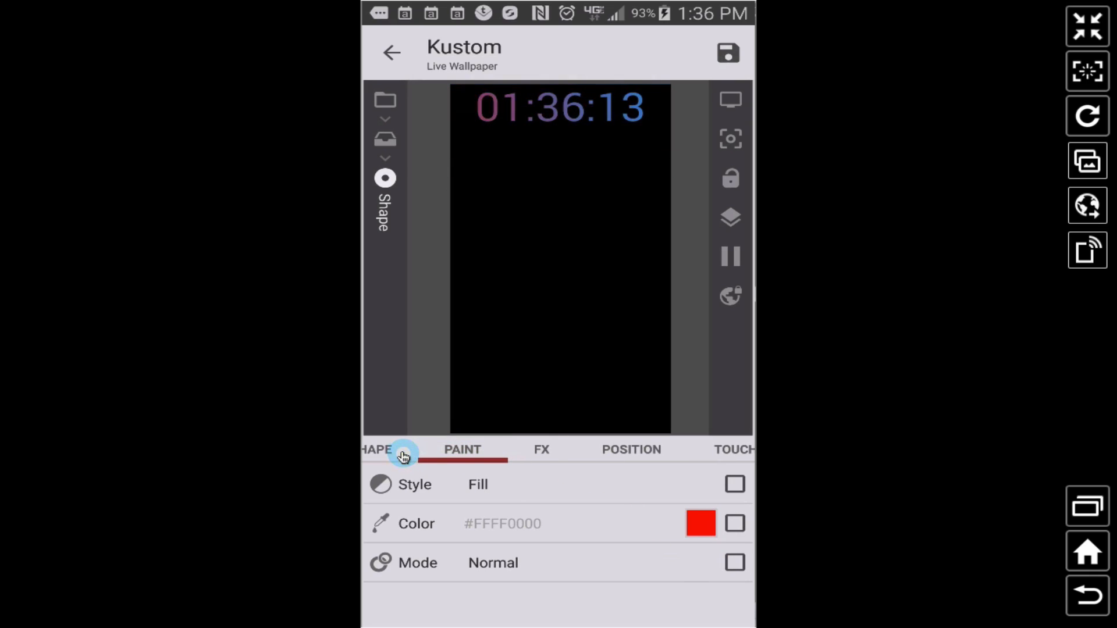
{"action": "left_click", "coordinate": [378, 450]}
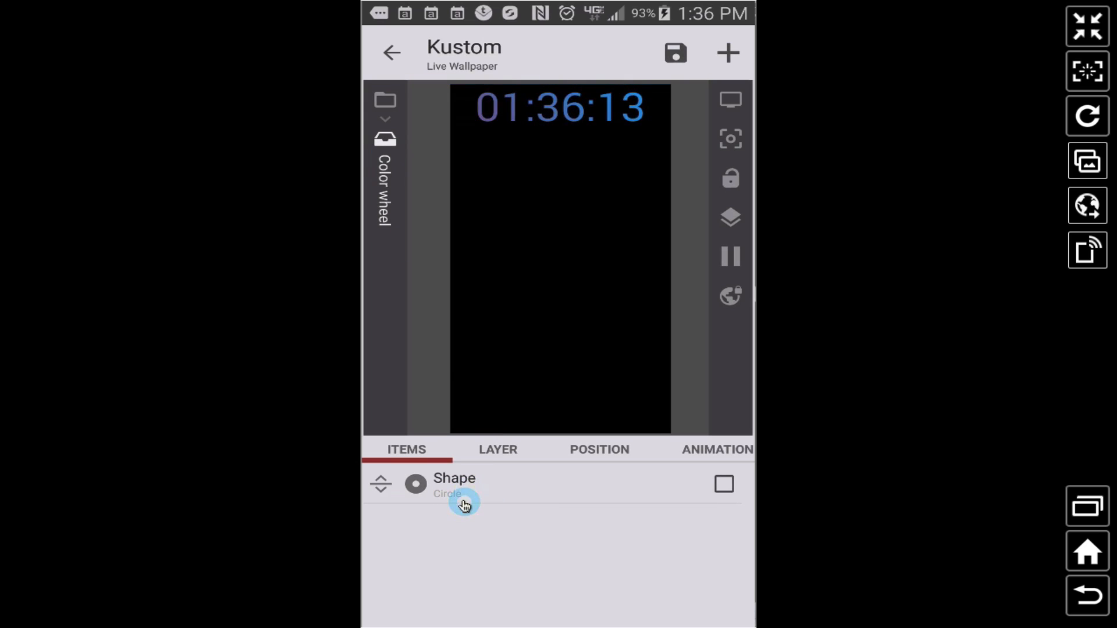
{"action": "mouse_move", "coordinate": [467, 542]}
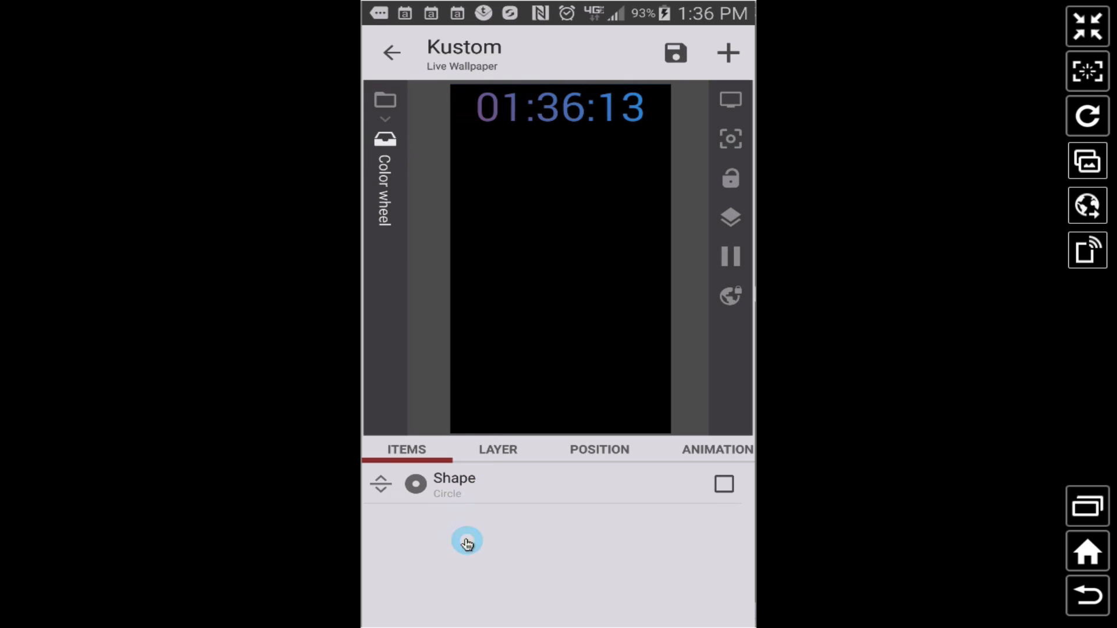
{"action": "mouse_move", "coordinate": [495, 498]}
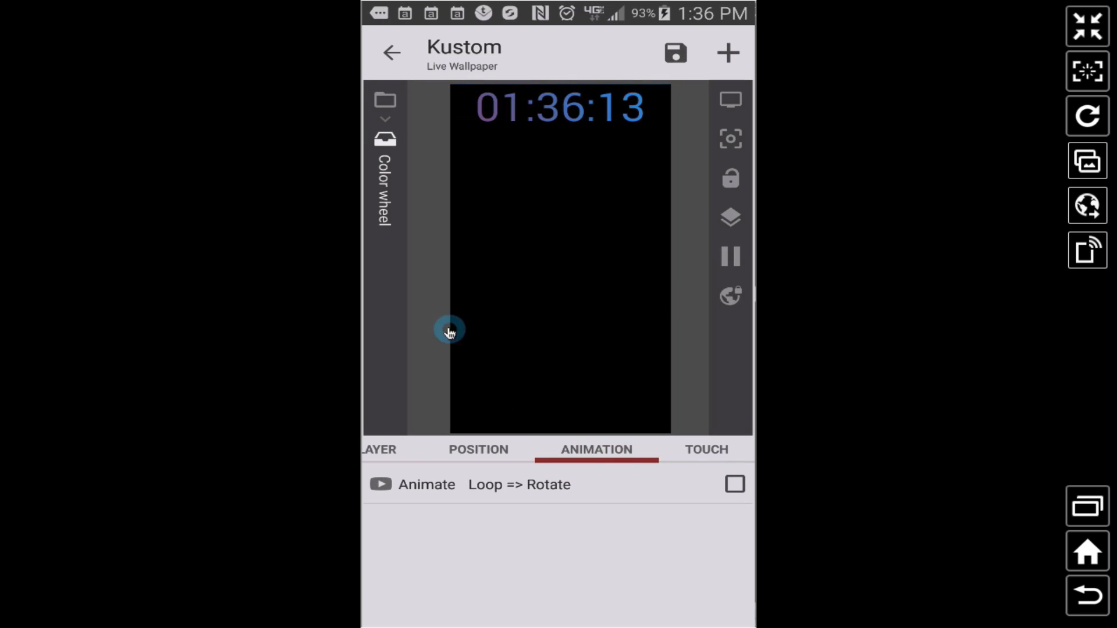
{"action": "mouse_move", "coordinate": [536, 119]}
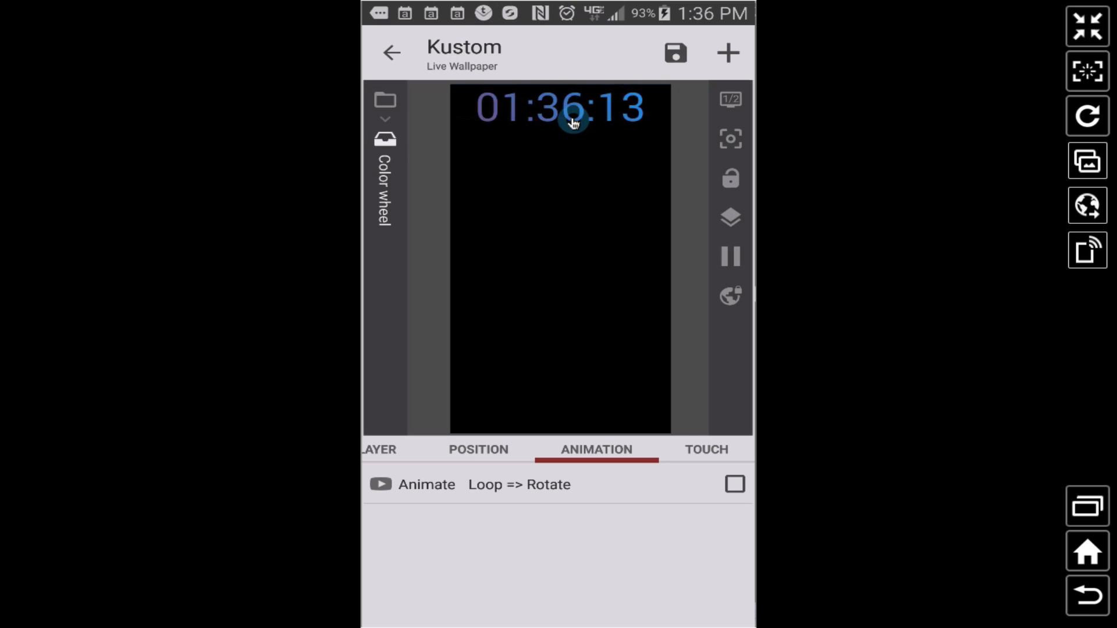
{"action": "mouse_move", "coordinate": [554, 137]}
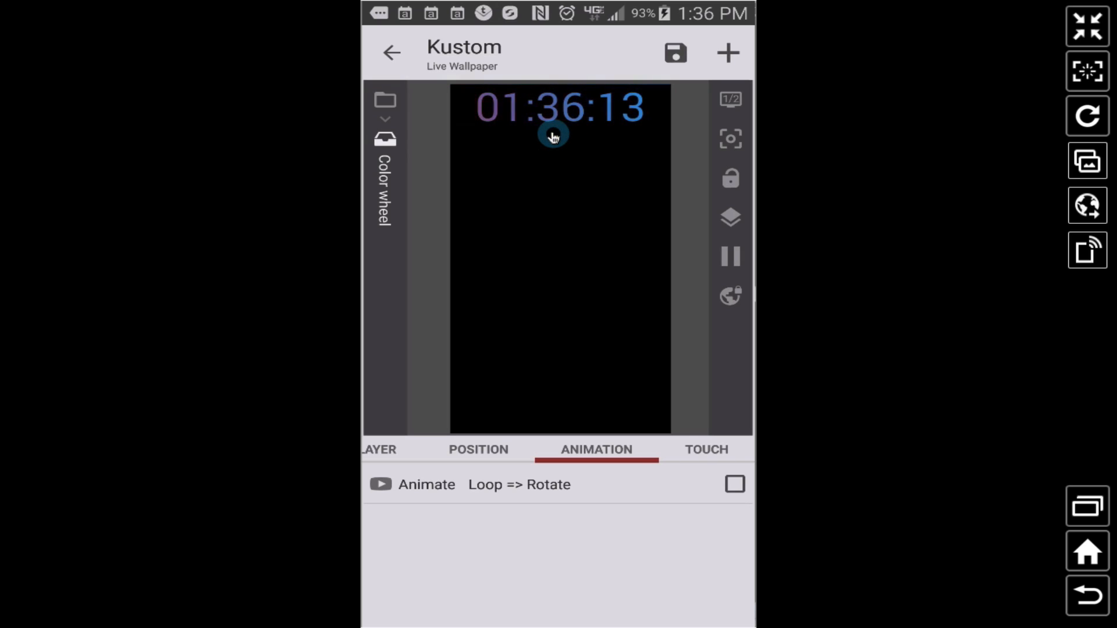
{"action": "left_click", "coordinate": [391, 53]}
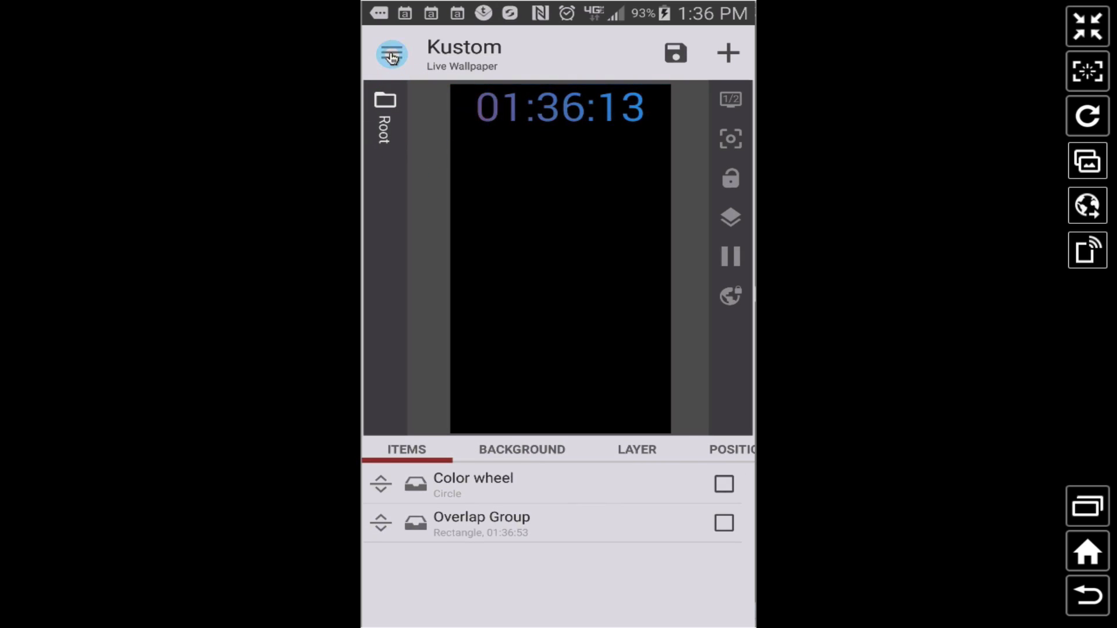
{"action": "left_click", "coordinate": [390, 54]}
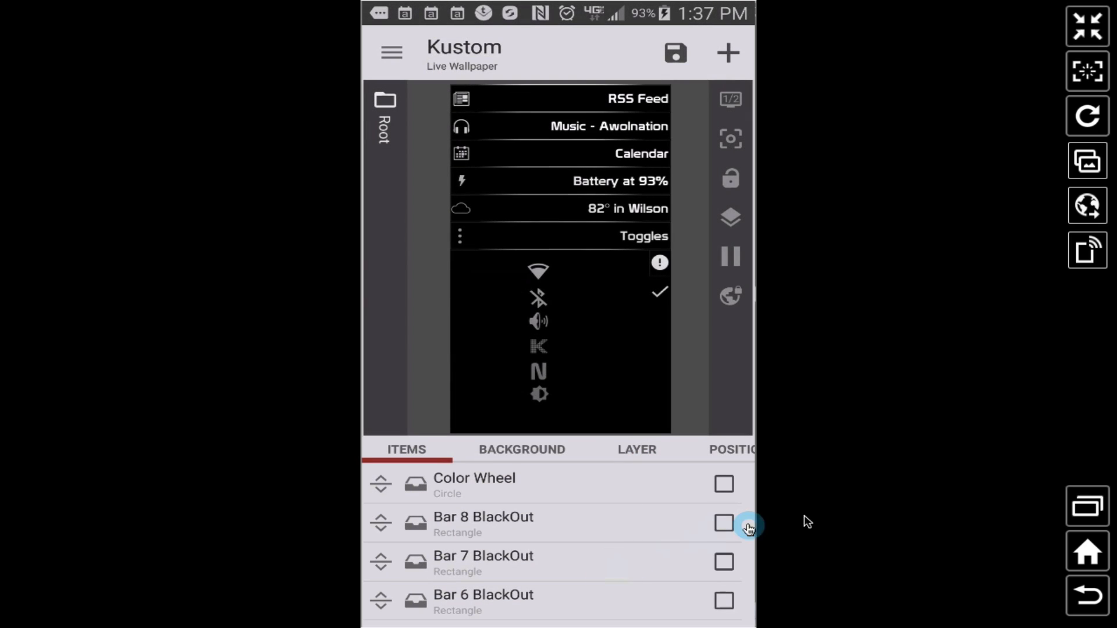
{"action": "mouse_move", "coordinate": [955, 537]}
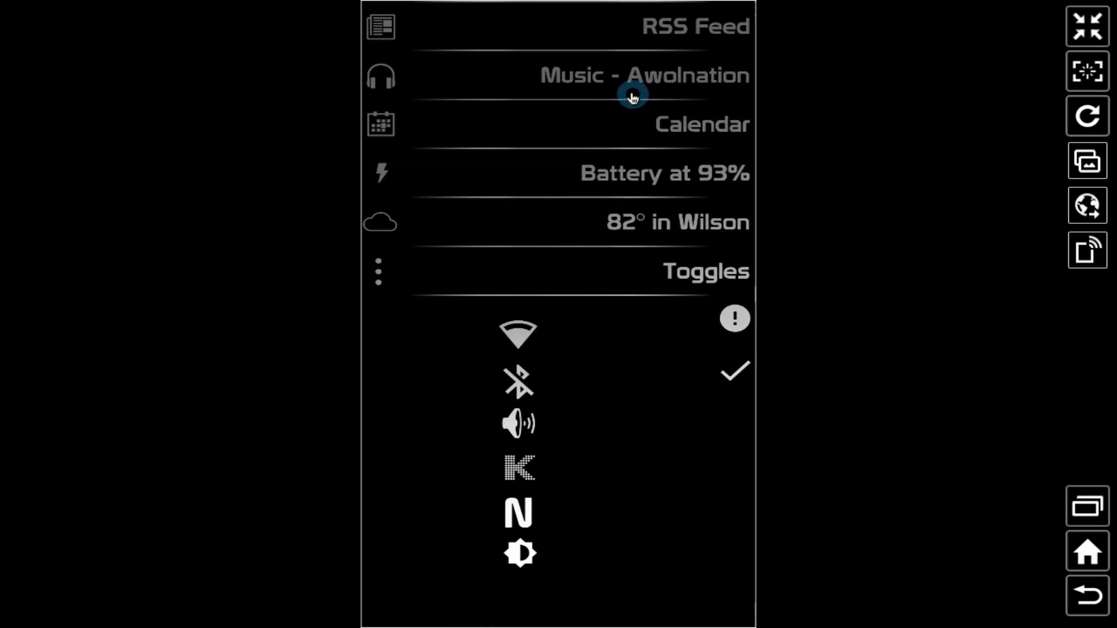
{"action": "mouse_move", "coordinate": [570, 76]}
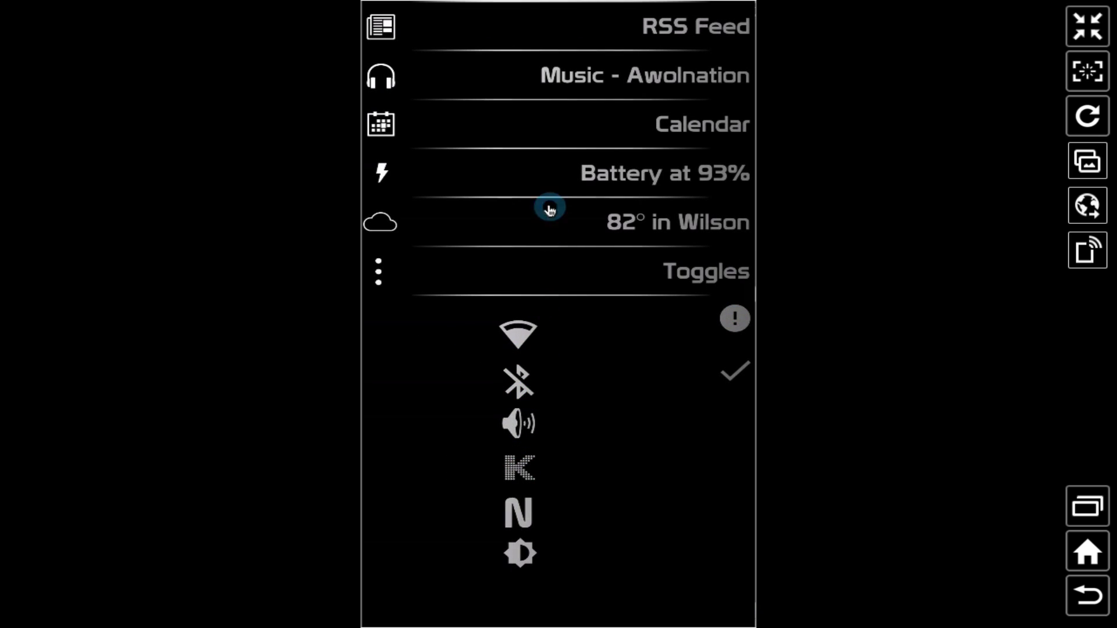
{"action": "mouse_move", "coordinate": [697, 277]}
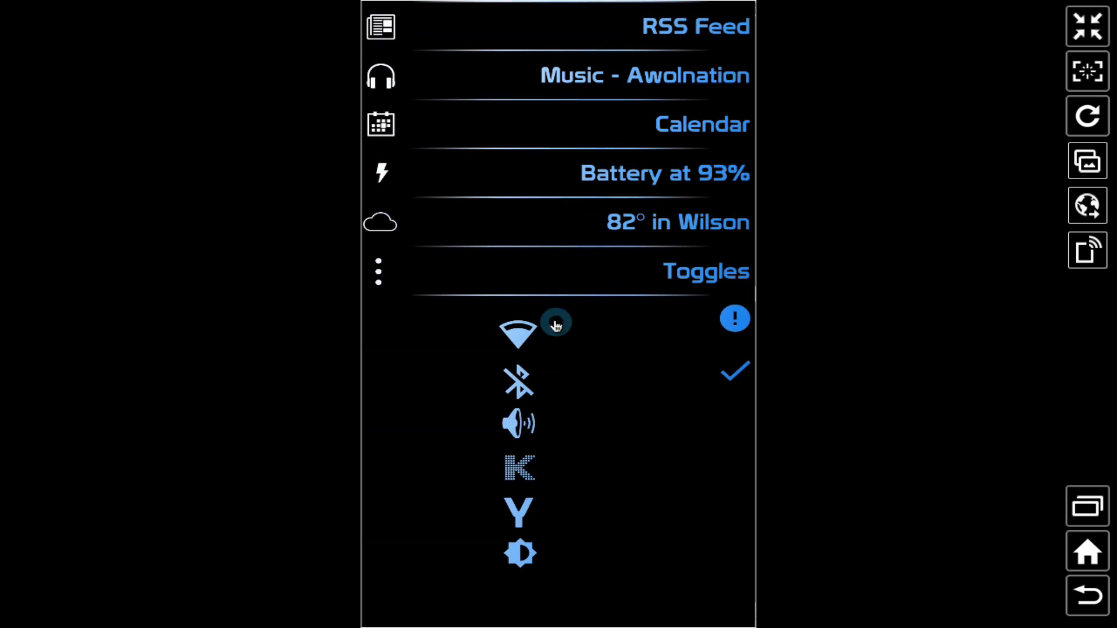
{"action": "mouse_move", "coordinate": [604, 197]}
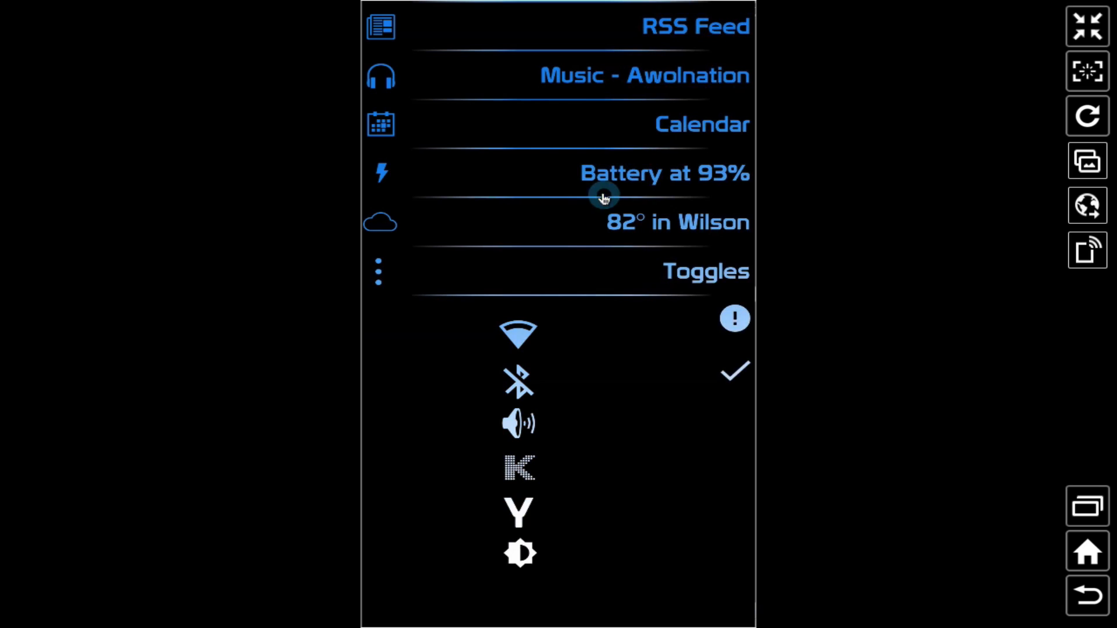
{"action": "mouse_move", "coordinate": [594, 140]}
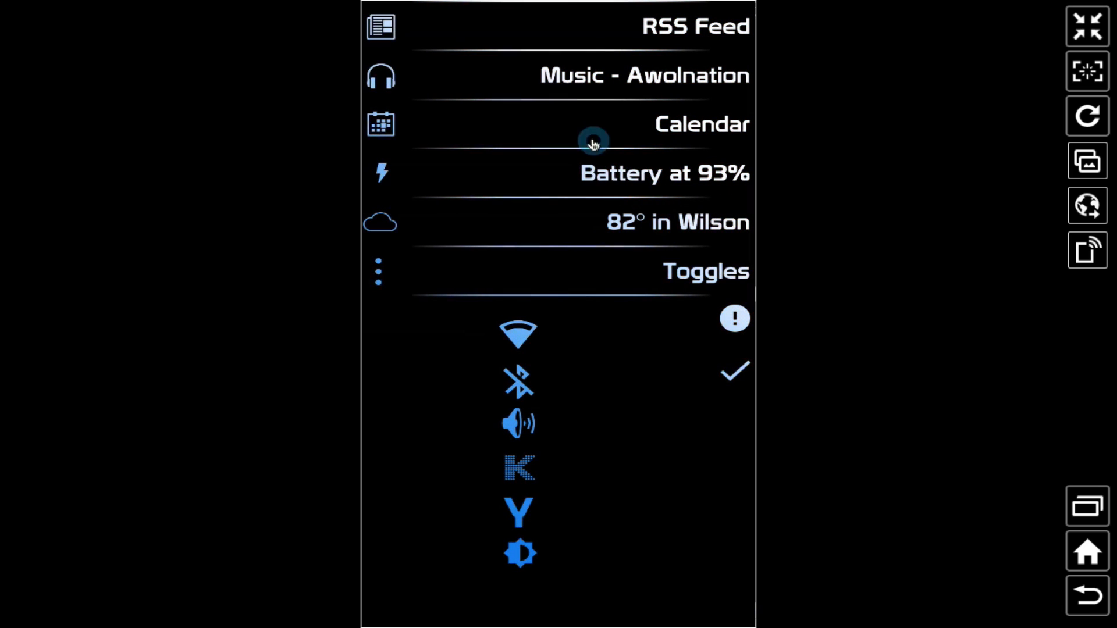
{"action": "mouse_move", "coordinate": [609, 295]}
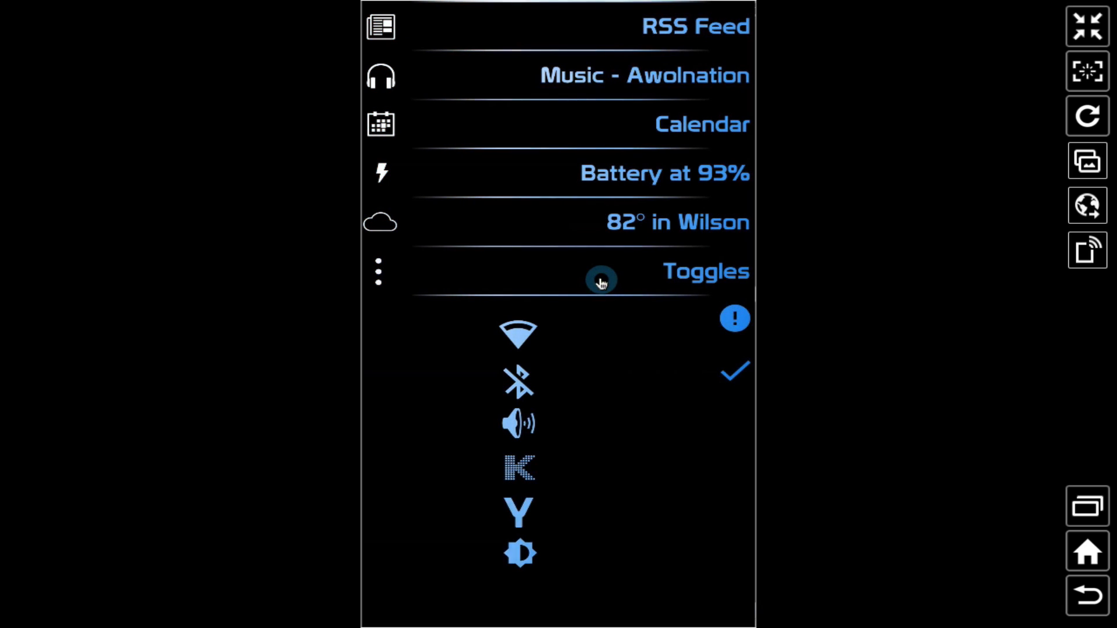
{"action": "mouse_move", "coordinate": [617, 260]}
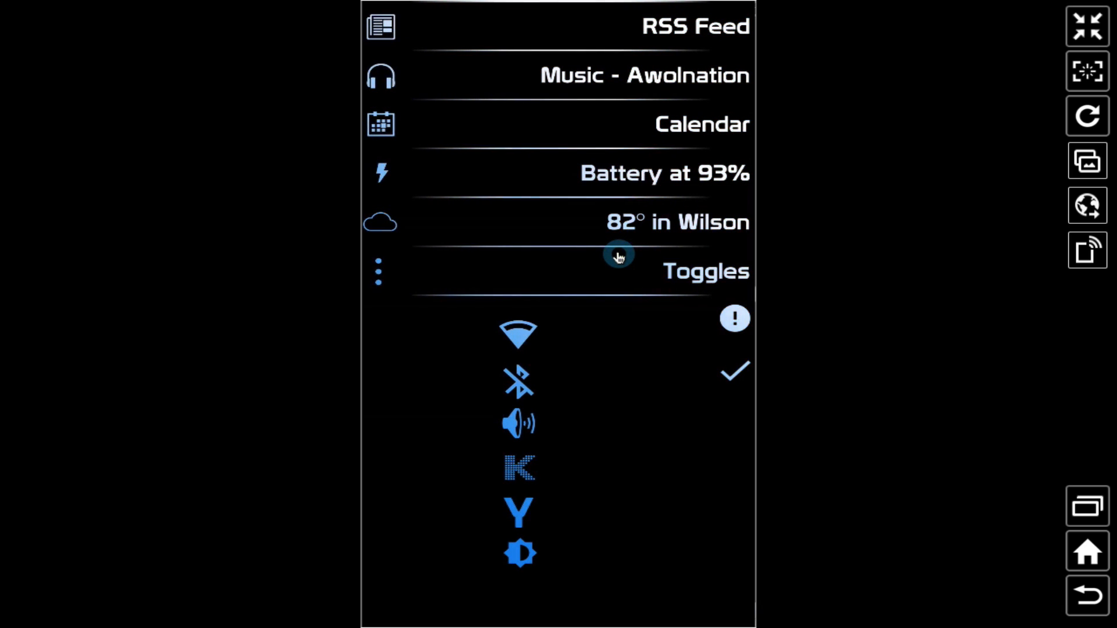
{"action": "mouse_move", "coordinate": [699, 317]}
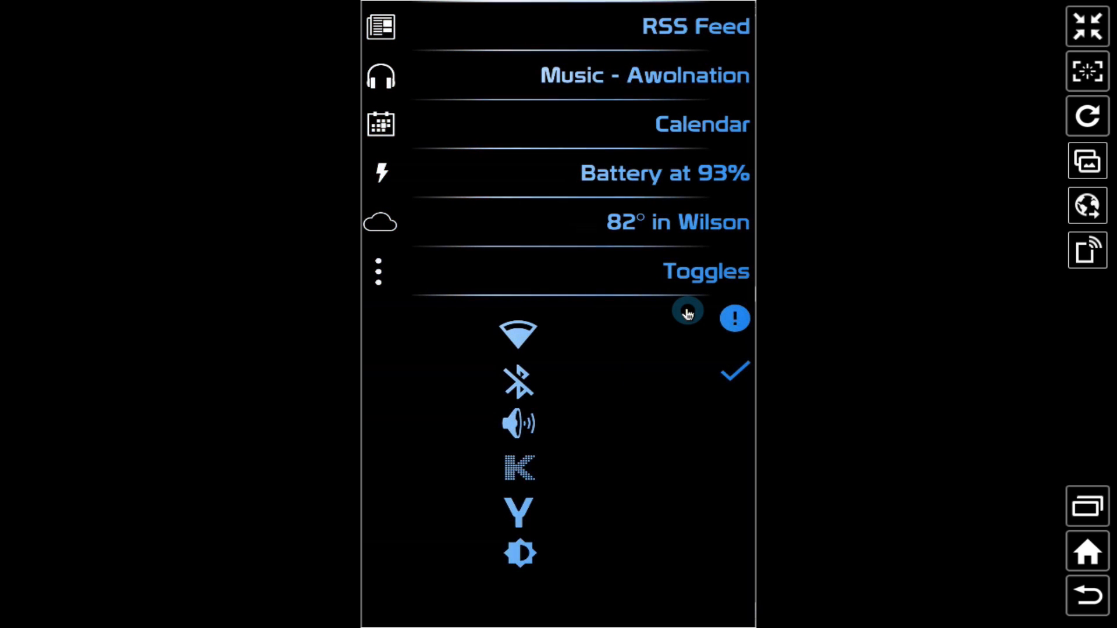
{"action": "mouse_move", "coordinate": [660, 123]}
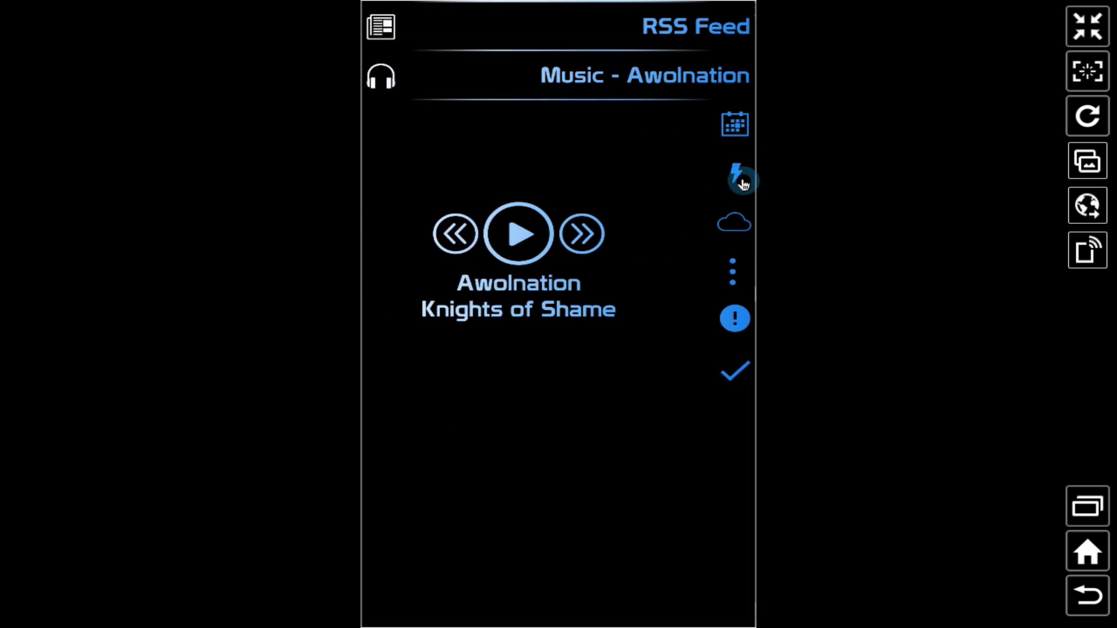
Return to the wallpaper and expand its weather and battery sections
{"action": "left_click", "coordinate": [1086, 553]}
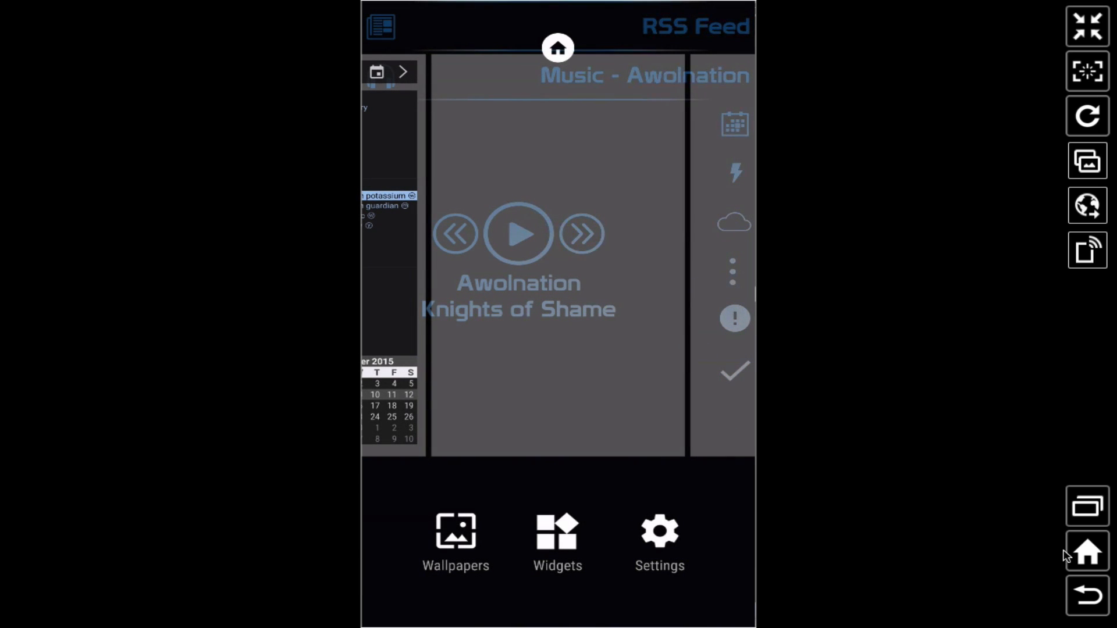
{"action": "left_click", "coordinate": [1088, 552]}
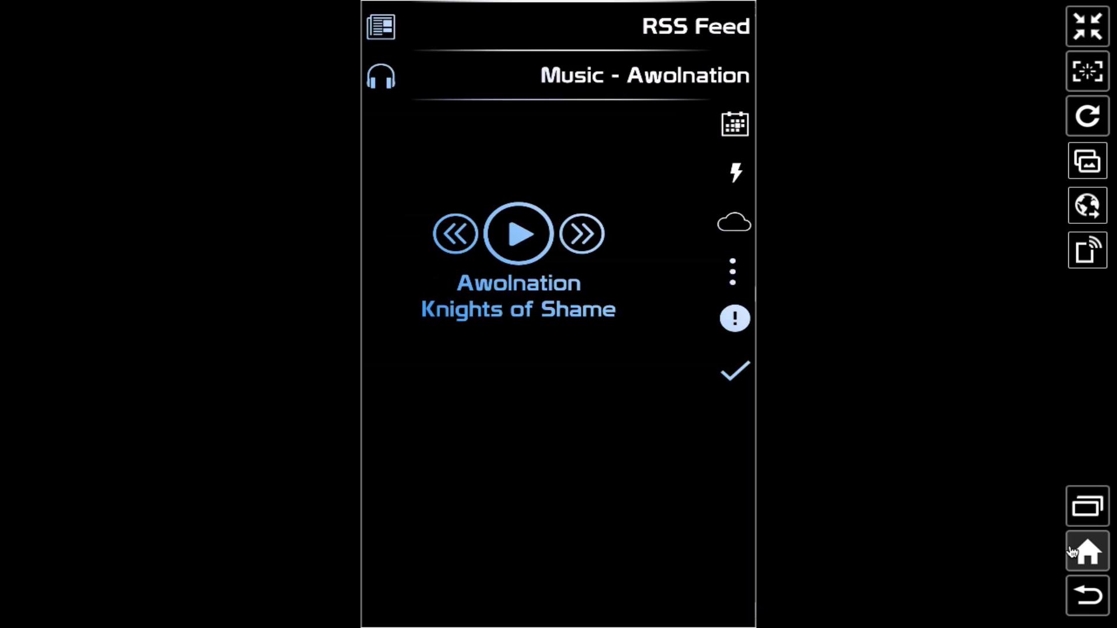
{"action": "mouse_move", "coordinate": [735, 226]}
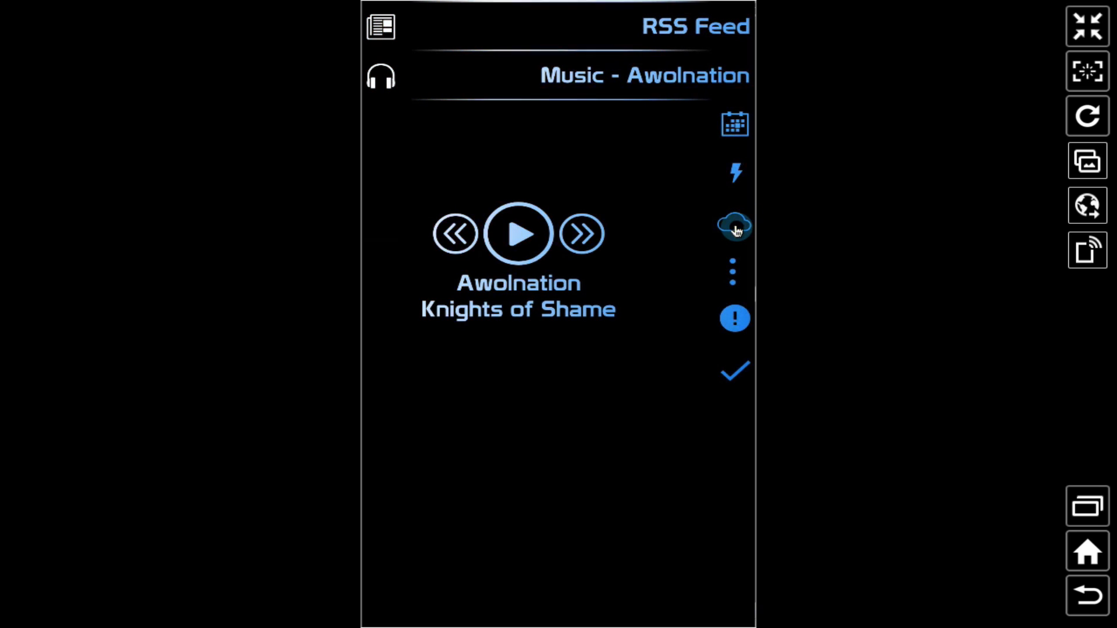
{"action": "left_click", "coordinate": [734, 224]}
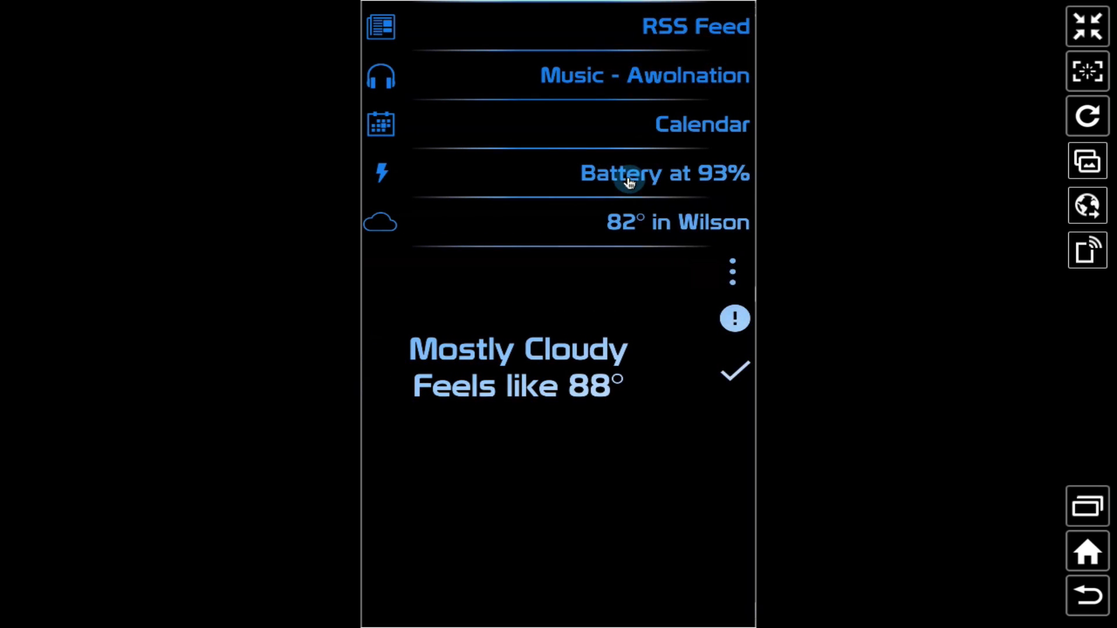
{"action": "left_click", "coordinate": [662, 174]}
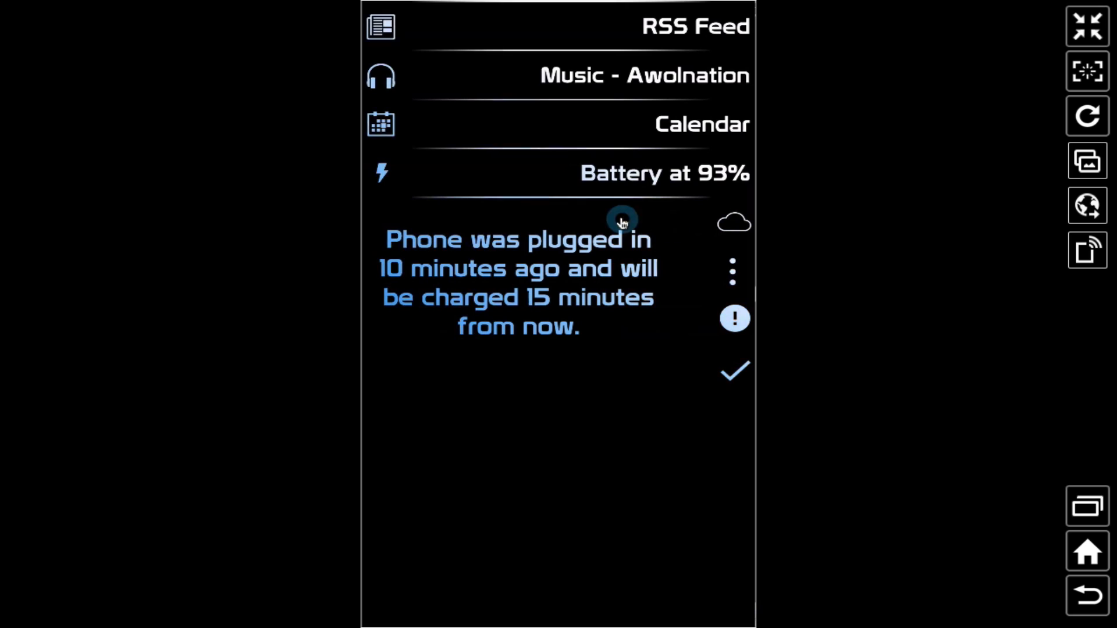
{"action": "mouse_move", "coordinate": [591, 174]}
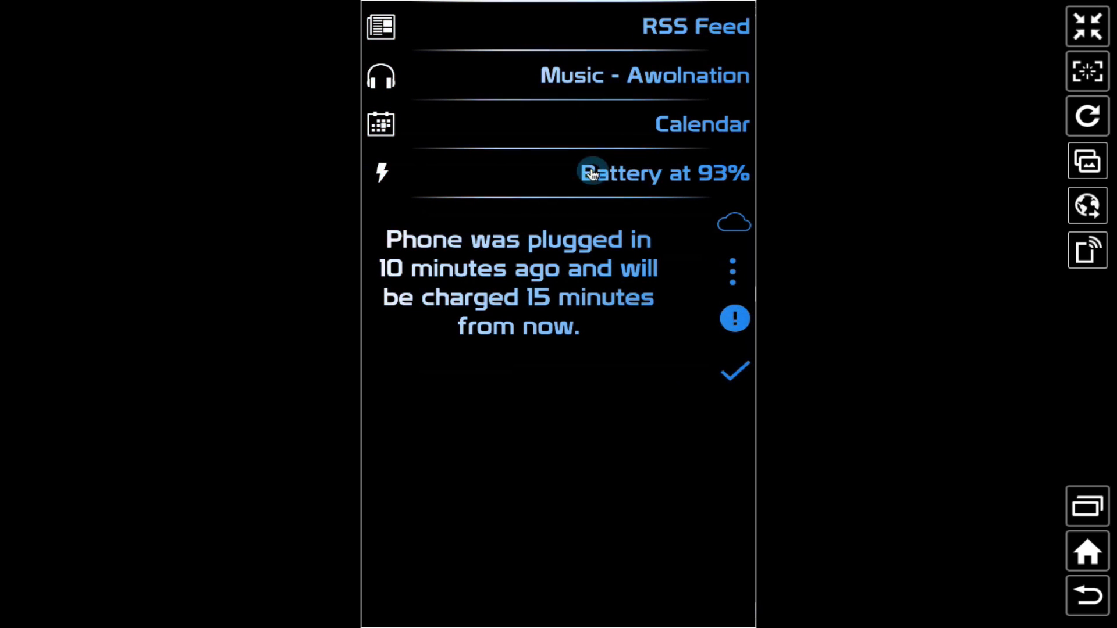
{"action": "mouse_move", "coordinate": [619, 324]}
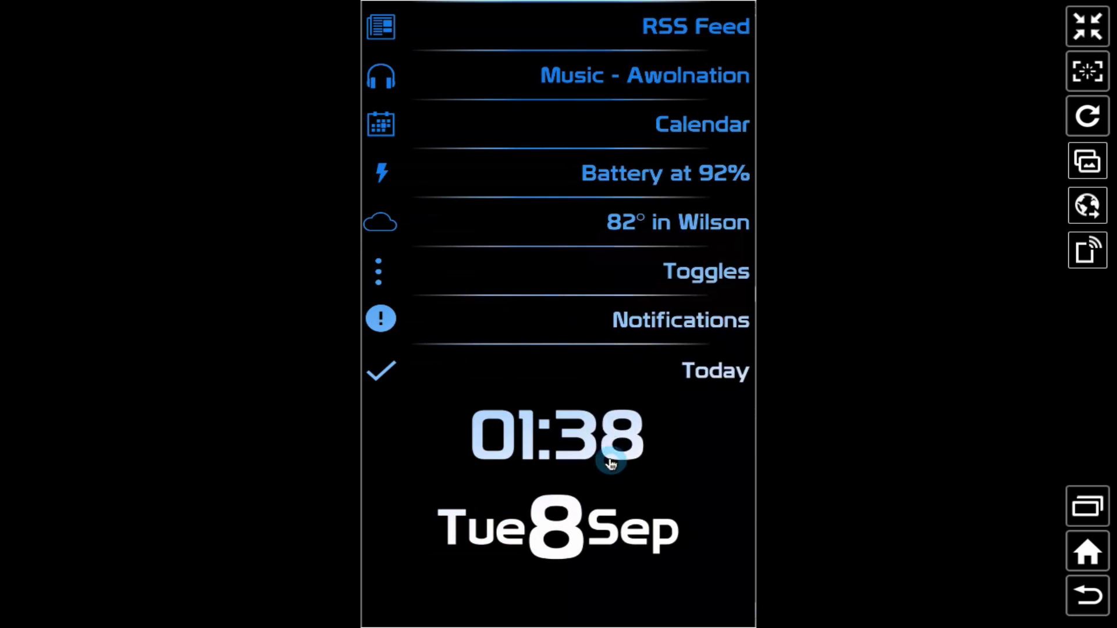
{"action": "mouse_move", "coordinate": [616, 461]}
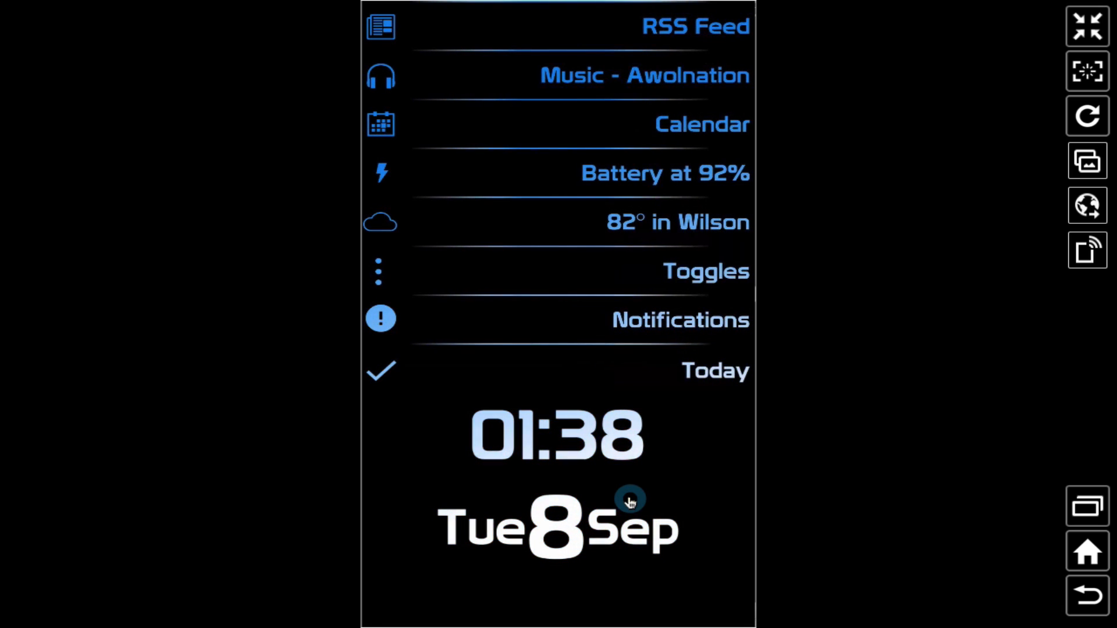
{"action": "mouse_move", "coordinate": [1087, 551]}
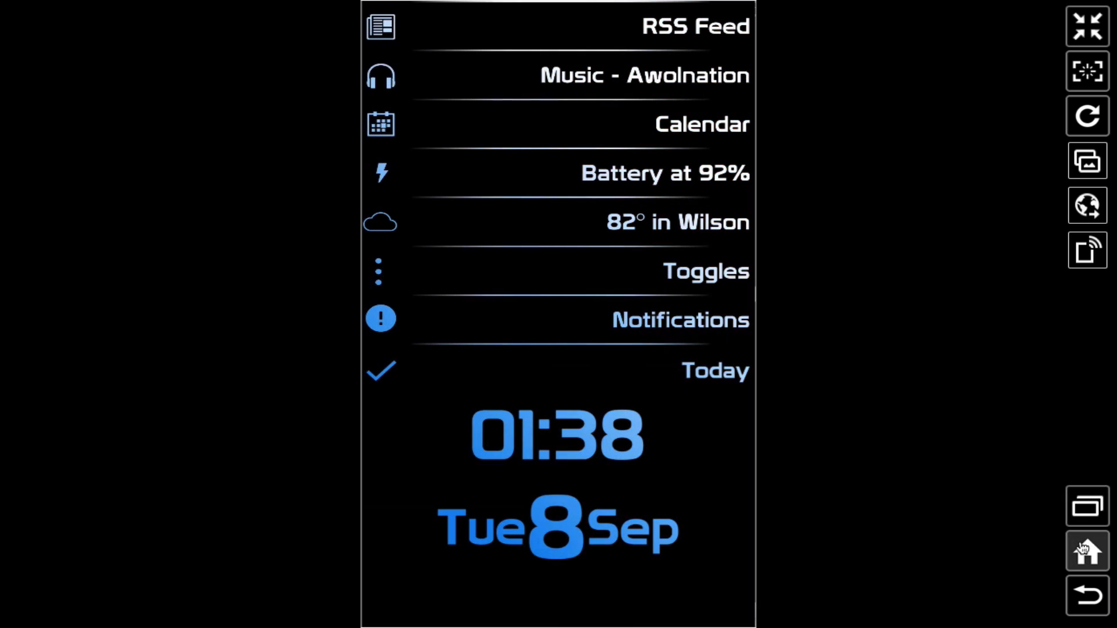